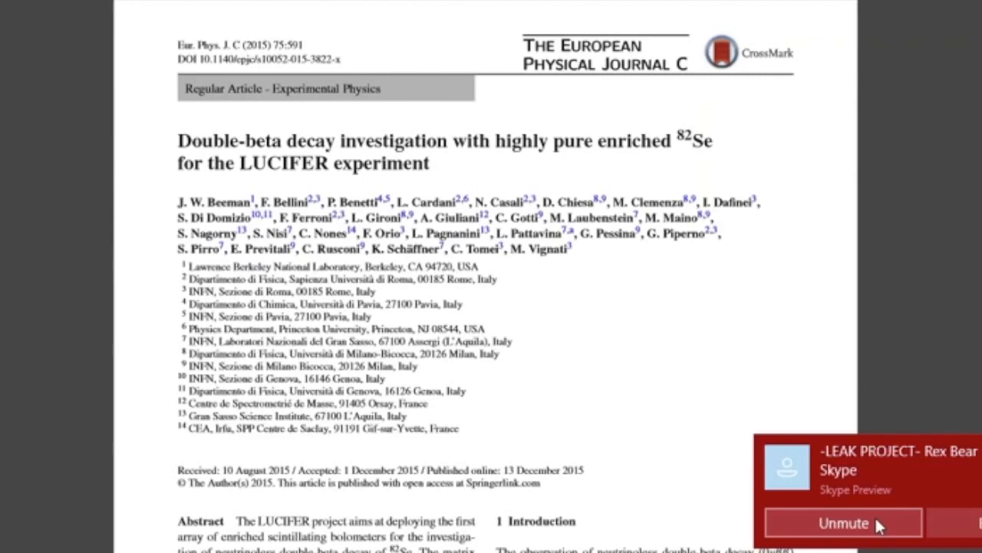
pyautogui.moveTo(881, 520)
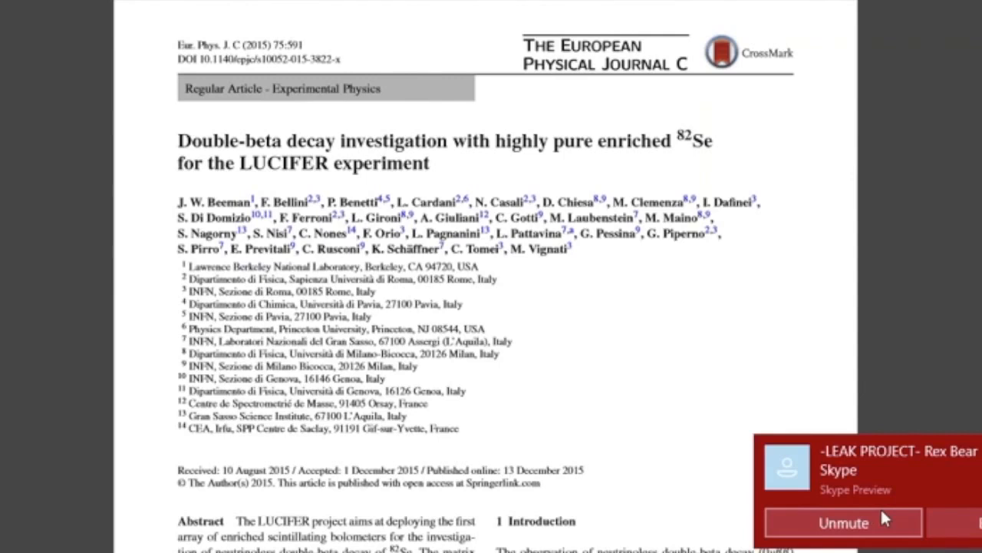
pyautogui.moveTo(928, 474)
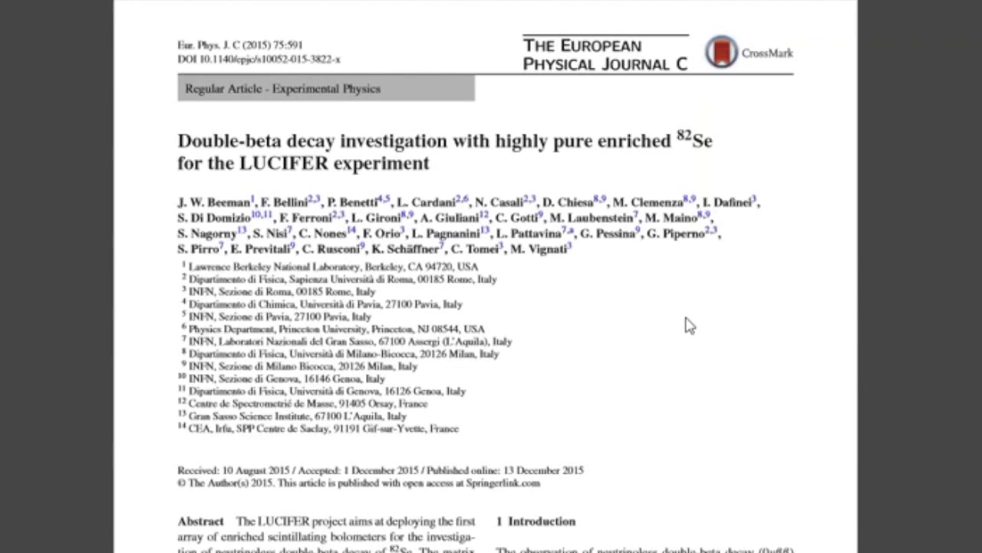
# Step: Scroll the Springer PDF down to the LUCIFER paper's abstract and introduction
pyautogui.scroll(-3)
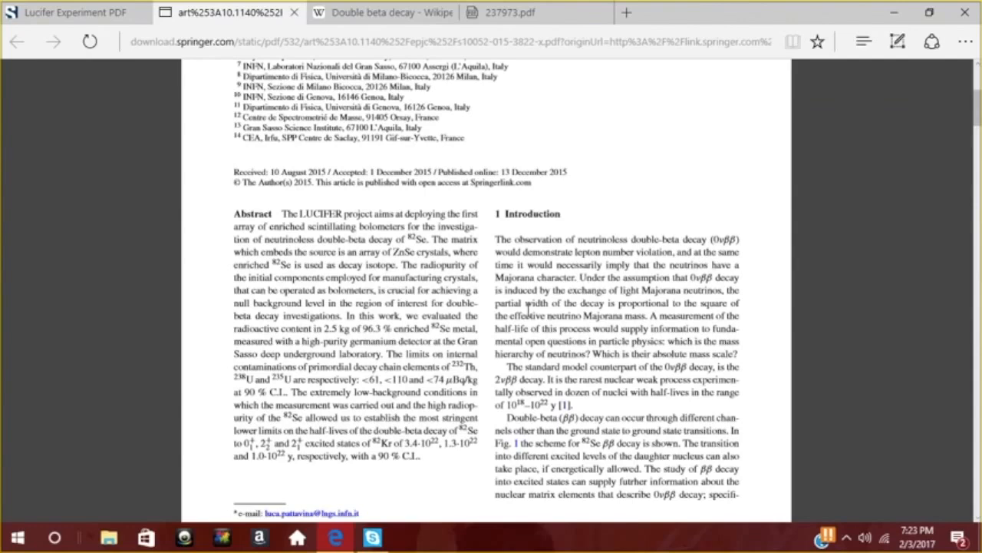
pyautogui.moveTo(599, 411)
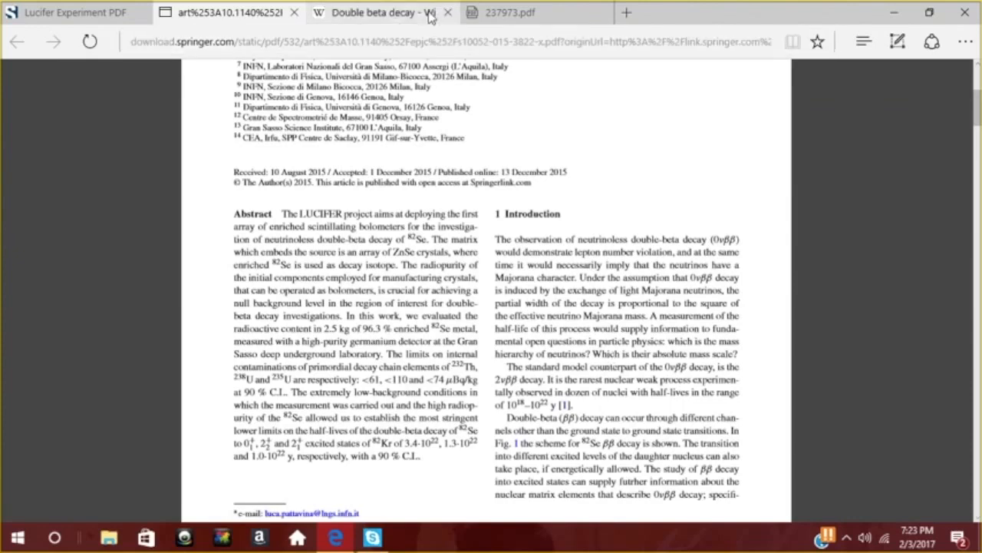
# Step: Switch to the Double beta decay Wikipedia tab and scroll to its Majorana decay-rate explanation
pyautogui.click(376, 13)
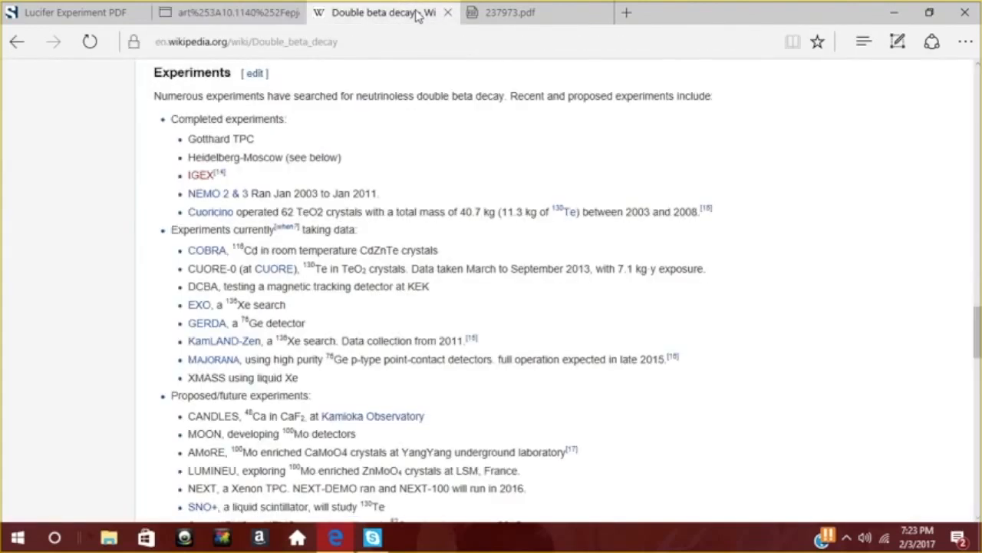
pyautogui.scroll(3)
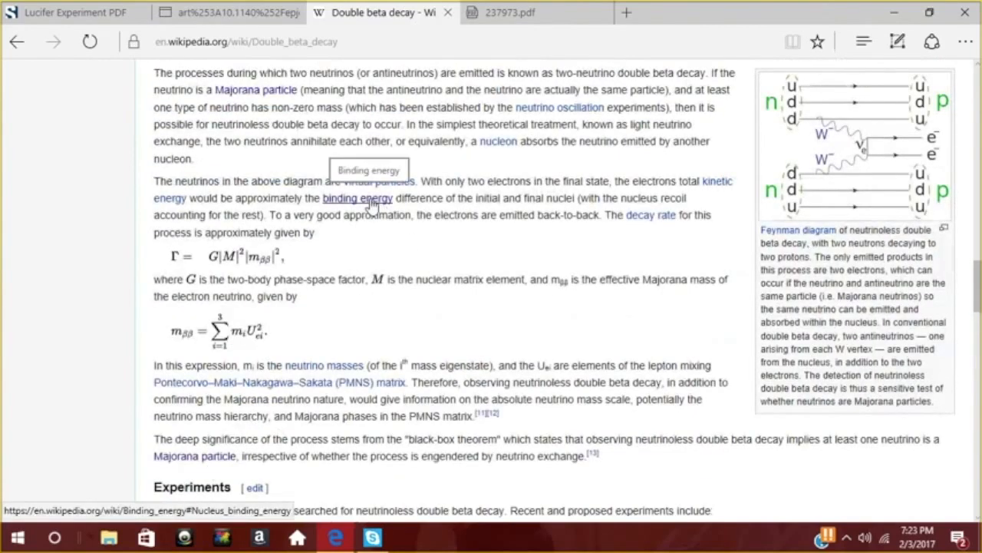
pyautogui.moveTo(485, 184)
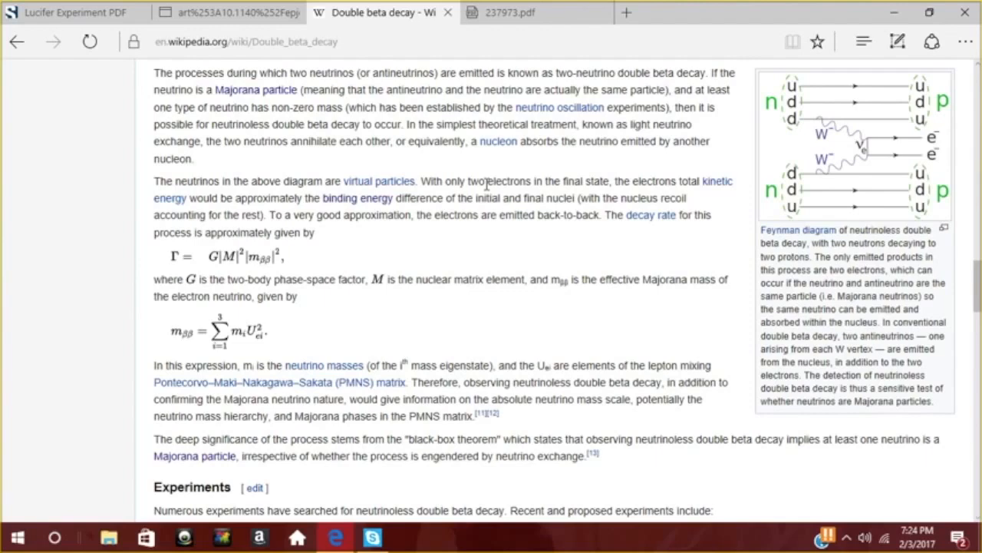
pyautogui.moveTo(501, 404)
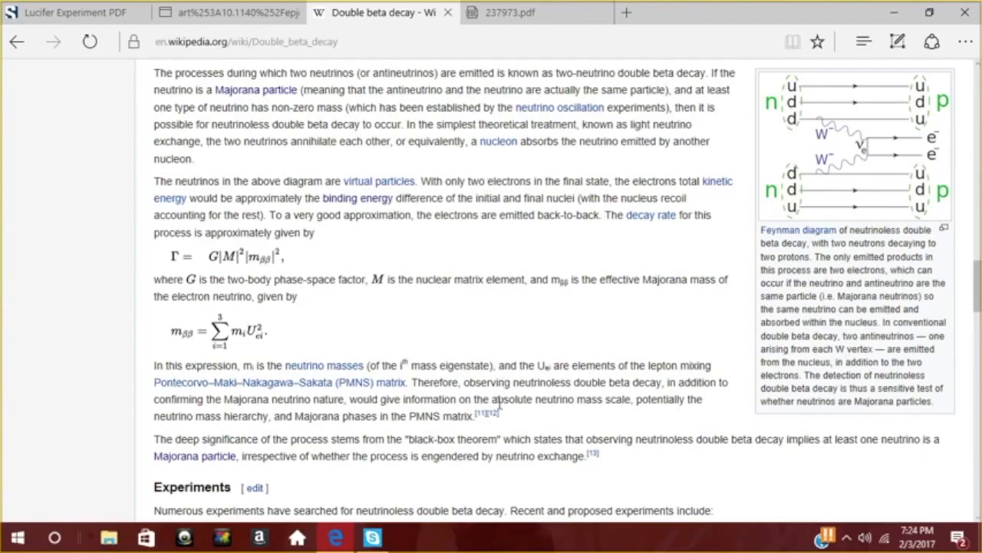
pyautogui.moveTo(476, 381)
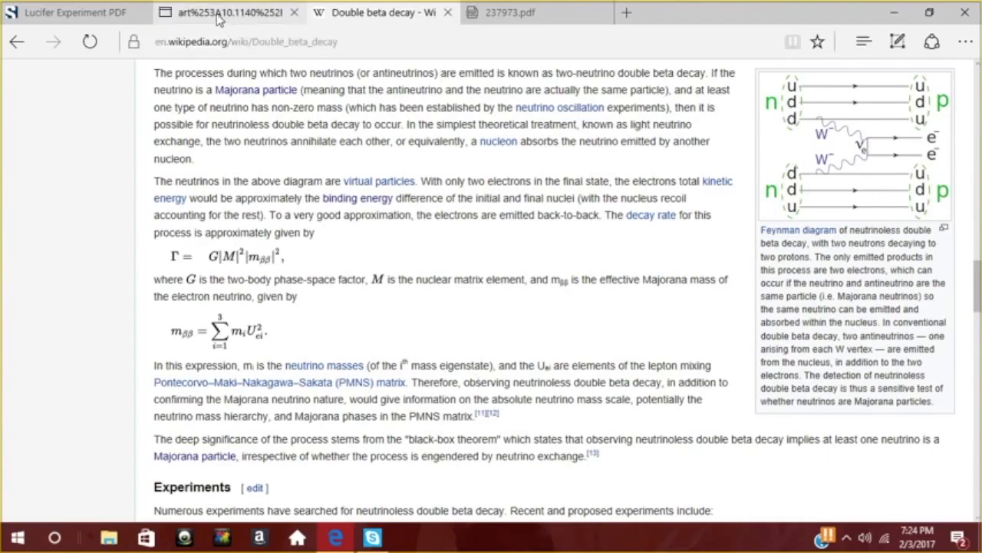
pyautogui.moveTo(74, 13)
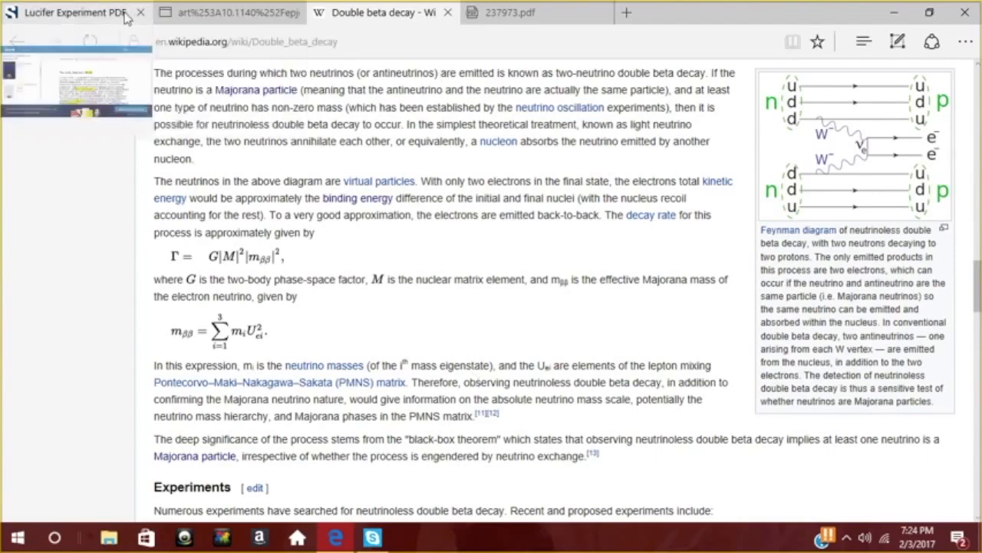
# Step: Return to the Springer PDF tab and scroll to page 2 with the decay scheme figure
pyautogui.click(510, 12)
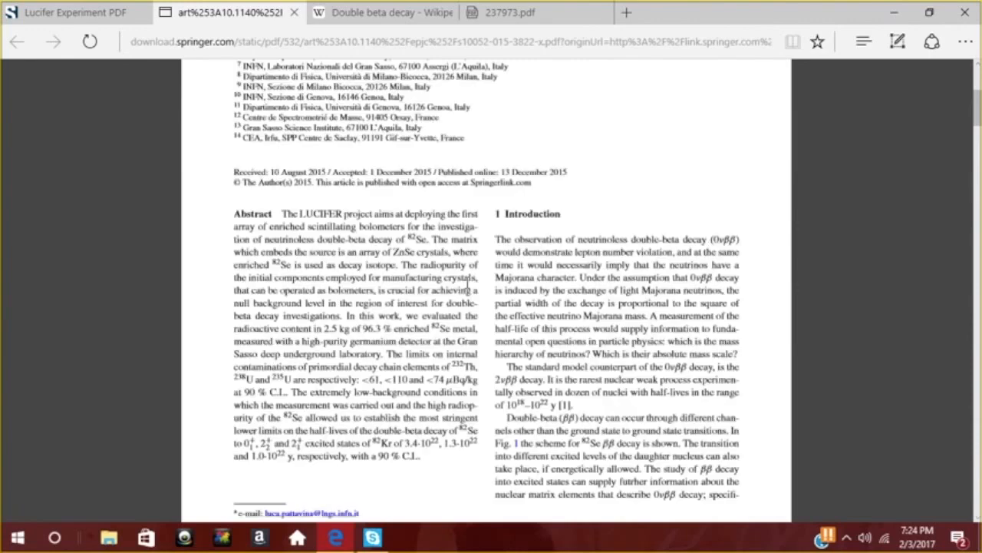
pyautogui.moveTo(698, 289)
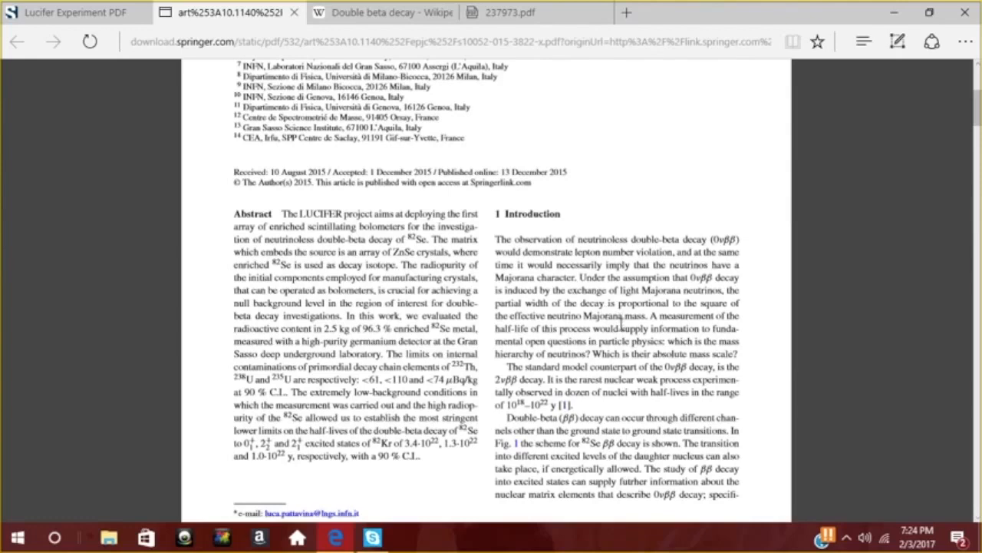
pyautogui.moveTo(683, 350)
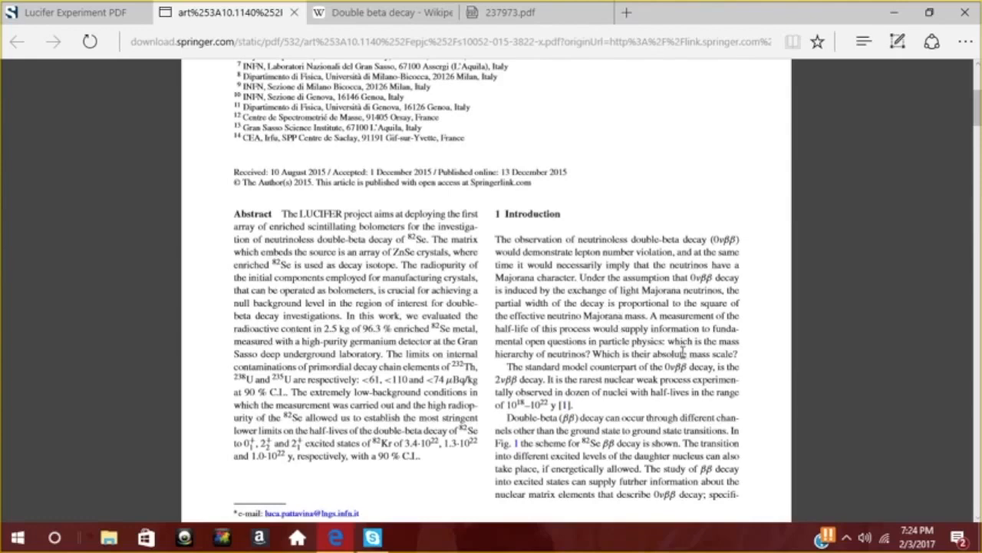
pyautogui.scroll(-3)
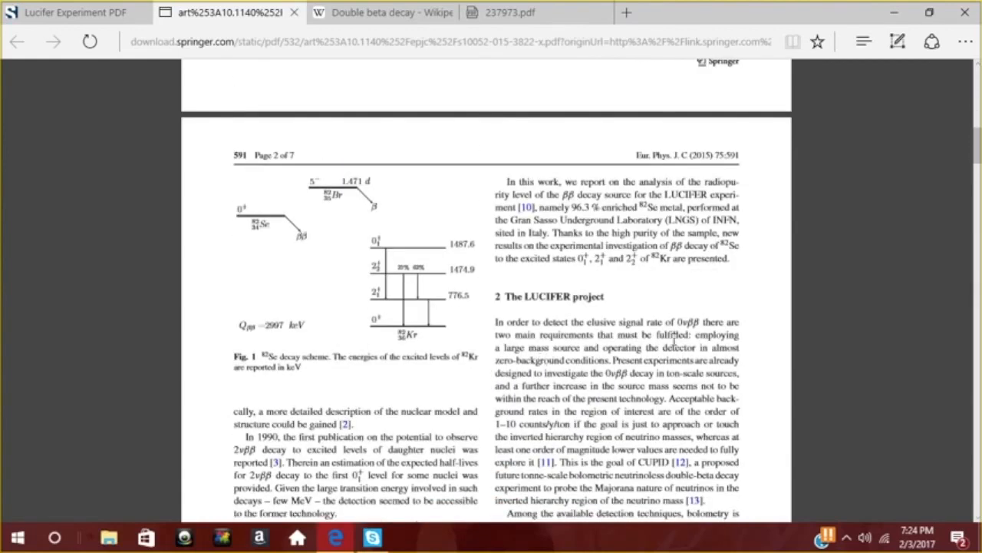
pyautogui.moveTo(505, 346)
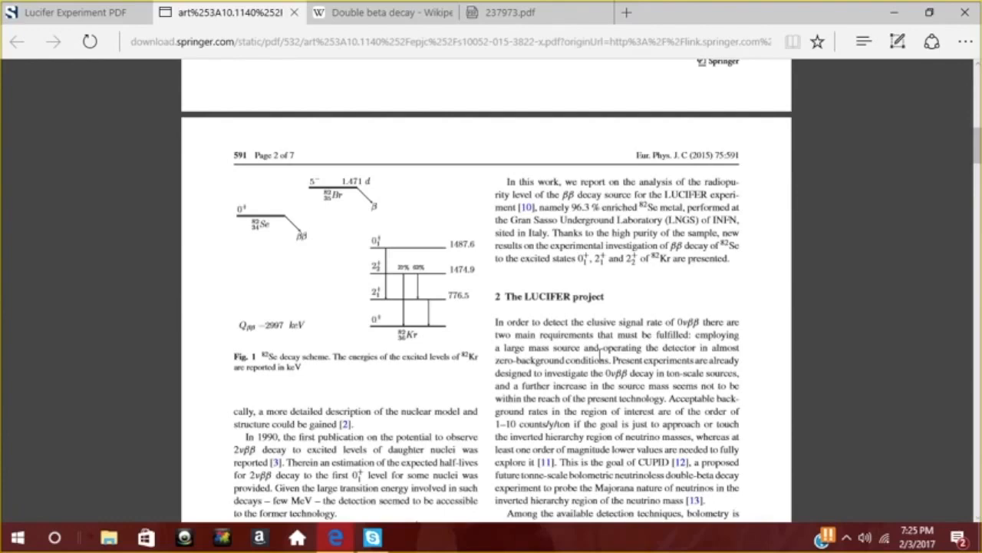
pyautogui.moveTo(489, 427)
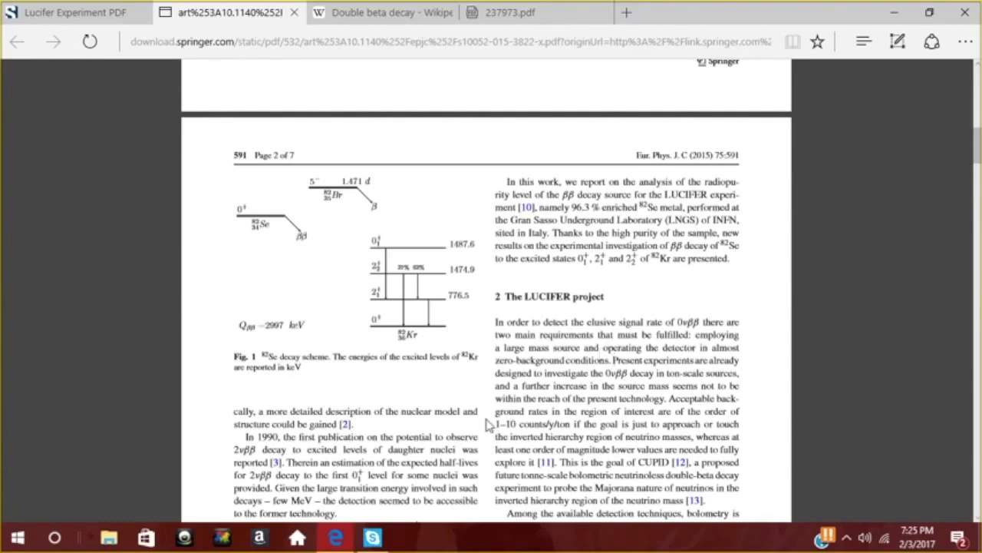
# Step: Scroll further down page 2 into the LUCIFER project section on bolometry and demonstrators
pyautogui.scroll(-3)
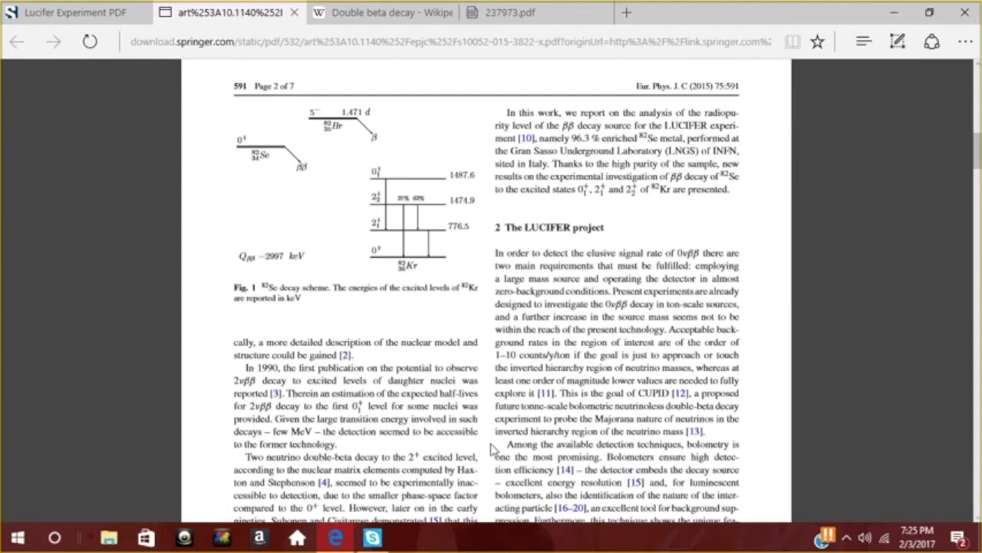
pyautogui.scroll(-3)
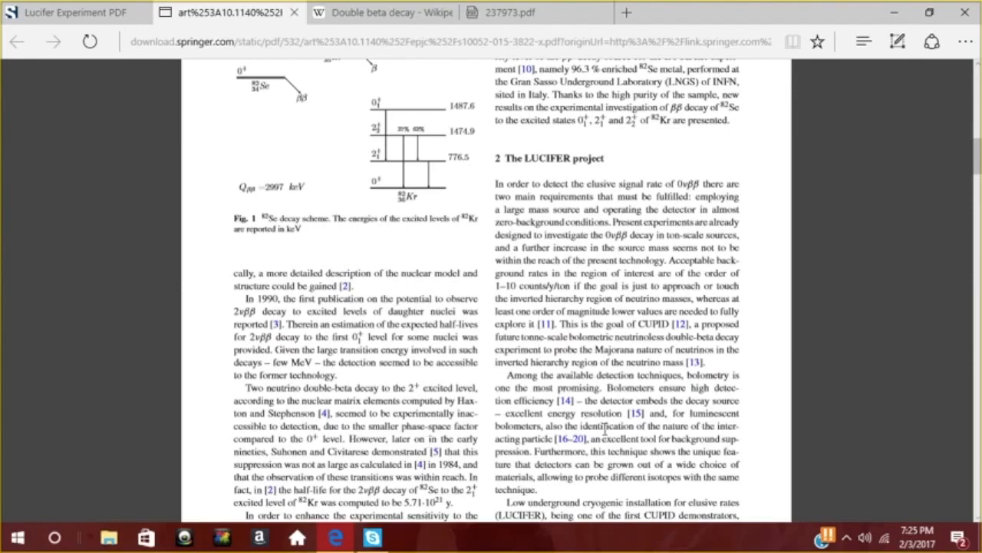
# Step: Scroll page 2 to the low-background cryogenic bolometer and ZnSe crystal passage
pyautogui.scroll(-3)
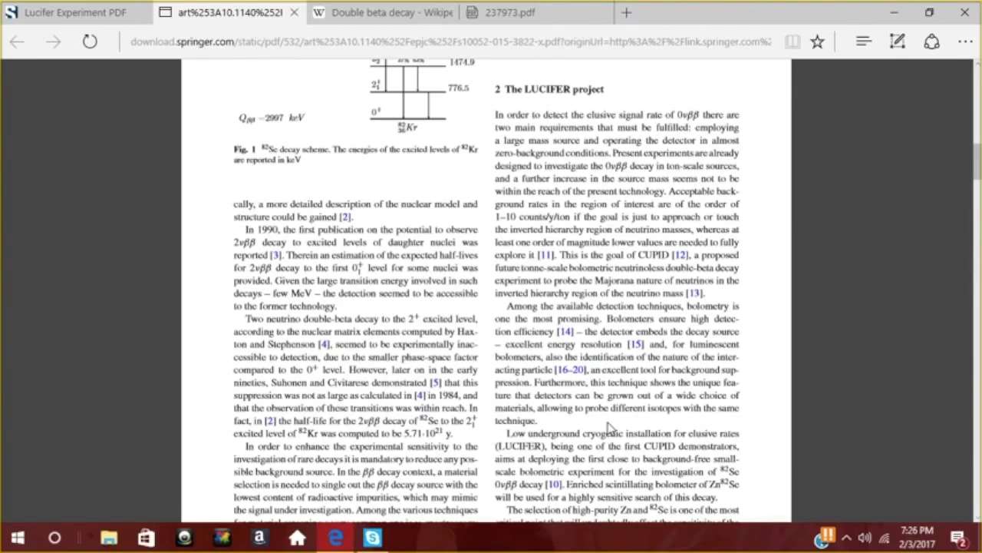
pyautogui.moveTo(611, 429)
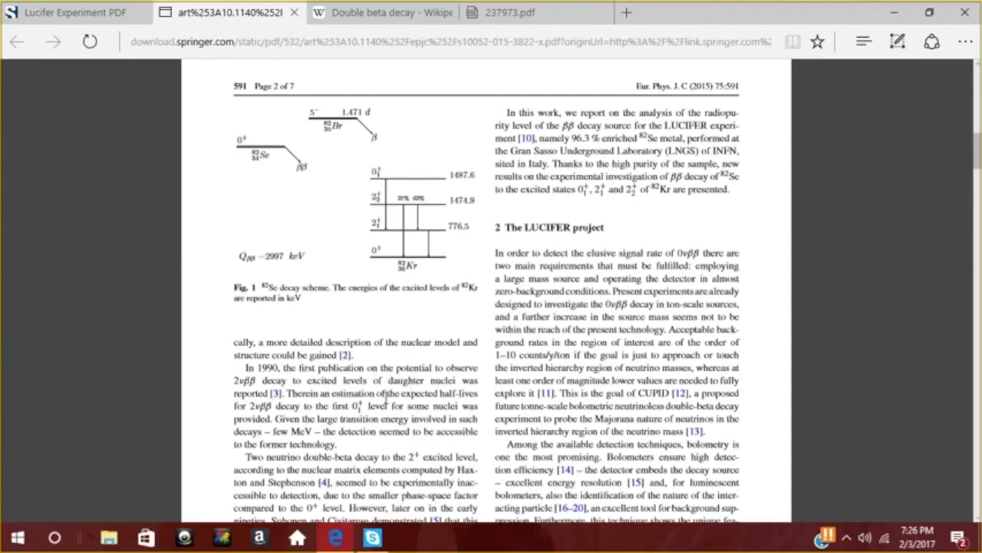
pyautogui.moveTo(279, 323)
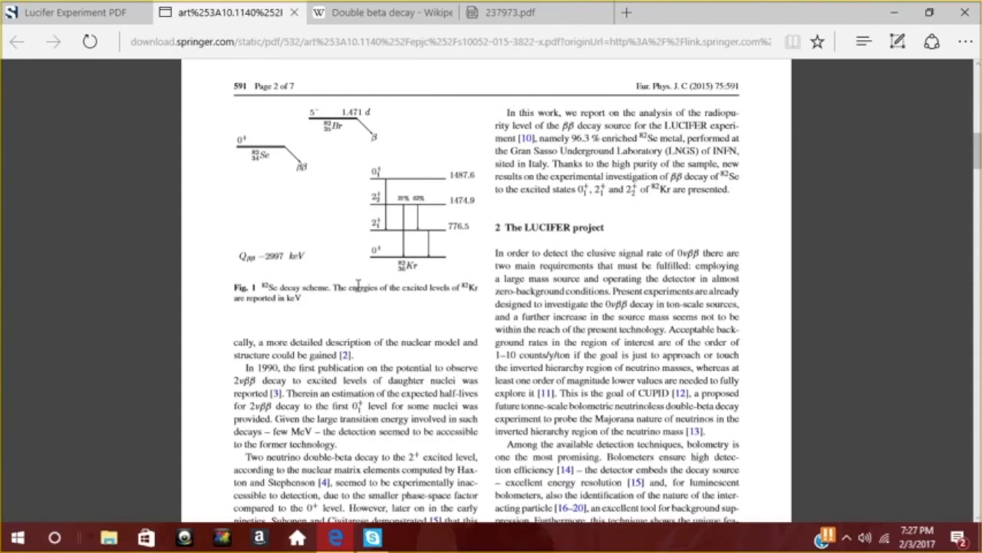
pyautogui.moveTo(342, 322)
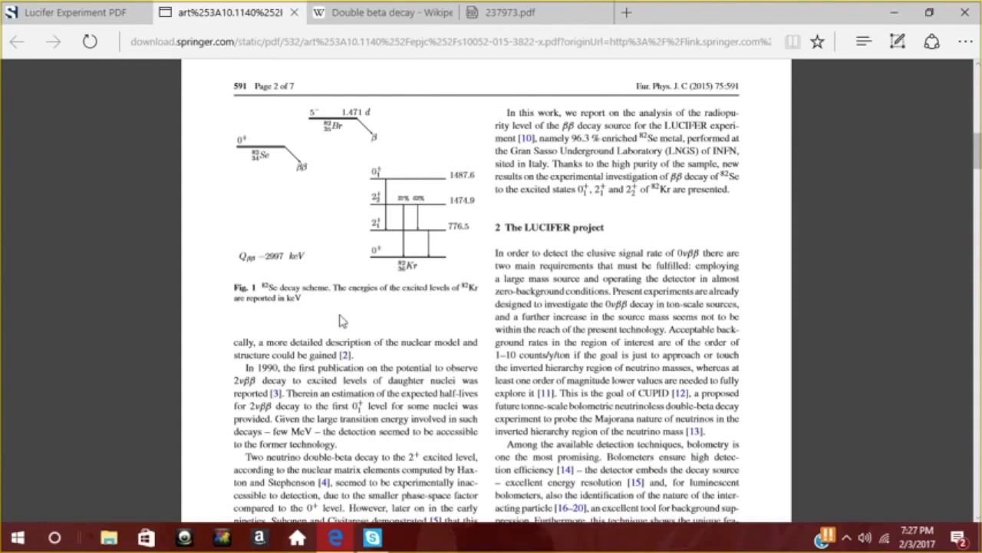
# Step: Scroll page 2 to the ZnSe scintillating bolometer passage of the Springer paper
pyautogui.scroll(-3)
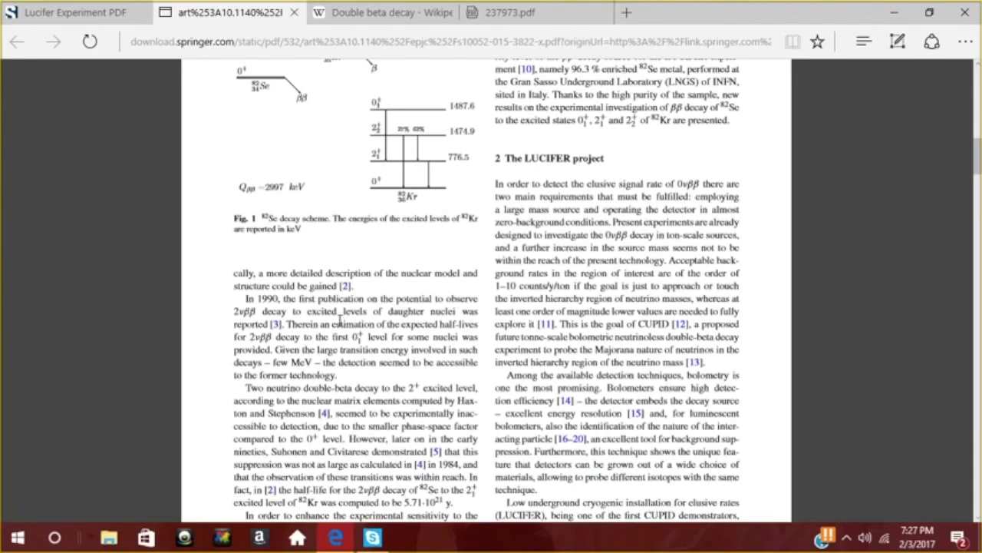
pyautogui.scroll(-3)
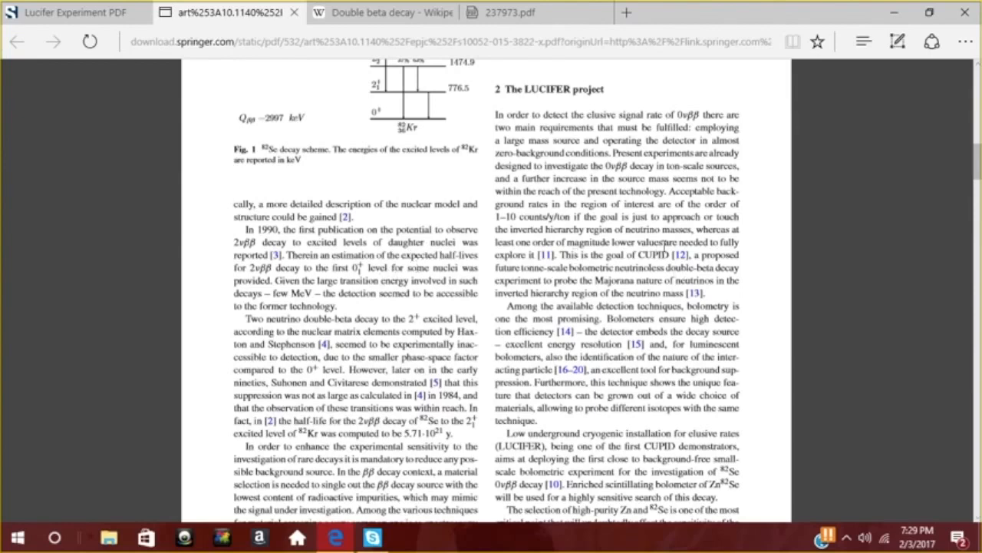
pyautogui.doubleClick(654, 254)
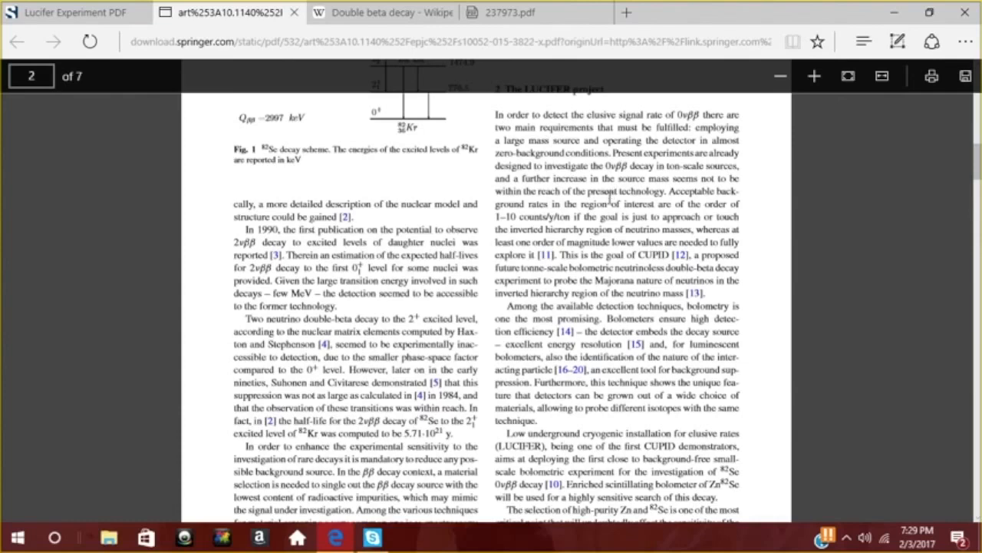
pyautogui.moveTo(547, 448)
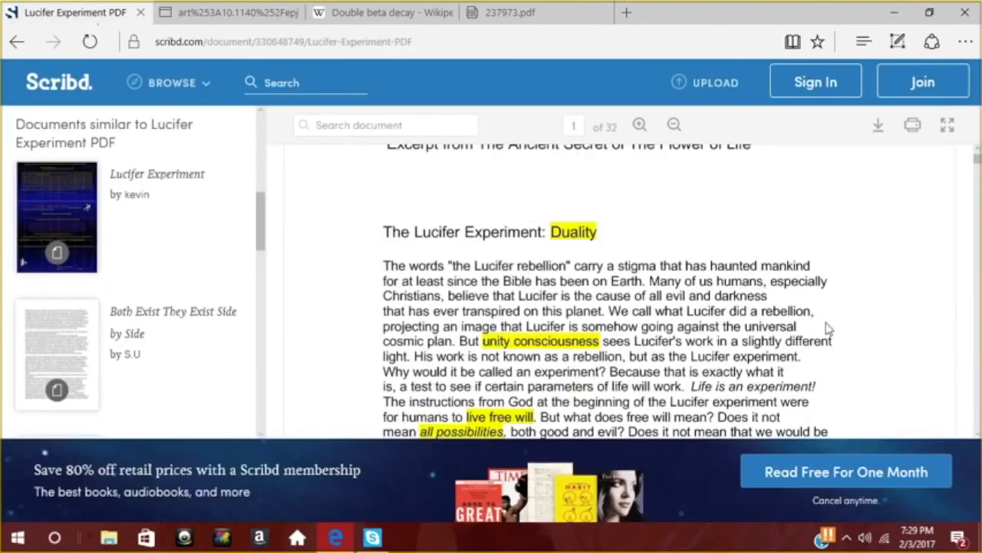
pyautogui.moveTo(611, 278)
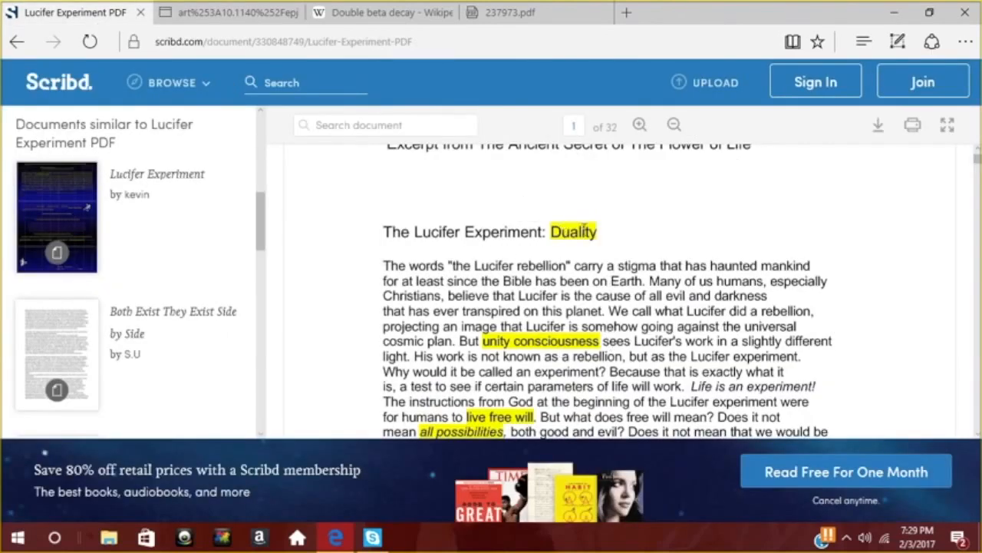
# Step: Scroll the Scribd Lucifer Experiment document past the free-will passage, then return to the Springer paper tab
pyautogui.scroll(-3)
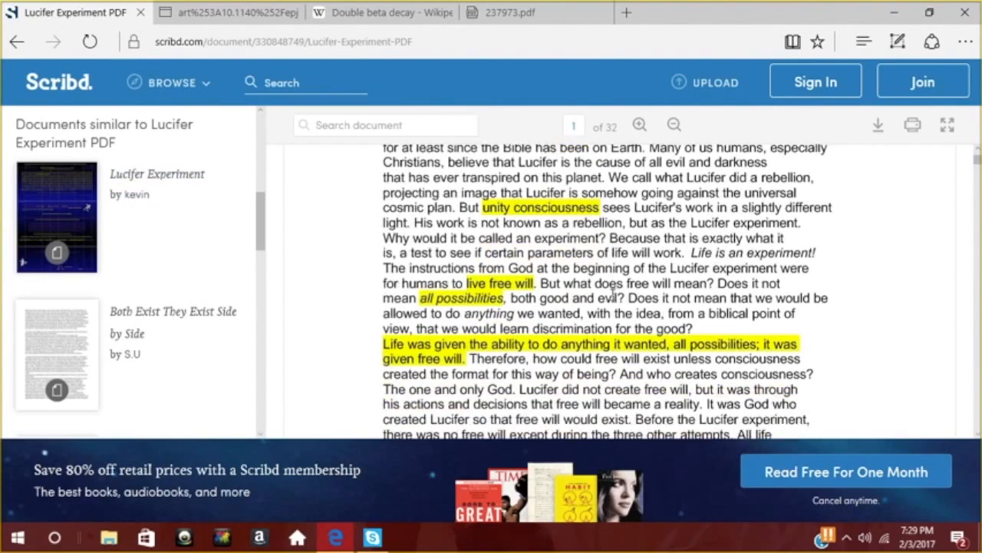
pyautogui.scroll(-3)
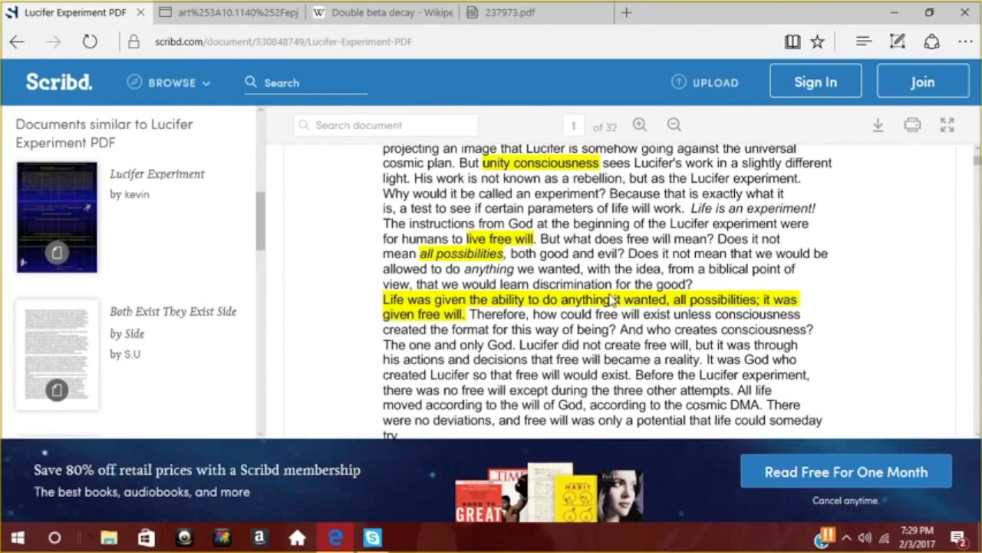
pyautogui.scroll(-3)
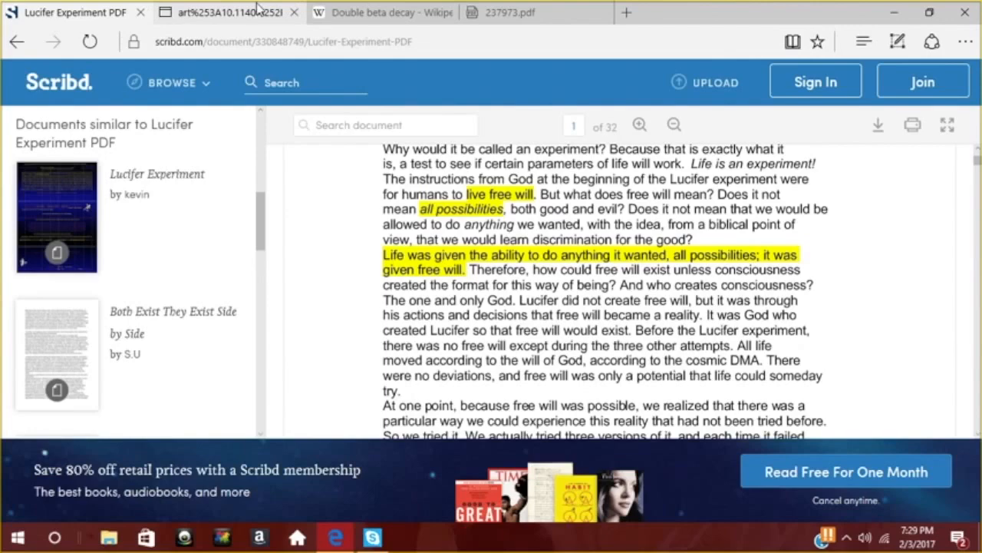
pyautogui.click(222, 13)
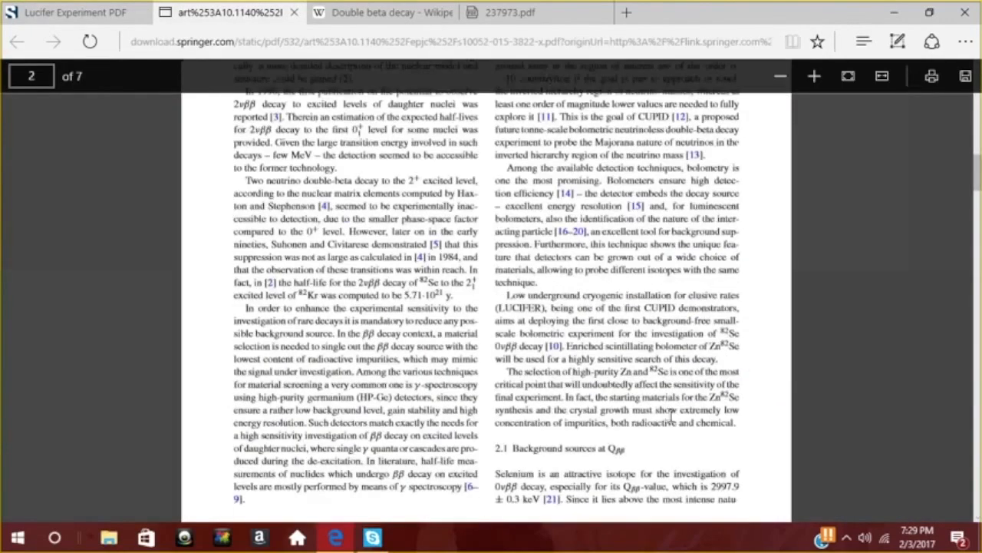
# Step: Scroll from page 2 onto page 3 through Chemical impurities to the Selenium enrichment section
pyautogui.scroll(-3)
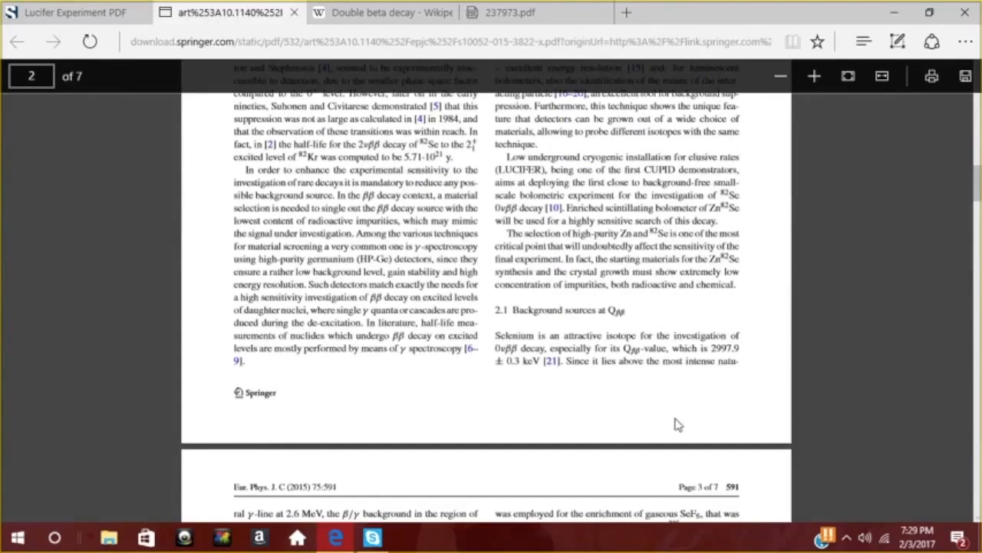
pyautogui.scroll(-3)
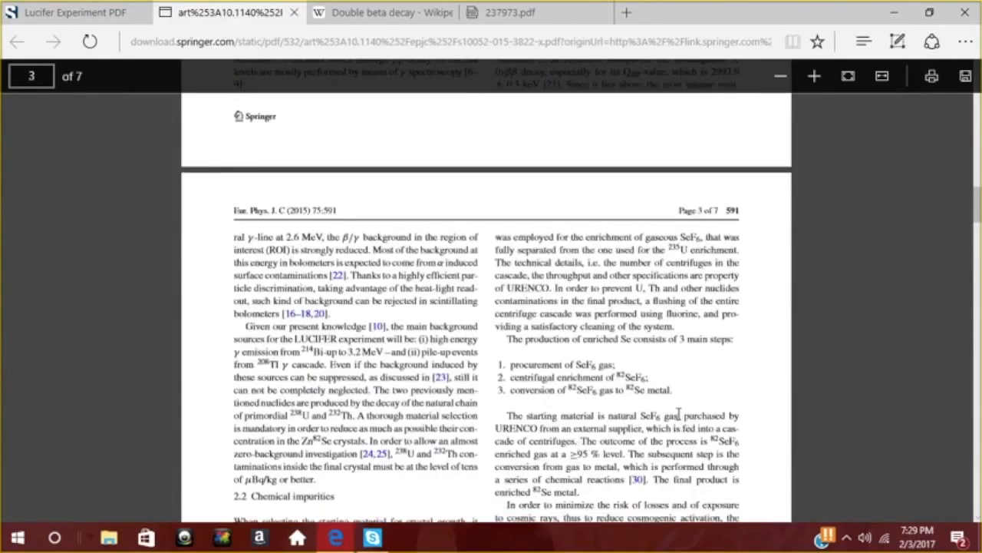
pyautogui.moveTo(698, 407)
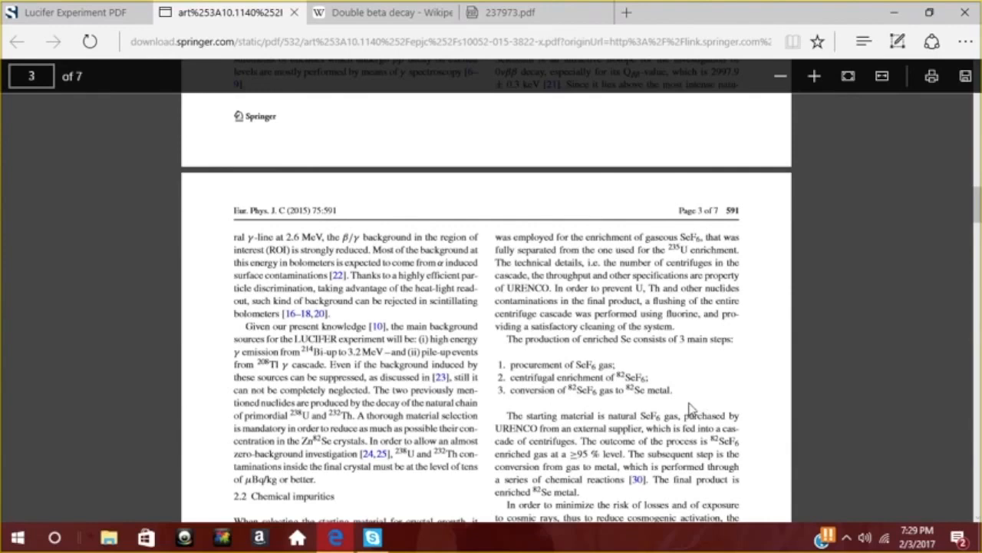
pyautogui.scroll(-3)
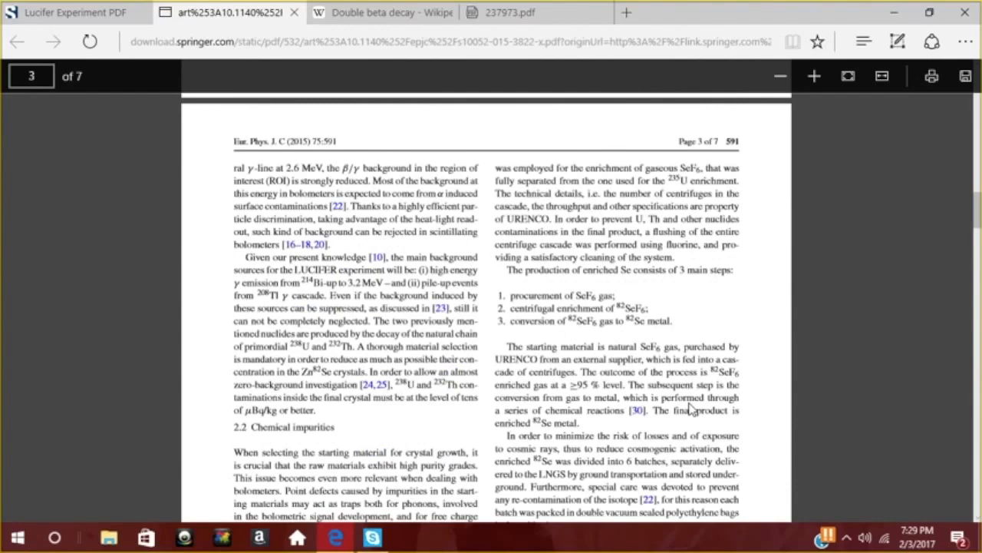
pyautogui.scroll(-3)
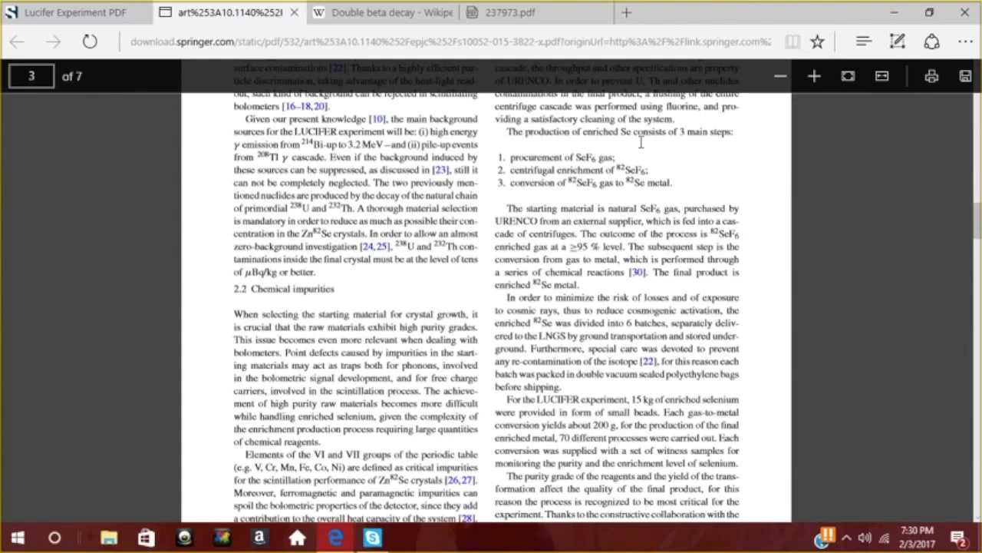
pyautogui.moveTo(651, 438)
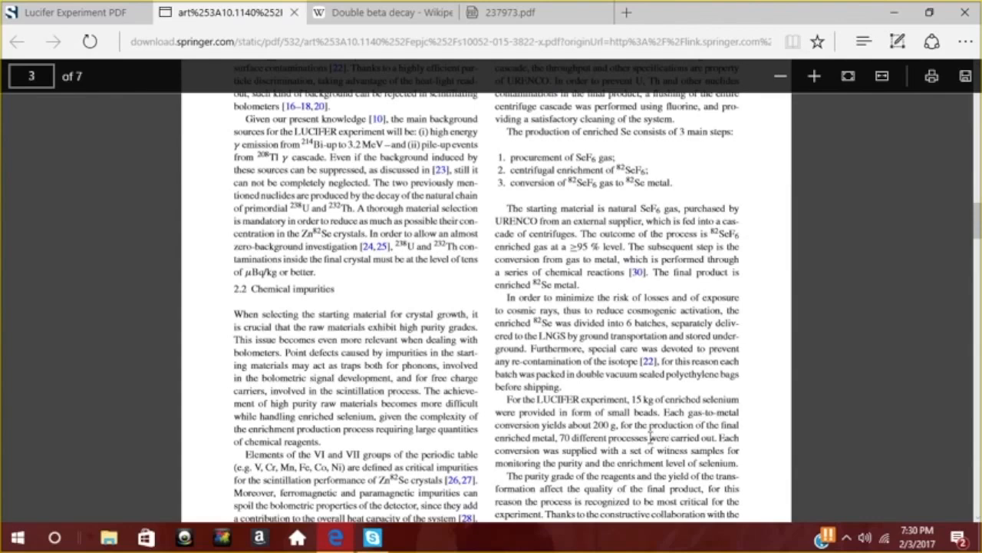
pyautogui.scroll(-3)
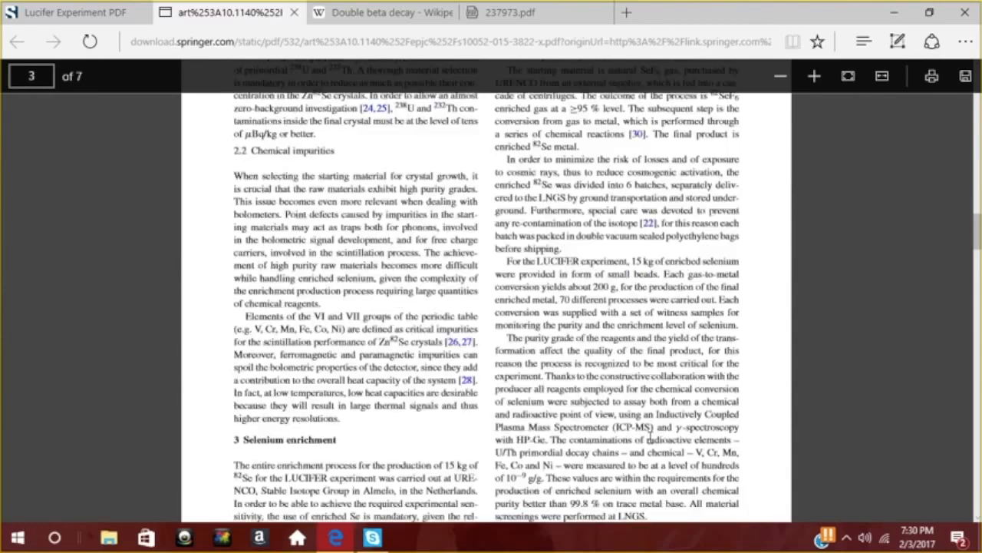
pyautogui.scroll(-3)
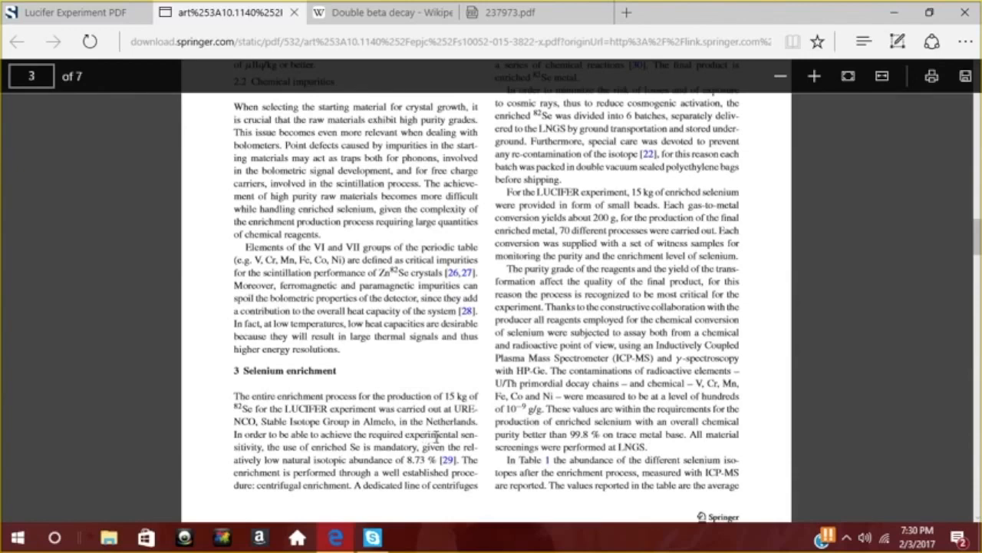
pyautogui.moveTo(437, 433)
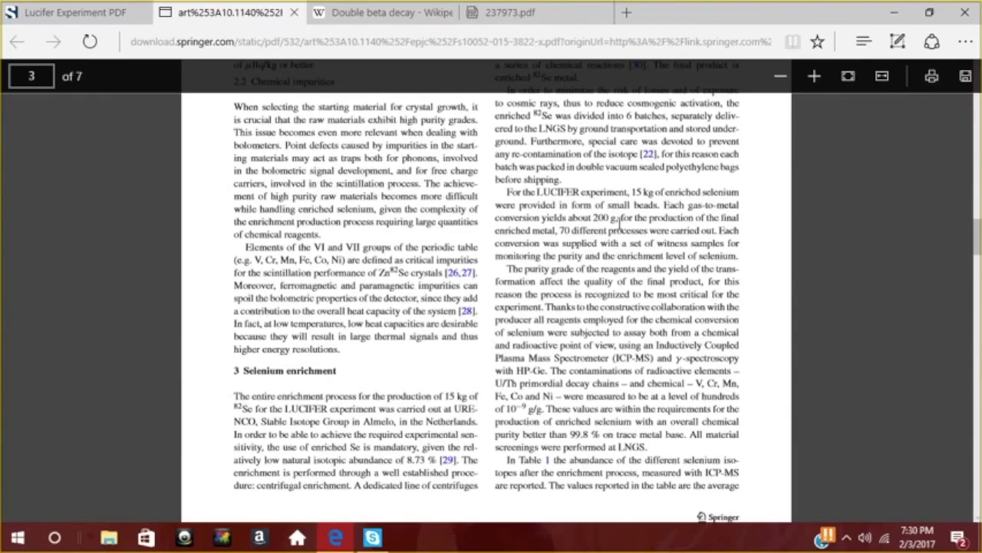
pyautogui.moveTo(620, 222)
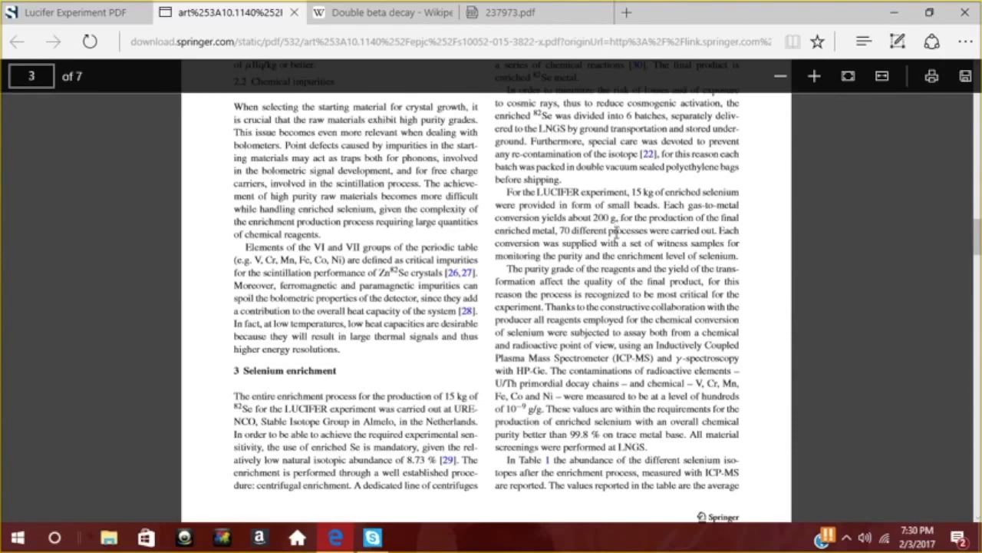
pyautogui.moveTo(614, 238)
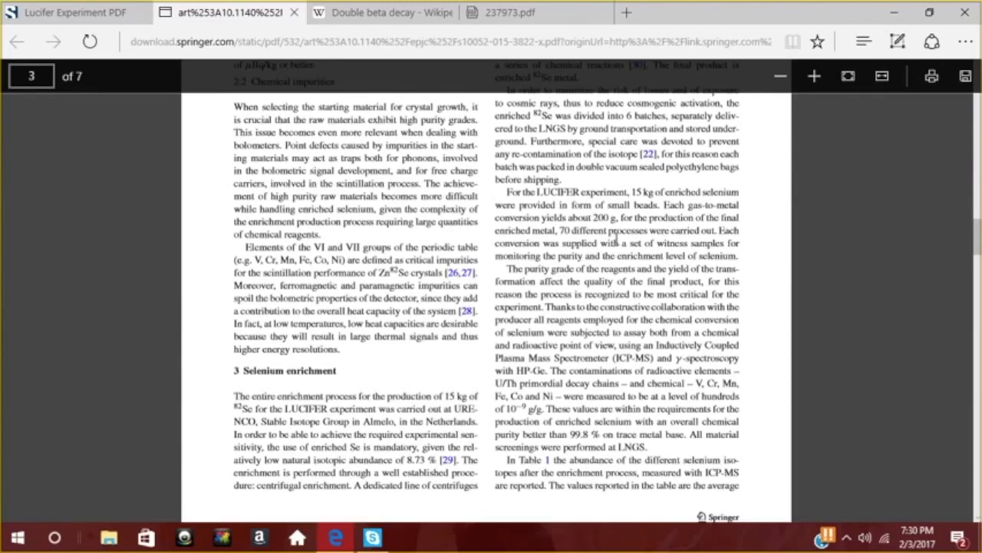
pyautogui.moveTo(617, 243)
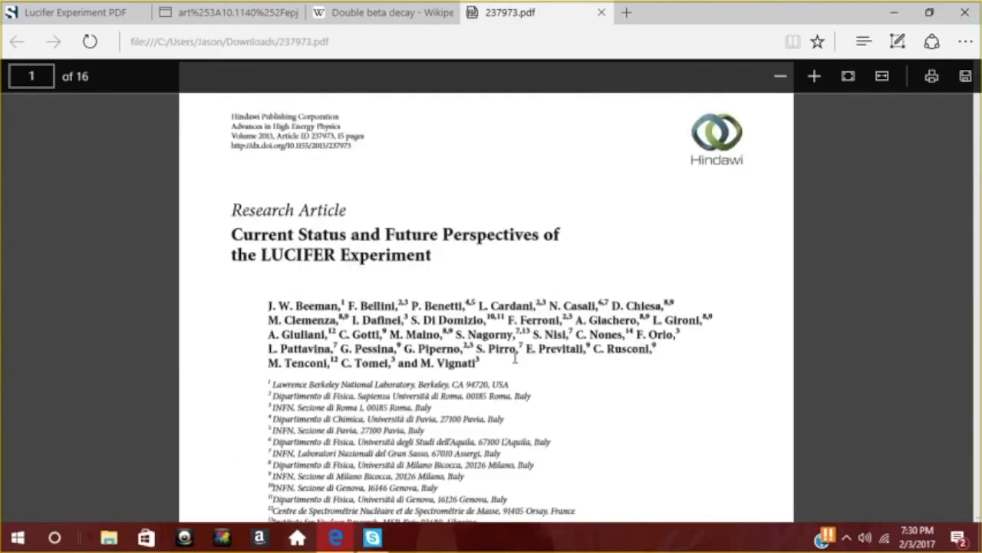
pyautogui.moveTo(310, 240)
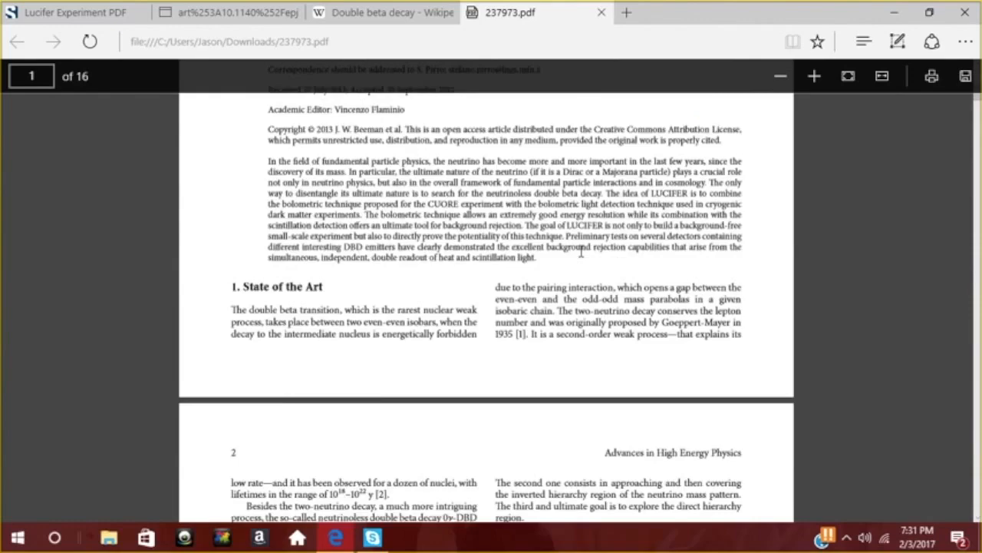
# Step: Skim the first pages of 237973.pdf, the LUCIFER Experiment review paper
pyautogui.scroll(-3)
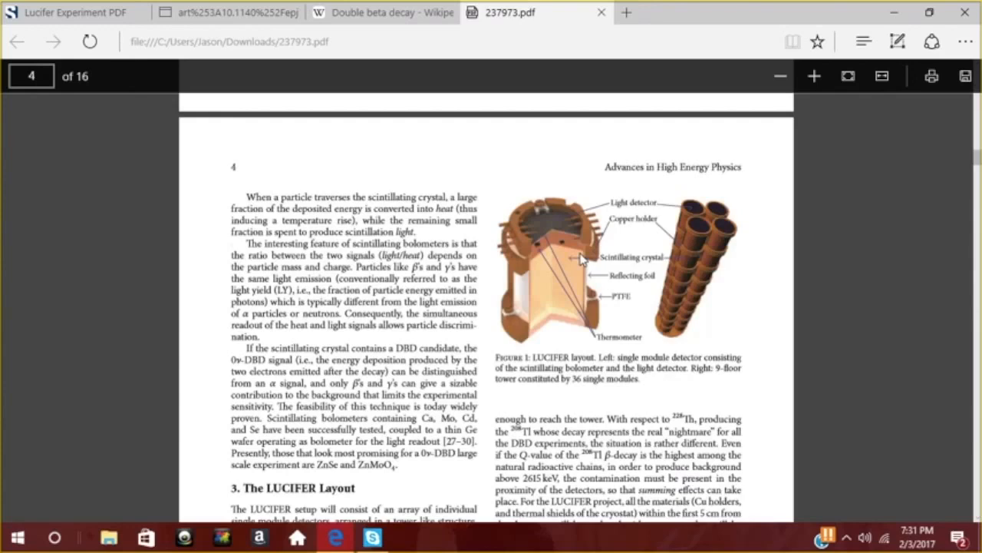
pyautogui.moveTo(591, 255)
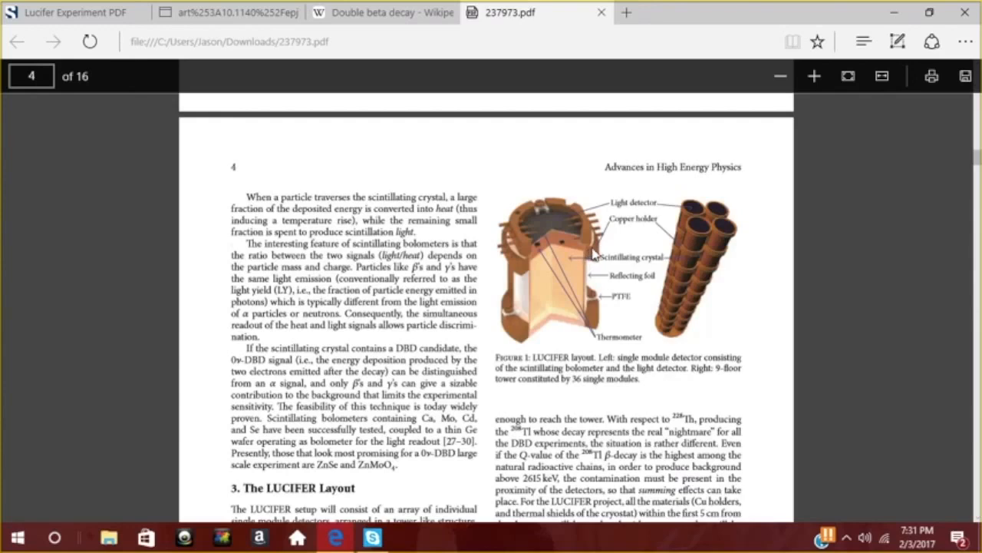
pyautogui.scroll(-3)
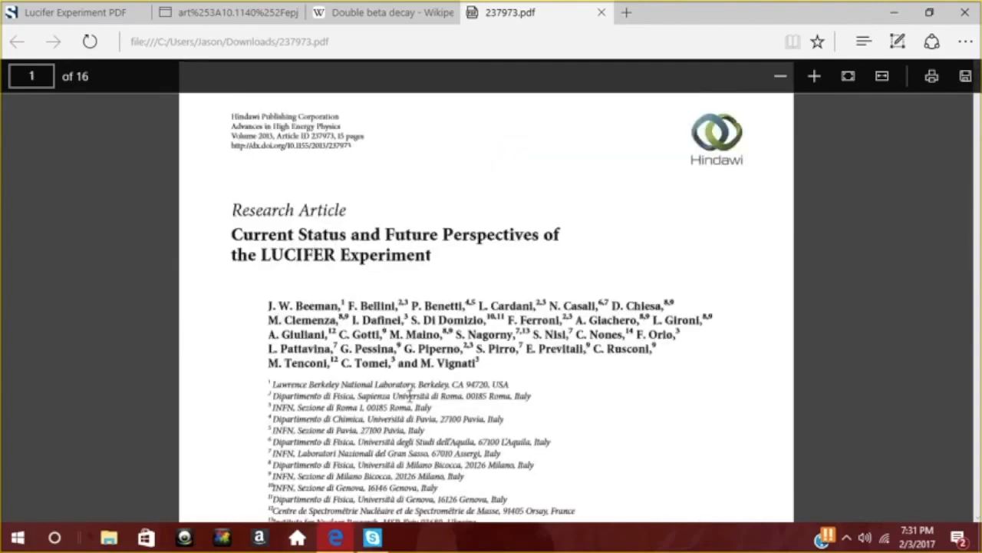
# Step: Scroll the review paper past page 1 to page 2, then switch back to the Springer LUCIFER article tab
pyautogui.scroll(-3)
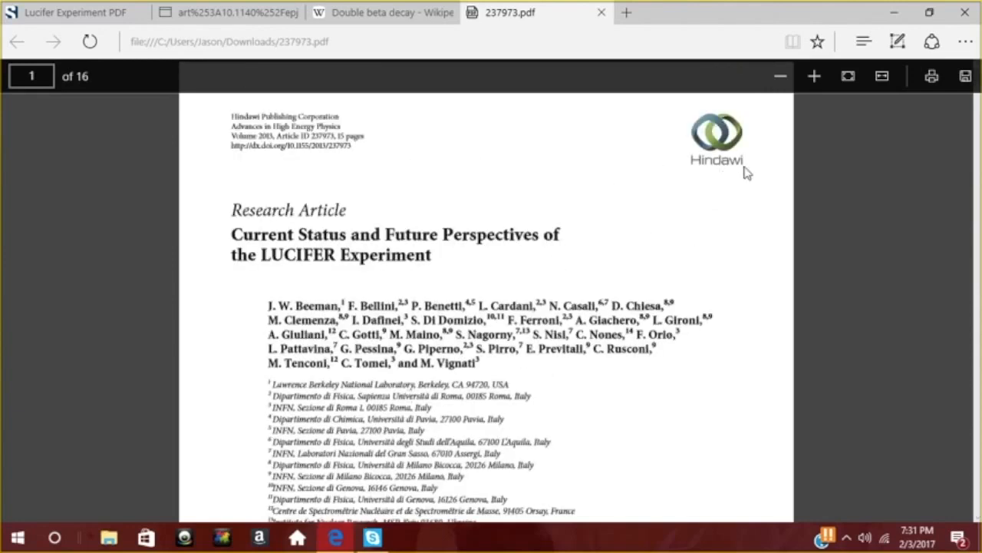
pyautogui.moveTo(677, 126)
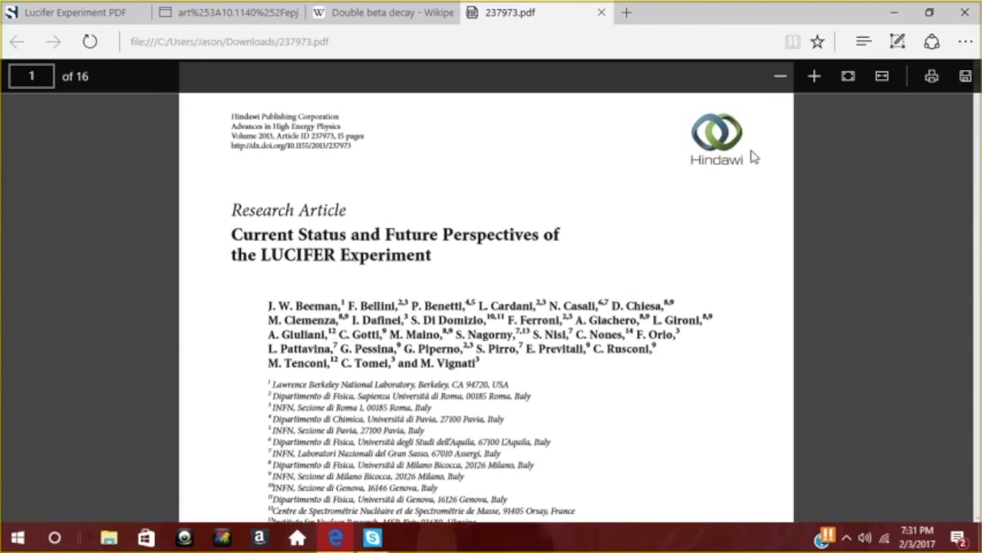
pyautogui.moveTo(608, 123)
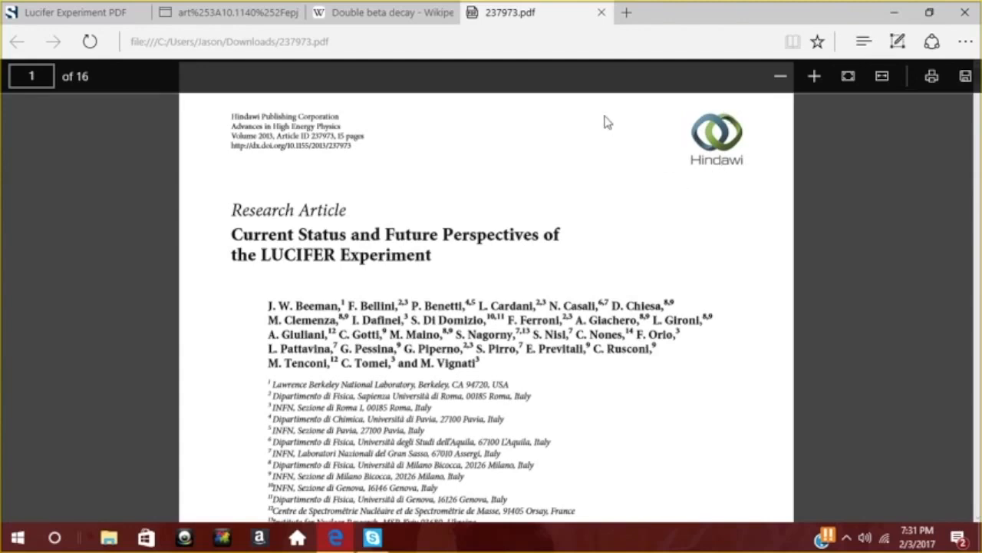
pyautogui.moveTo(370, 282)
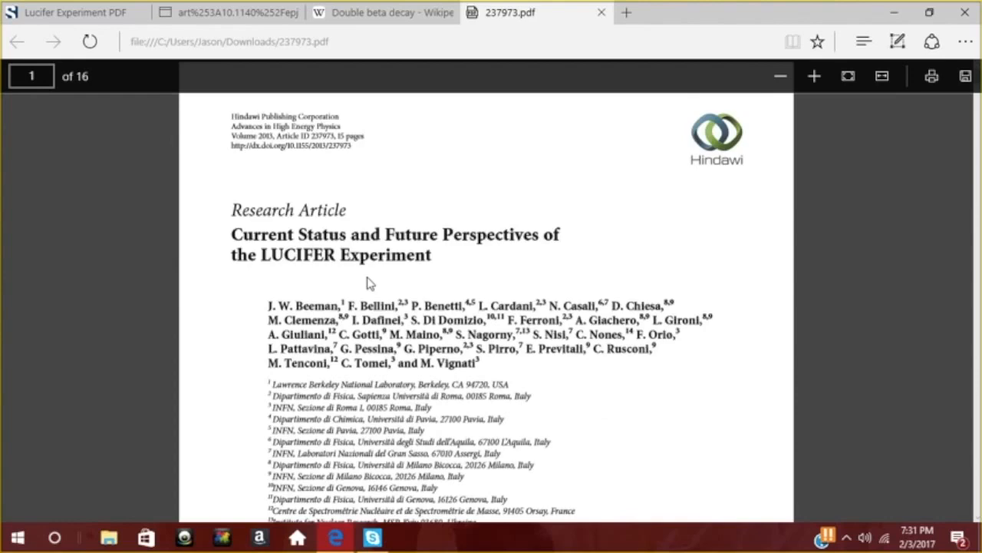
pyautogui.scroll(-3)
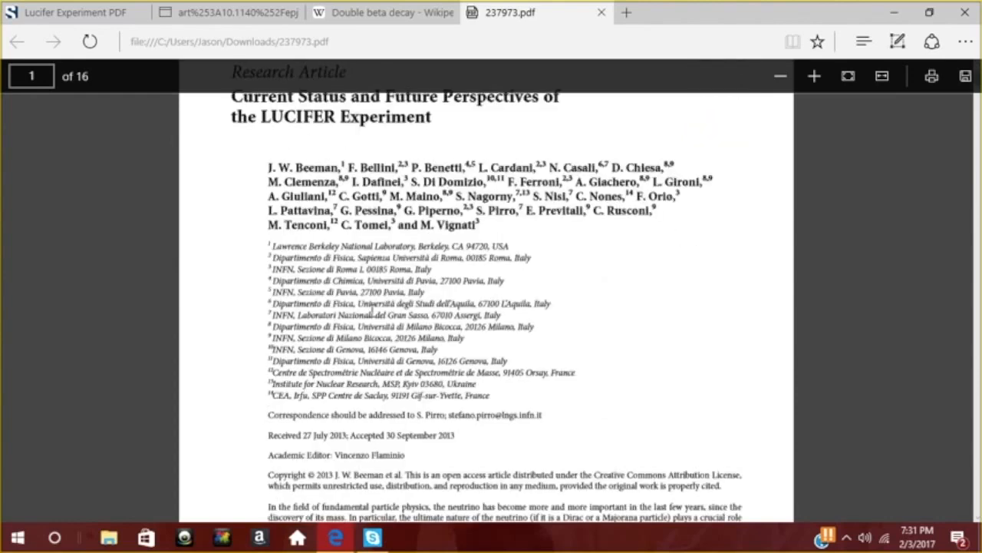
pyautogui.scroll(-3)
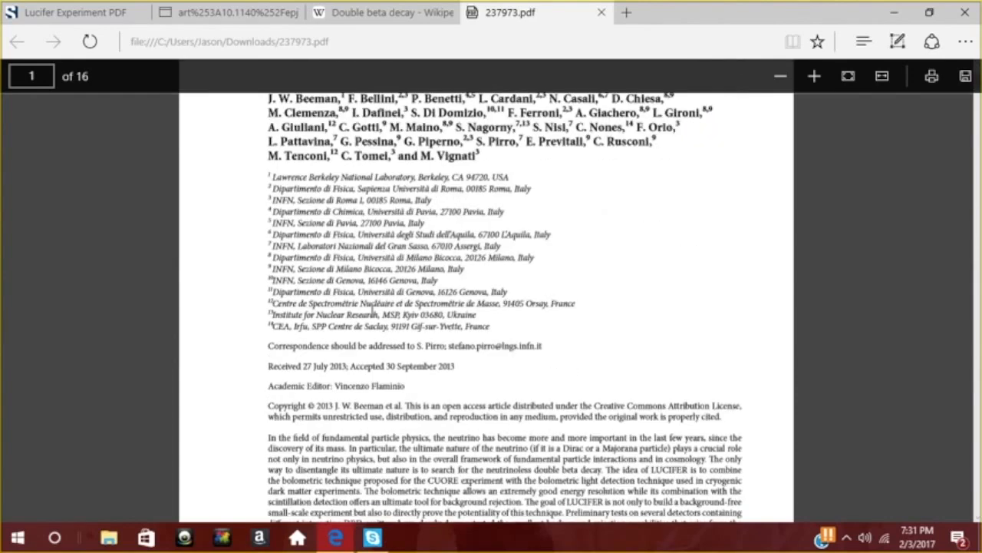
pyautogui.scroll(-3)
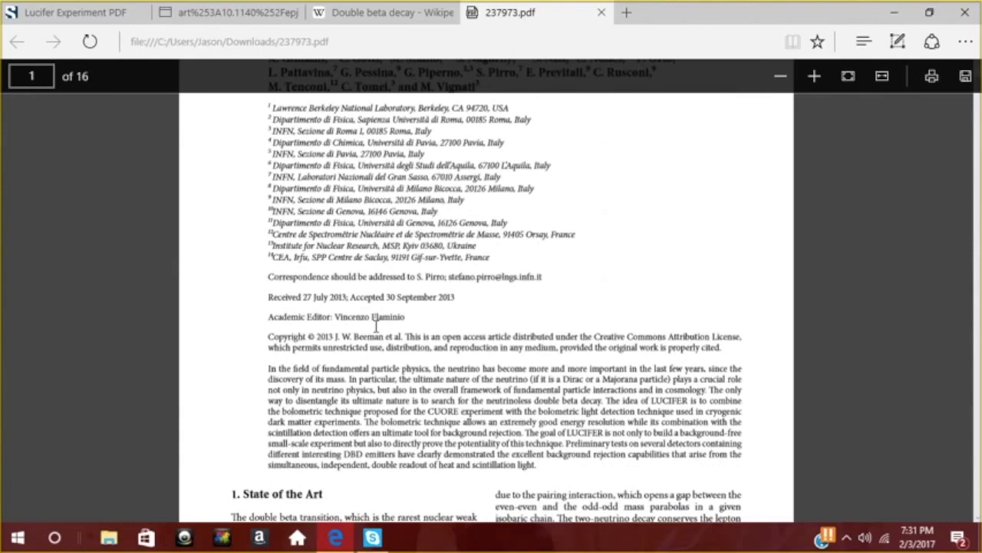
pyautogui.scroll(-3)
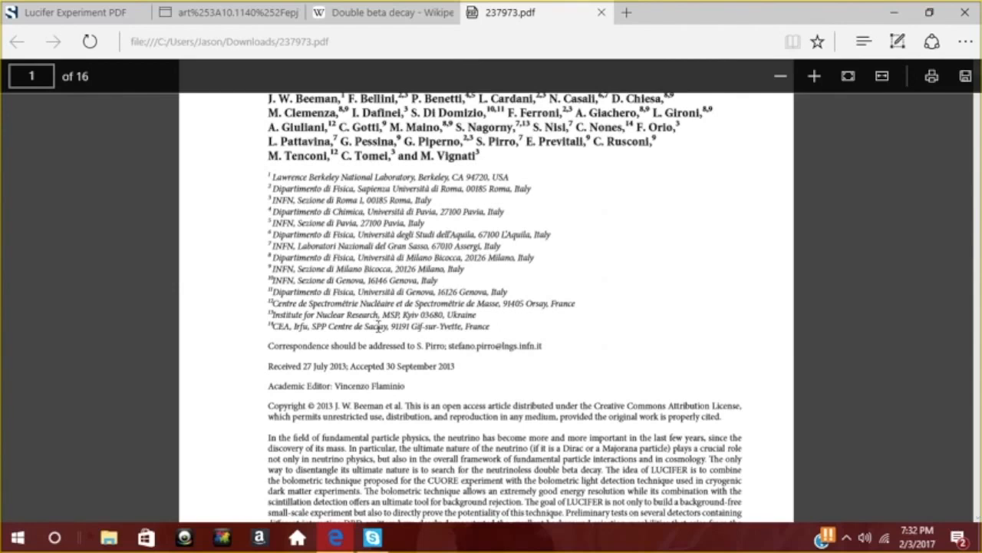
pyautogui.moveTo(525, 181)
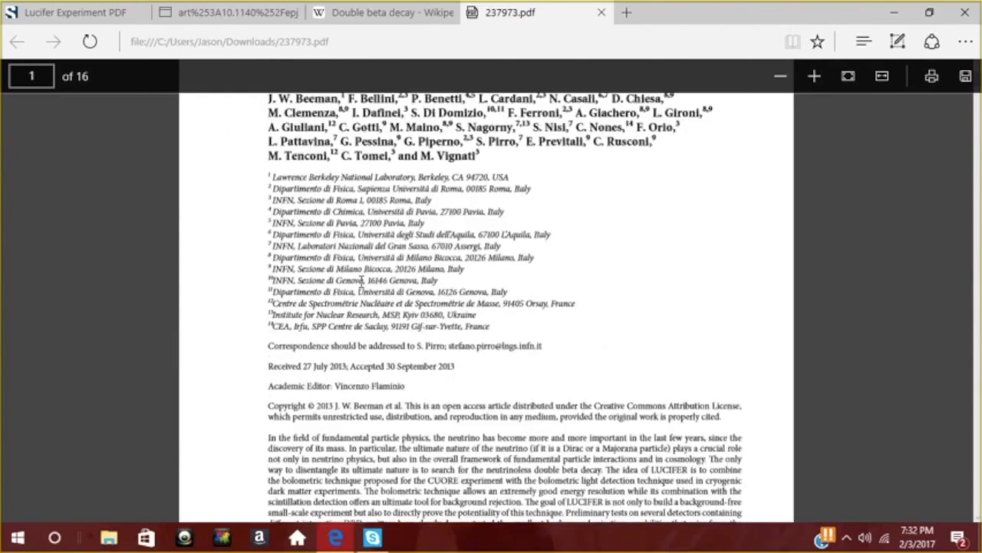
pyautogui.scroll(-3)
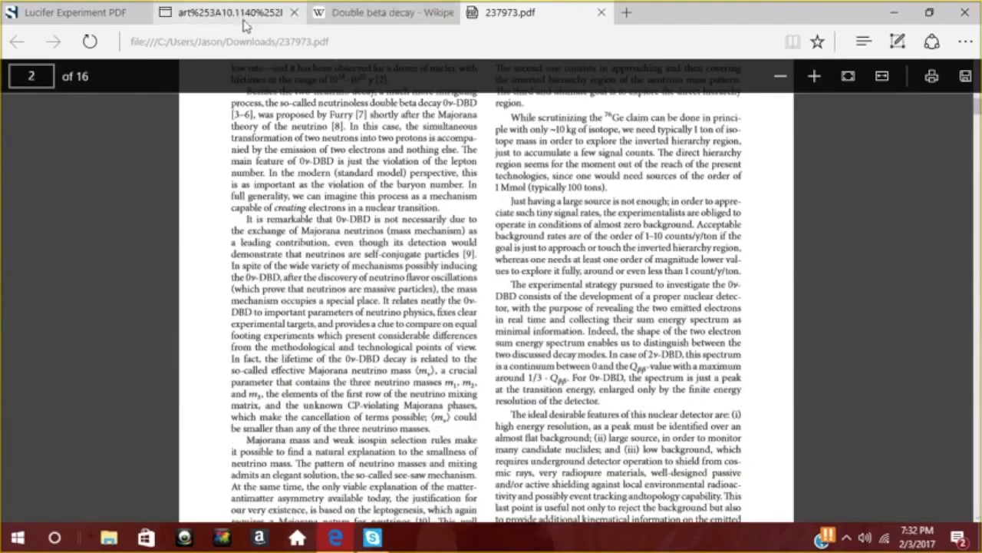
pyautogui.click(227, 13)
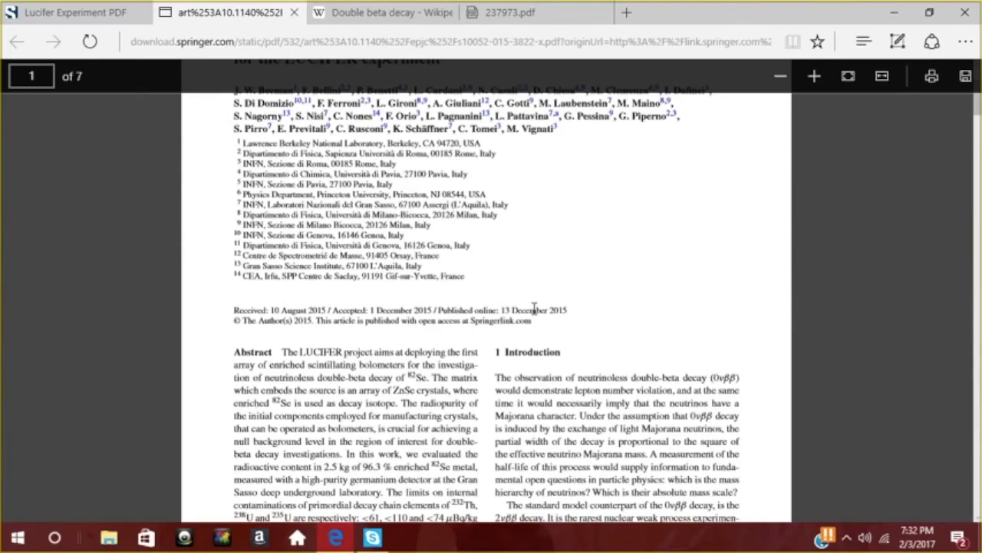
# Step: Skim the Springer LUCIFER paper down to its references, then return to the 237973.pdf paper
pyautogui.scroll(-3)
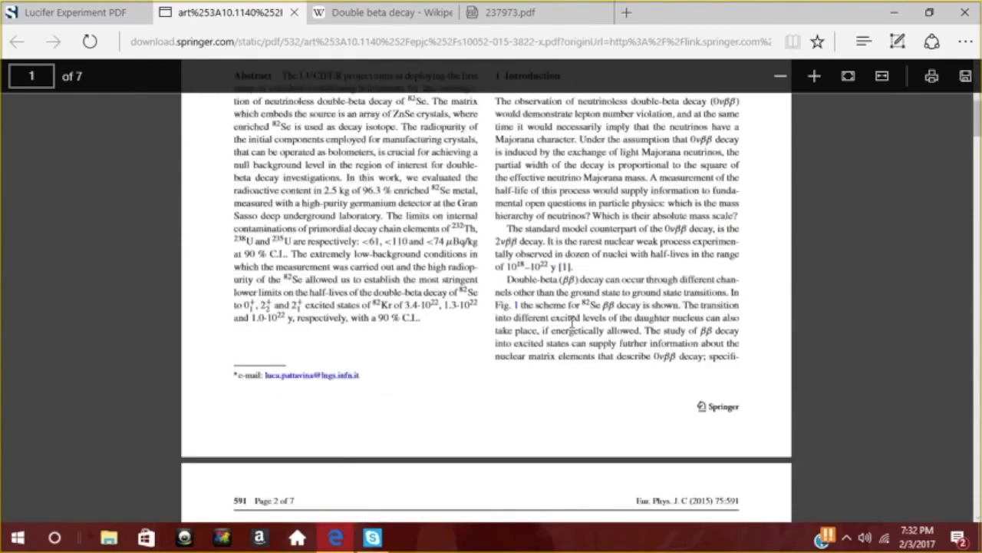
pyautogui.scroll(-3)
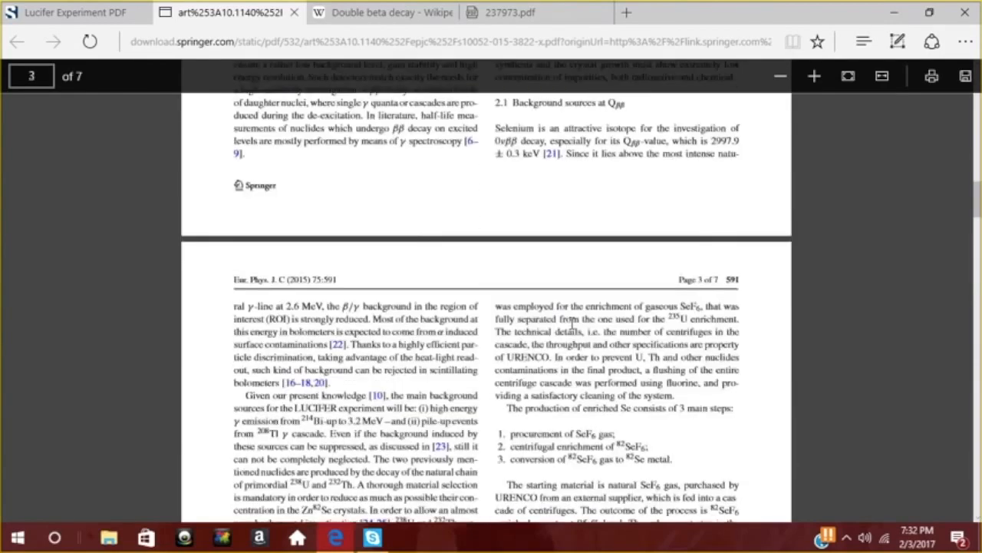
pyautogui.scroll(-3)
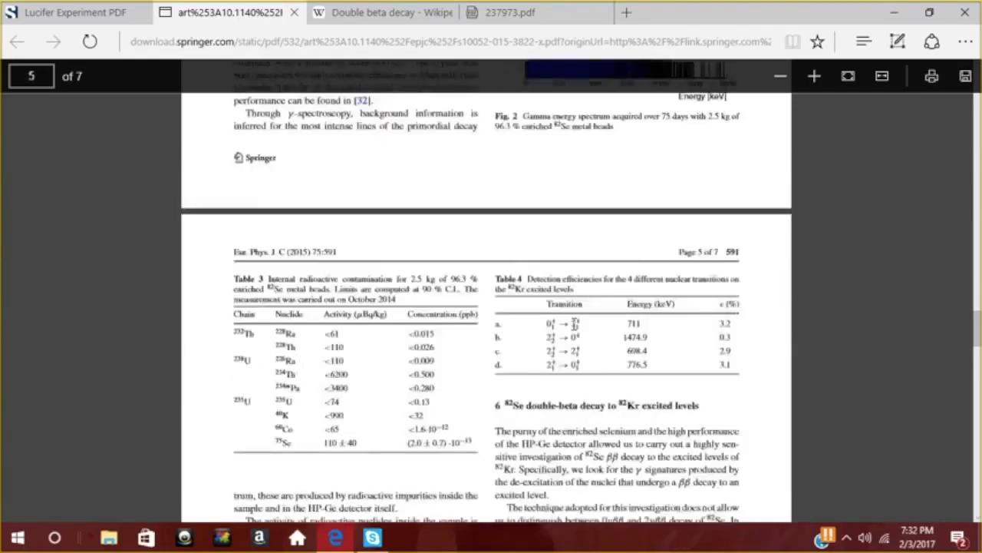
pyautogui.scroll(-3)
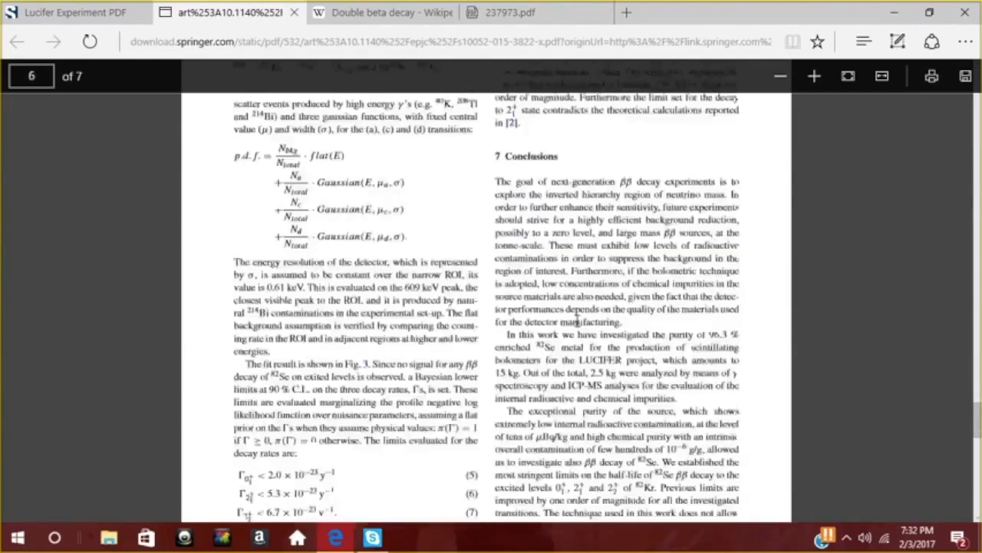
pyautogui.scroll(-3)
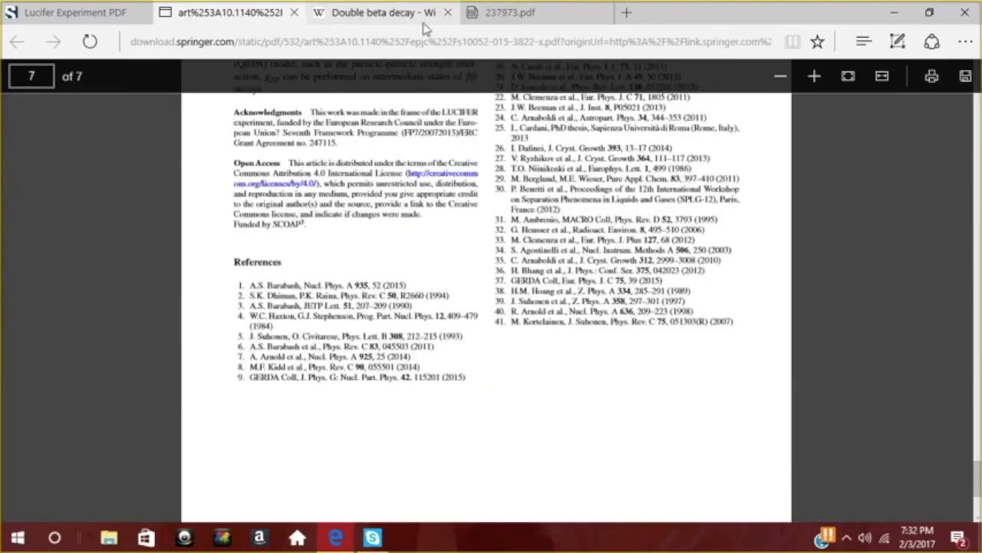
pyautogui.click(509, 12)
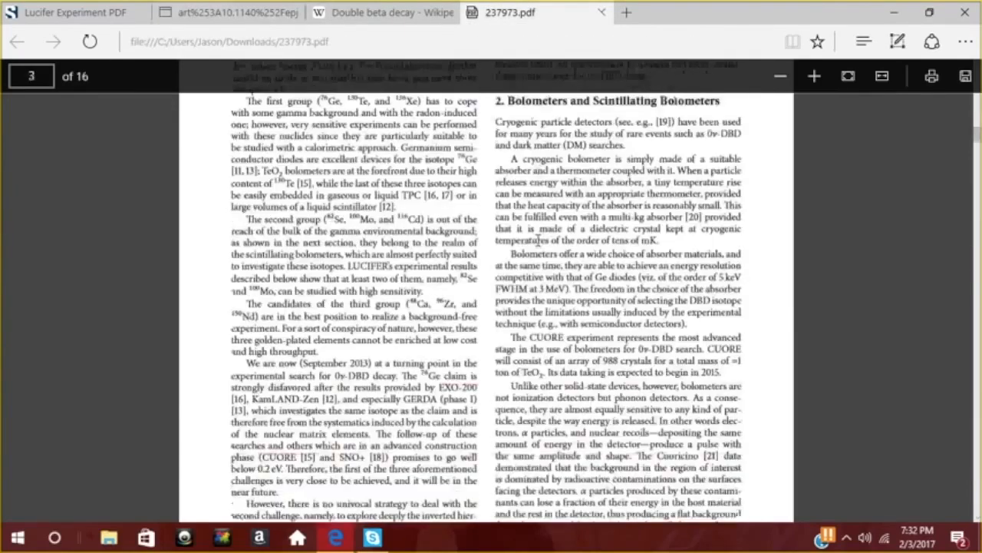
# Step: Read the 237973.pdf LUCIFER review onward to page 9
pyautogui.scroll(-3)
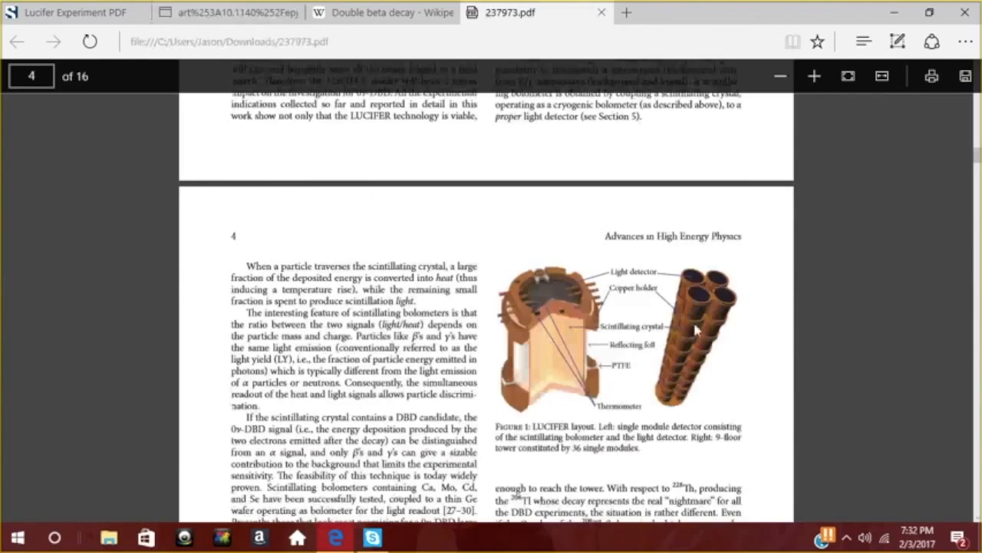
pyautogui.moveTo(661, 360)
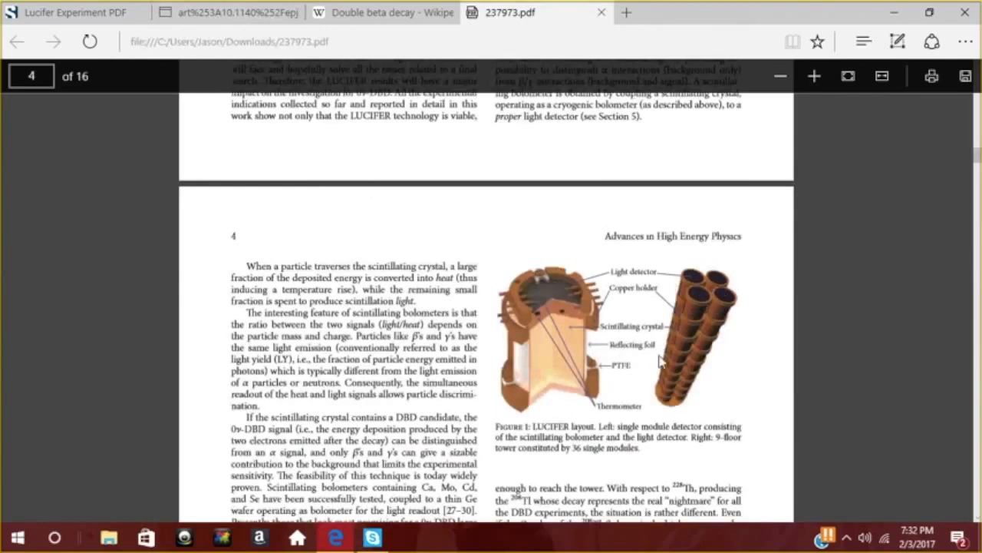
pyautogui.scroll(-3)
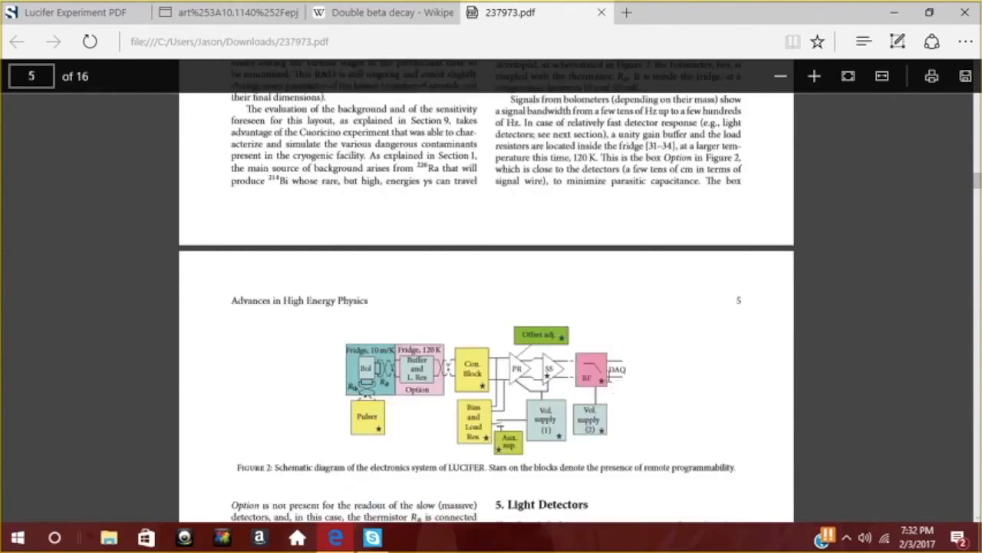
pyautogui.scroll(-3)
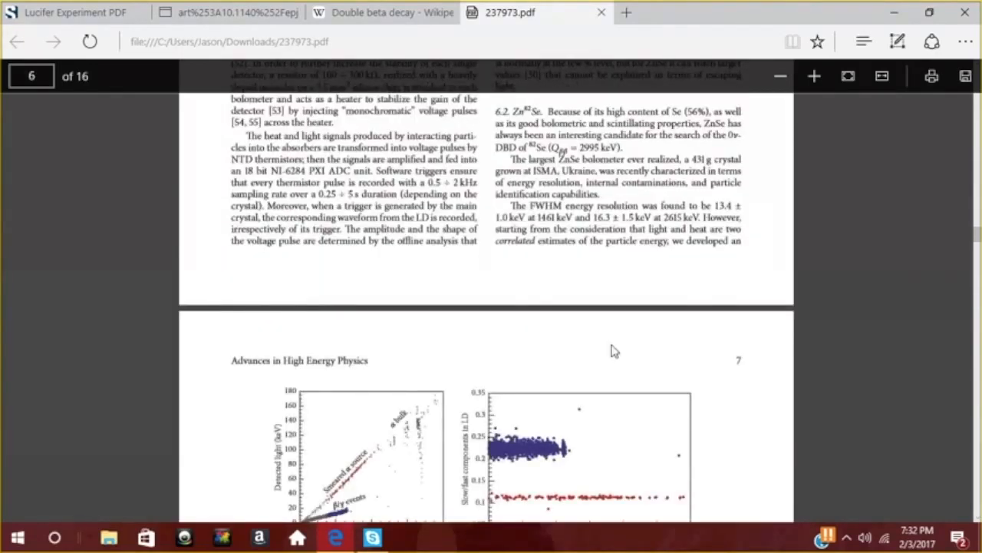
pyautogui.scroll(-3)
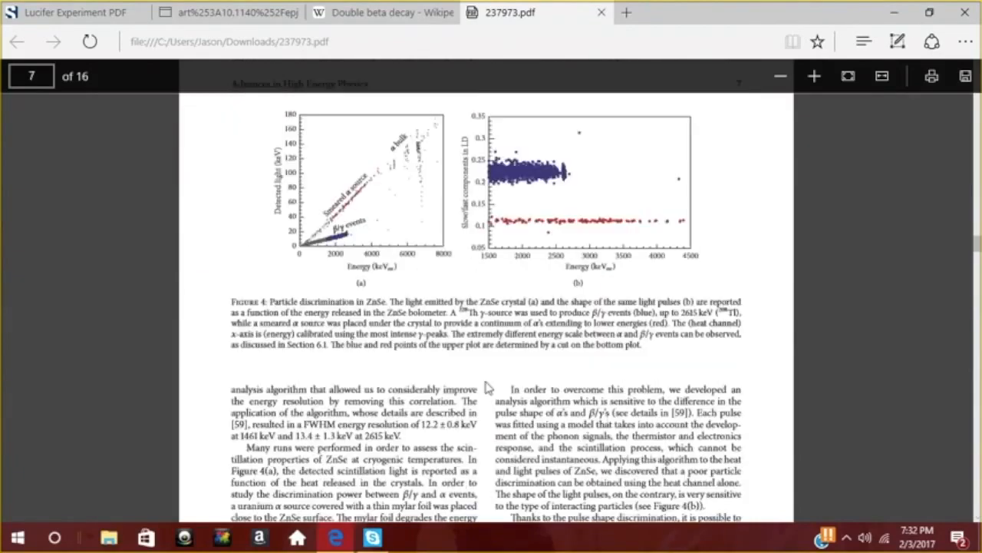
pyautogui.scroll(-3)
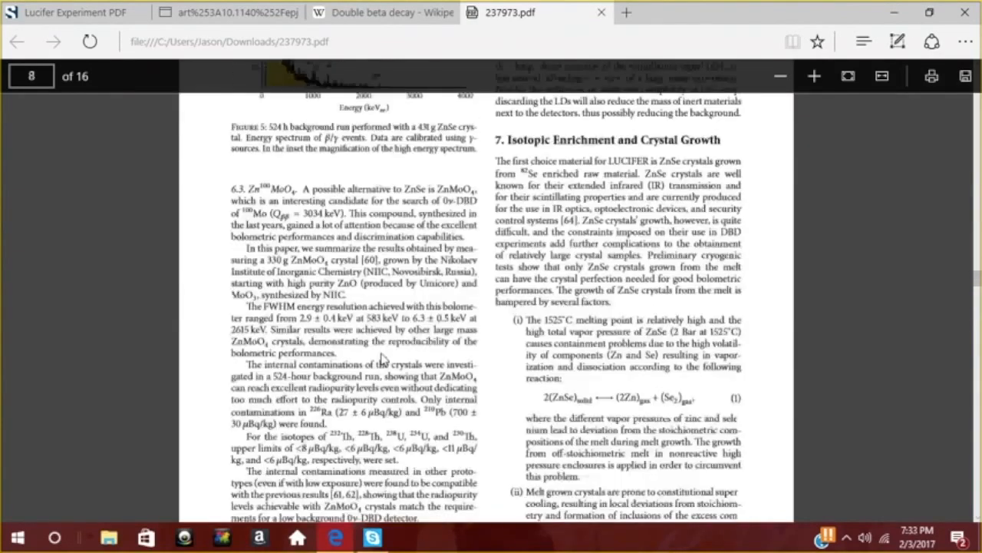
pyautogui.scroll(-3)
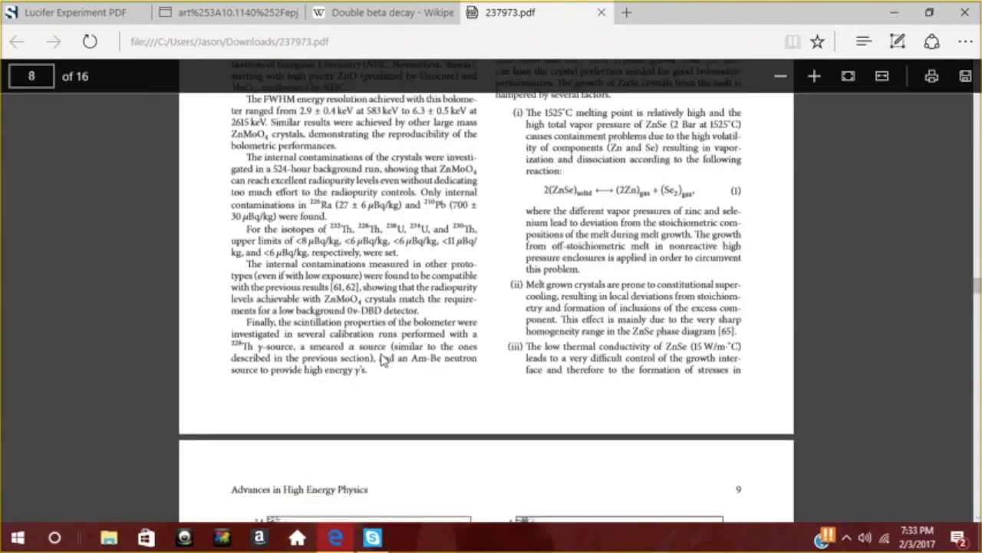
pyautogui.scroll(-3)
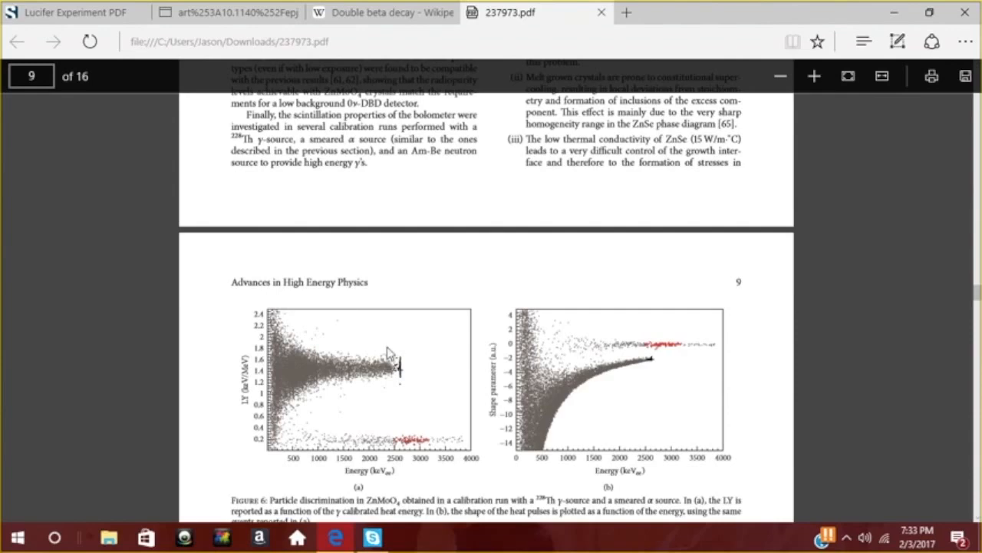
# Step: From the Double beta decay Wikipedia page, follow the link to the Binding energy article
pyautogui.click(381, 12)
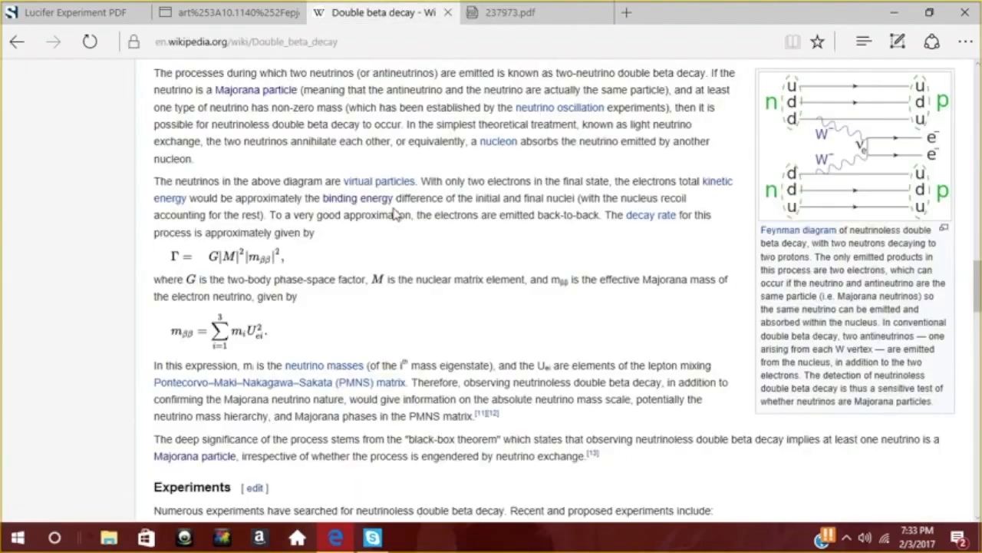
pyautogui.click(356, 197)
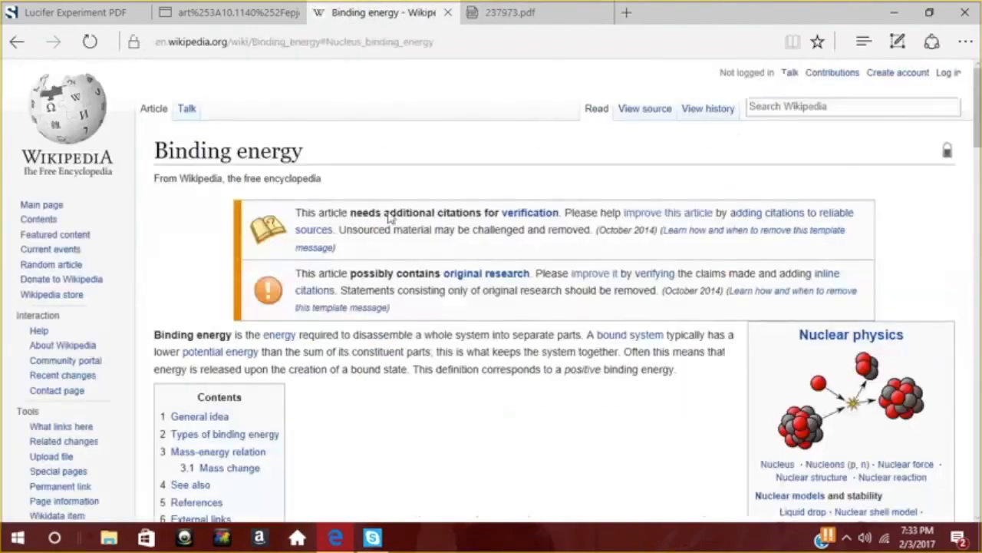
pyautogui.scroll(-3)
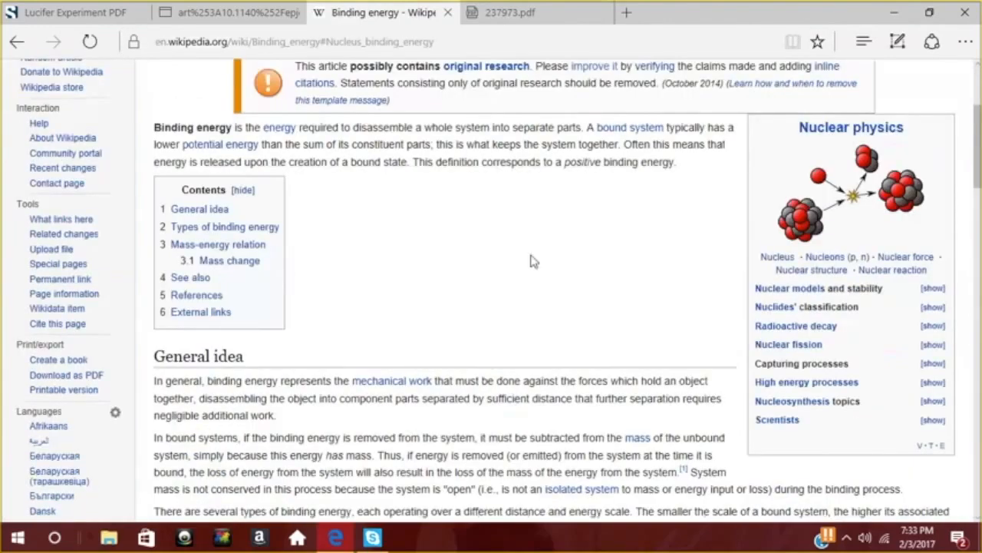
pyautogui.moveTo(463, 313)
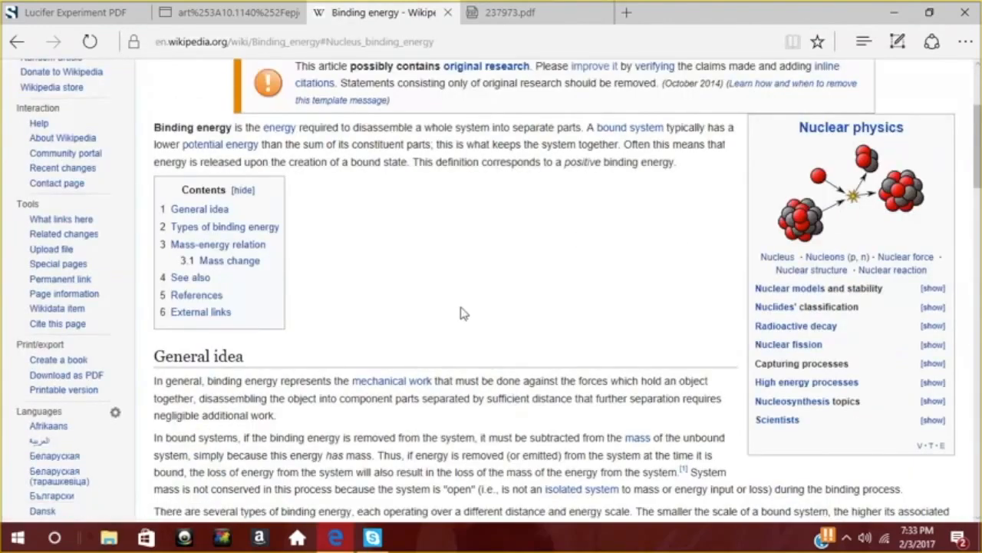
pyautogui.scroll(-3)
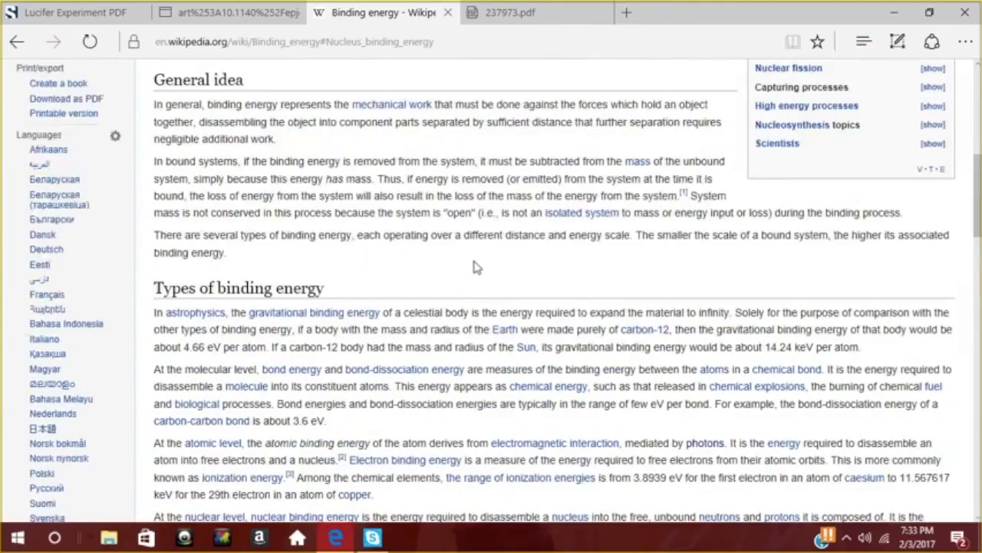
pyautogui.scroll(-3)
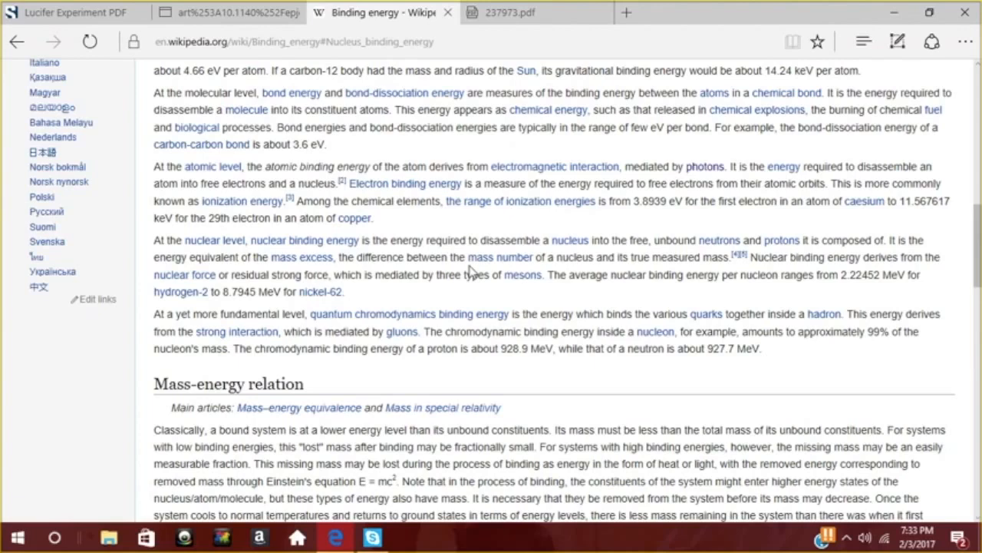
pyautogui.moveTo(482, 313)
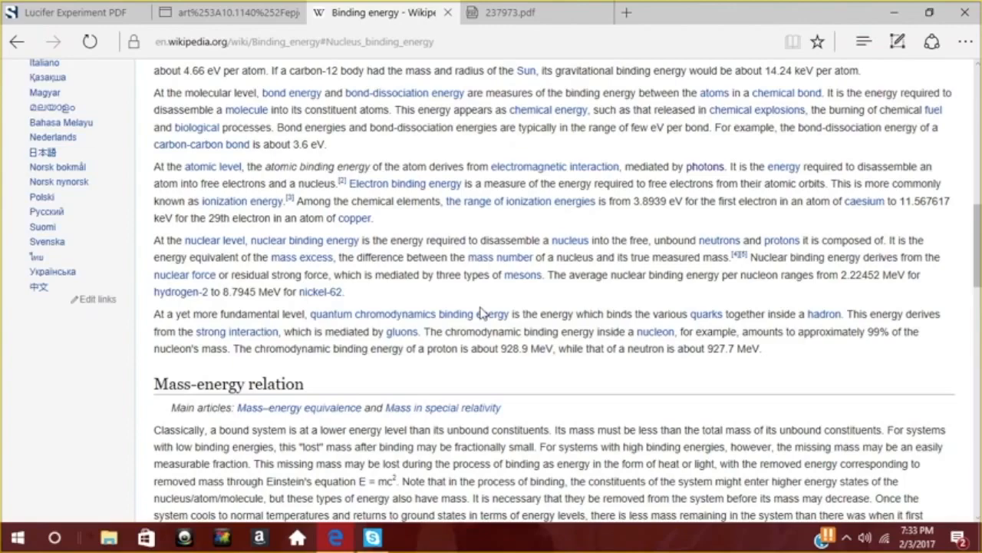
pyautogui.scroll(-3)
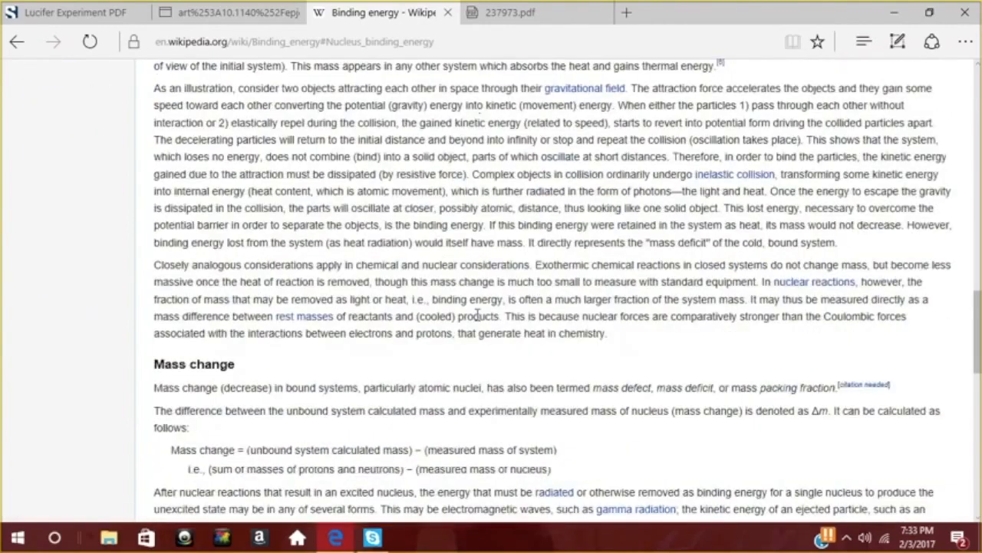
pyautogui.moveTo(477, 307)
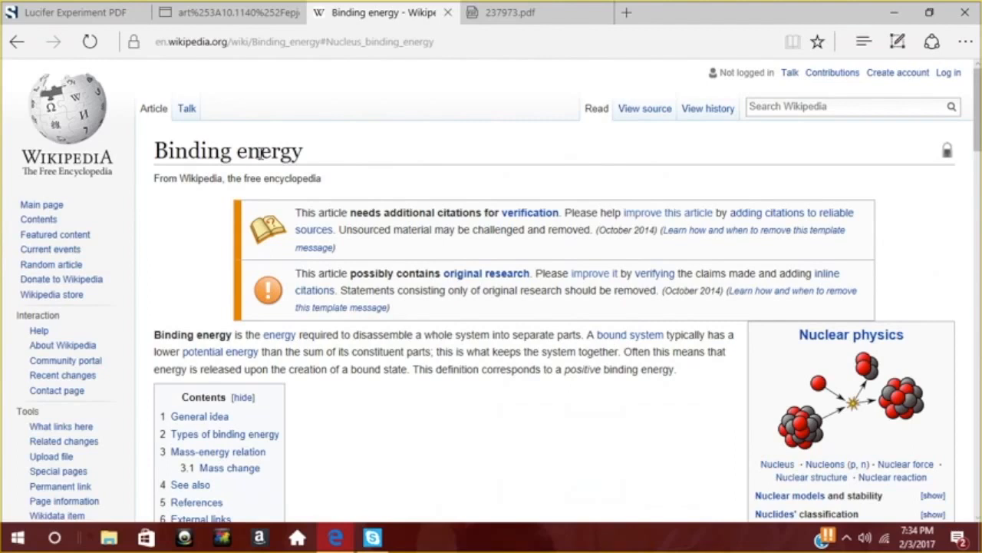
pyautogui.moveTo(261, 152)
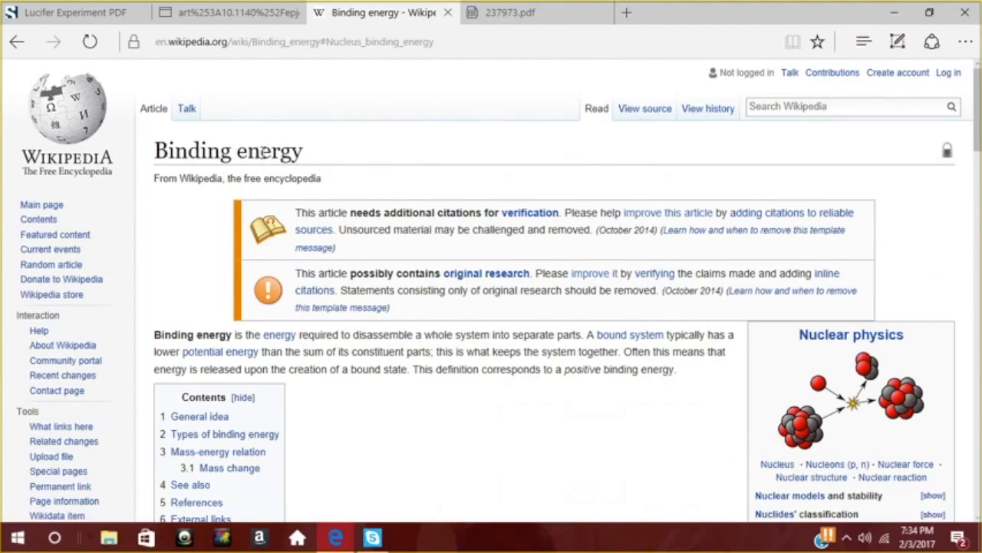
pyautogui.moveTo(284, 170)
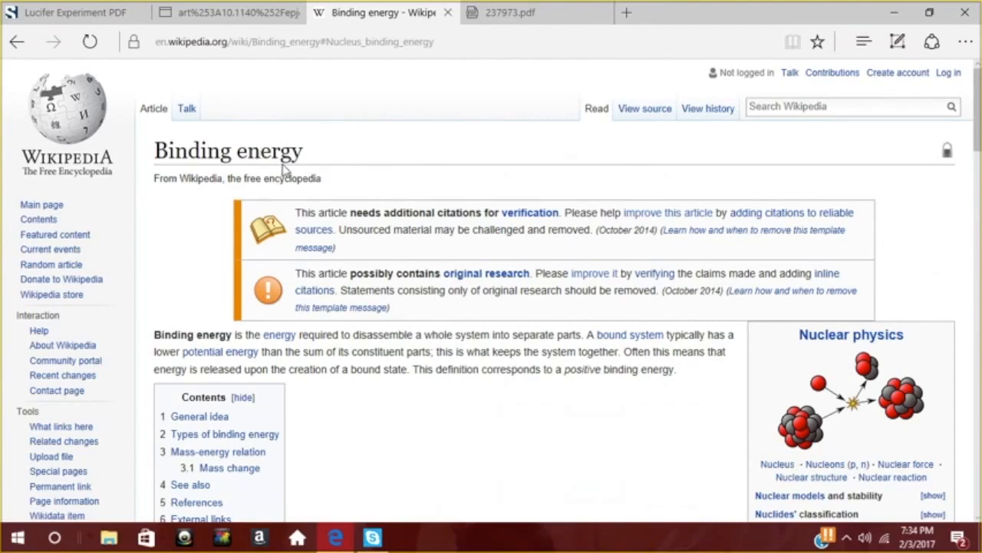
pyautogui.moveTo(313, 162)
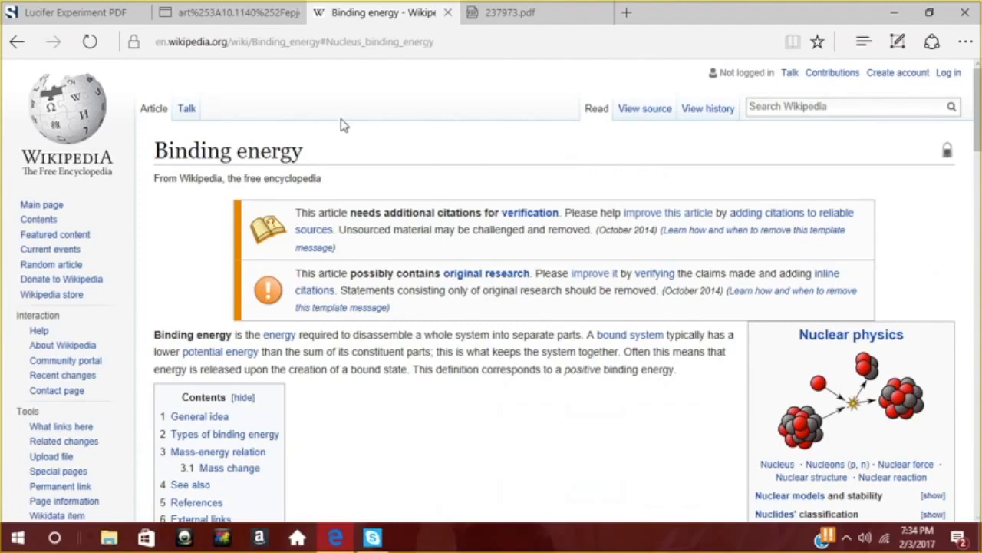
pyautogui.moveTo(338, 141)
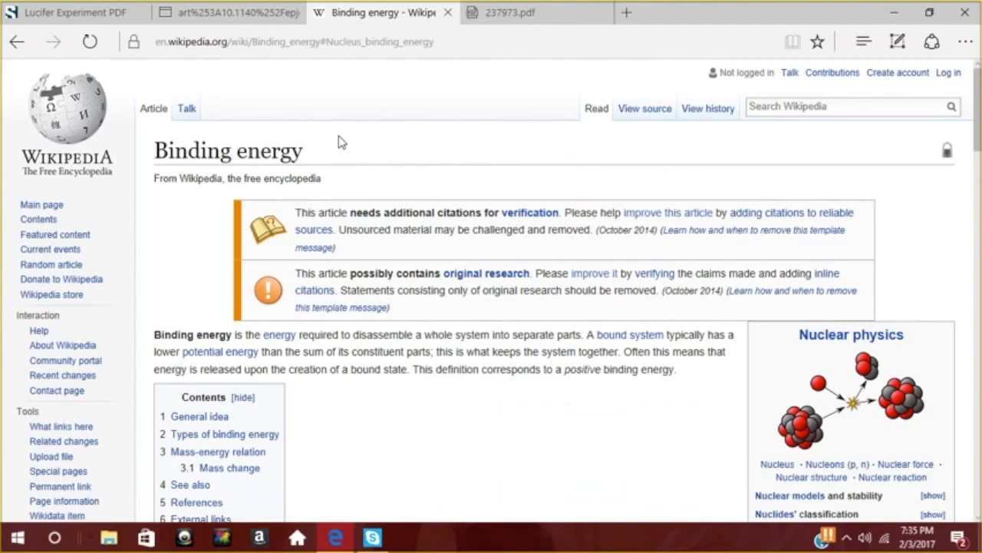
pyautogui.moveTo(350, 6)
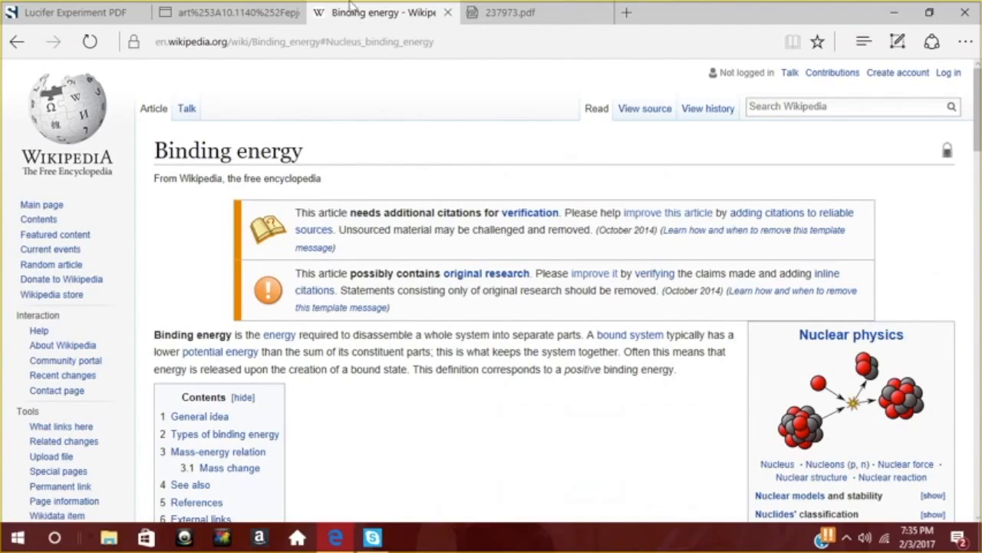
# Step: Return to the Springer LUCIFER paper, review its title page, then read down to page 2's decay scheme figure
pyautogui.click(231, 12)
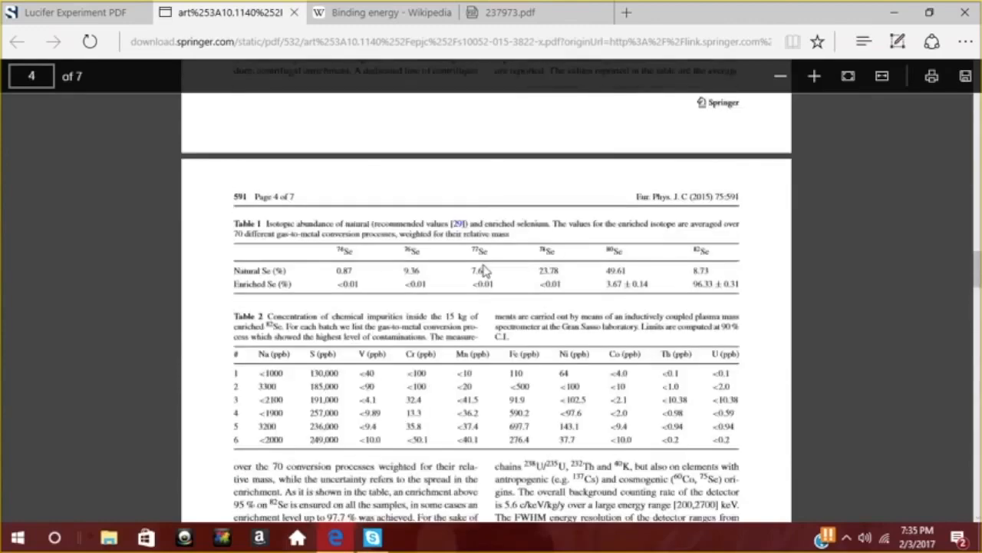
pyautogui.scroll(3)
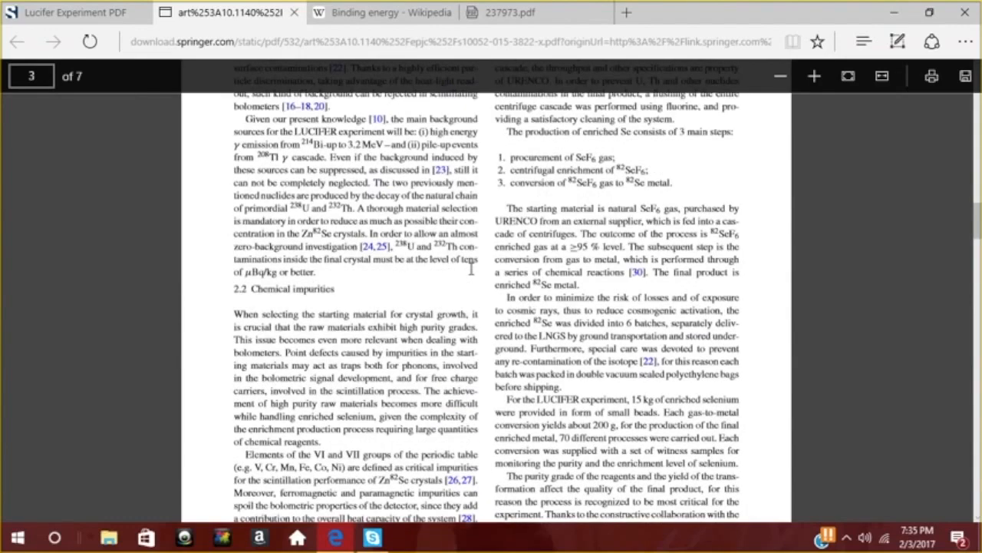
pyautogui.moveTo(420, 353)
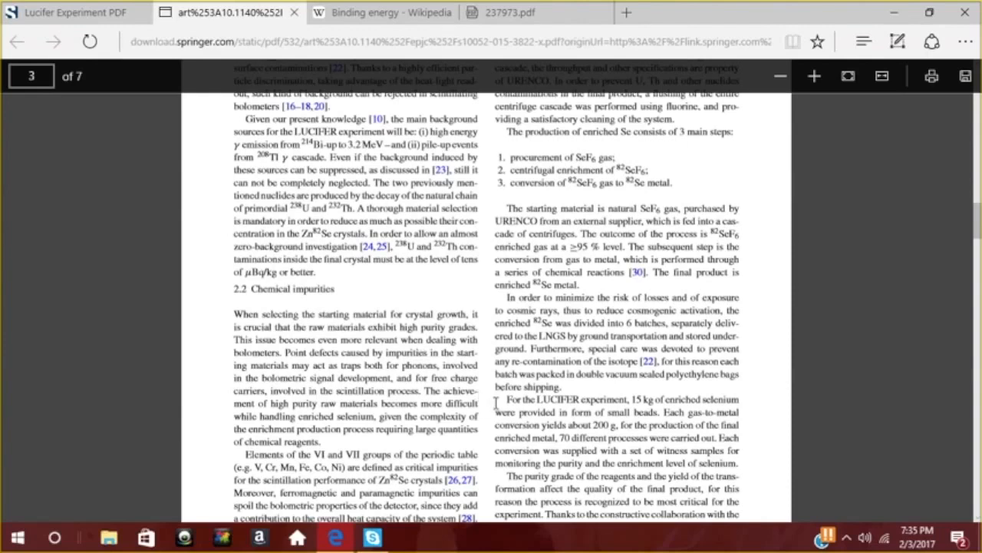
pyautogui.moveTo(494, 402)
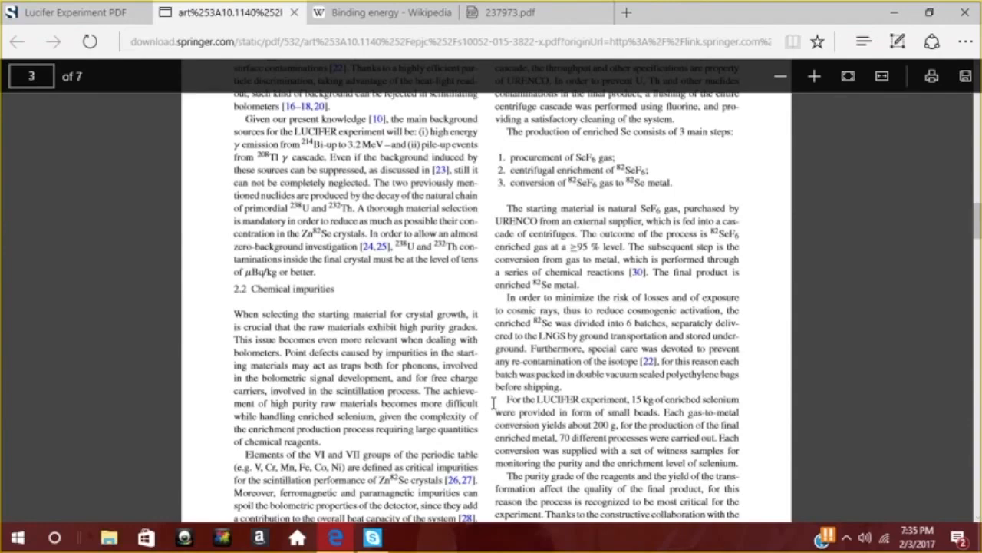
pyautogui.moveTo(469, 293)
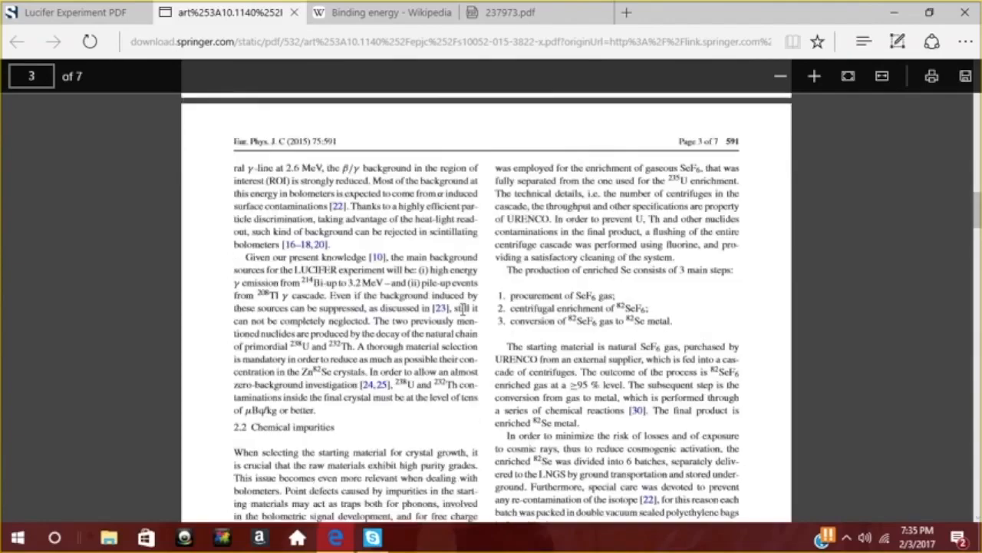
pyautogui.scroll(3)
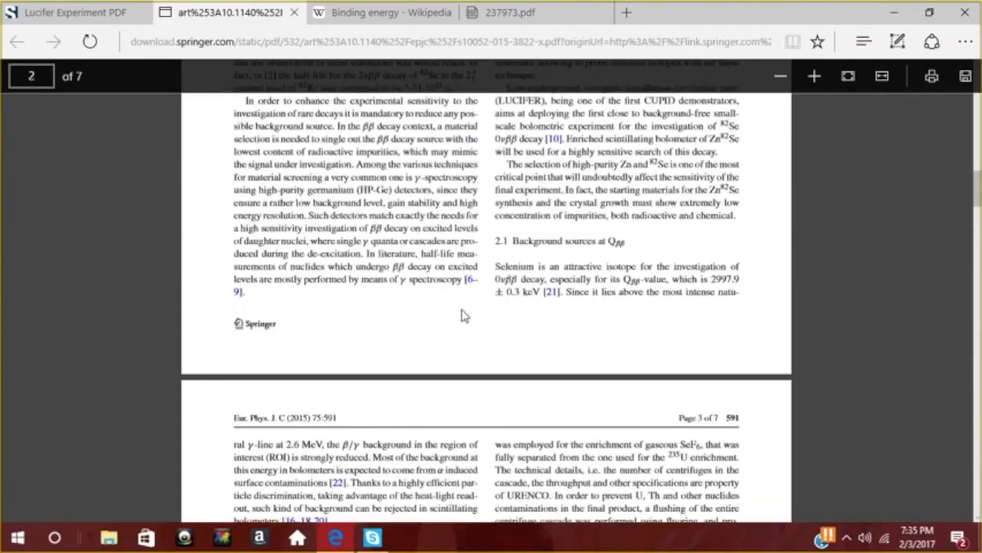
pyautogui.scroll(3)
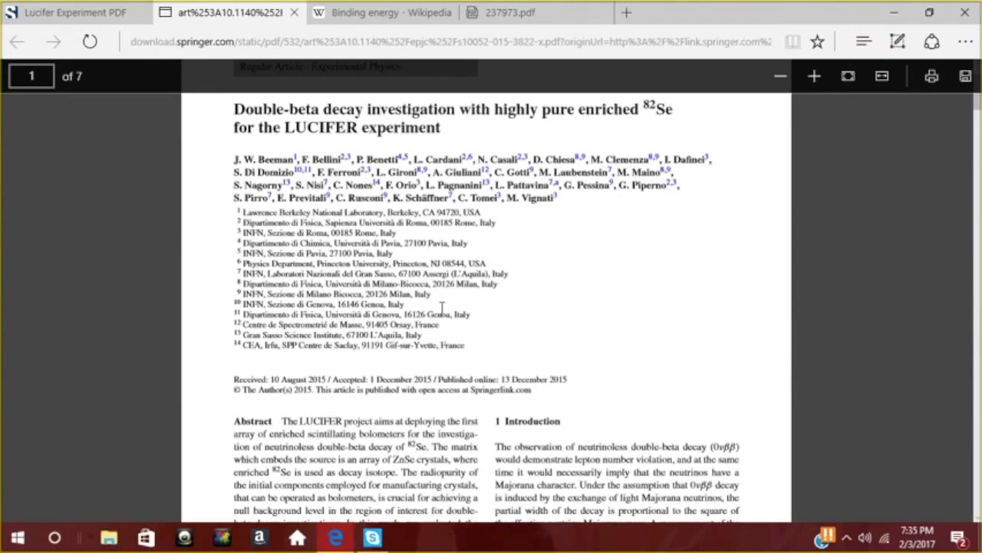
pyautogui.moveTo(451, 365)
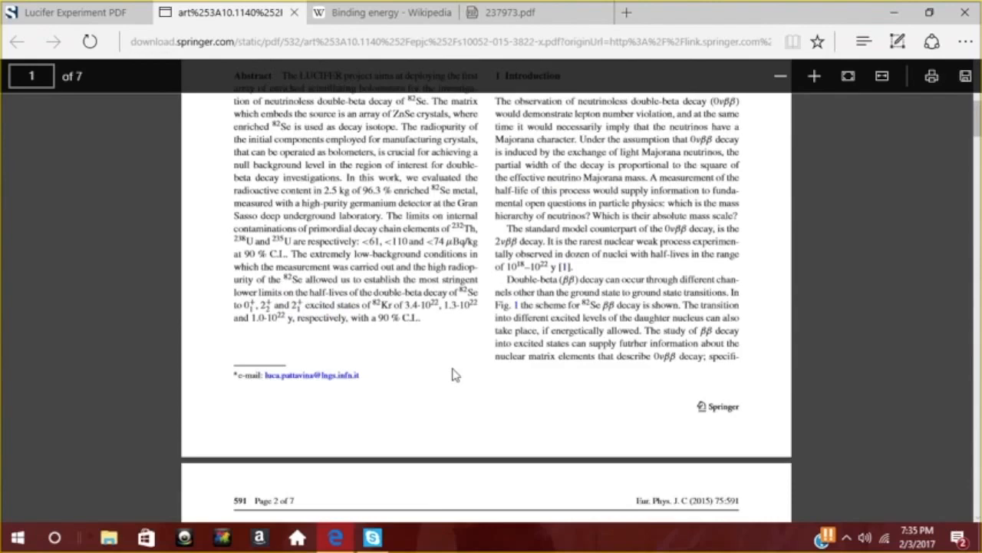
pyautogui.moveTo(442, 355)
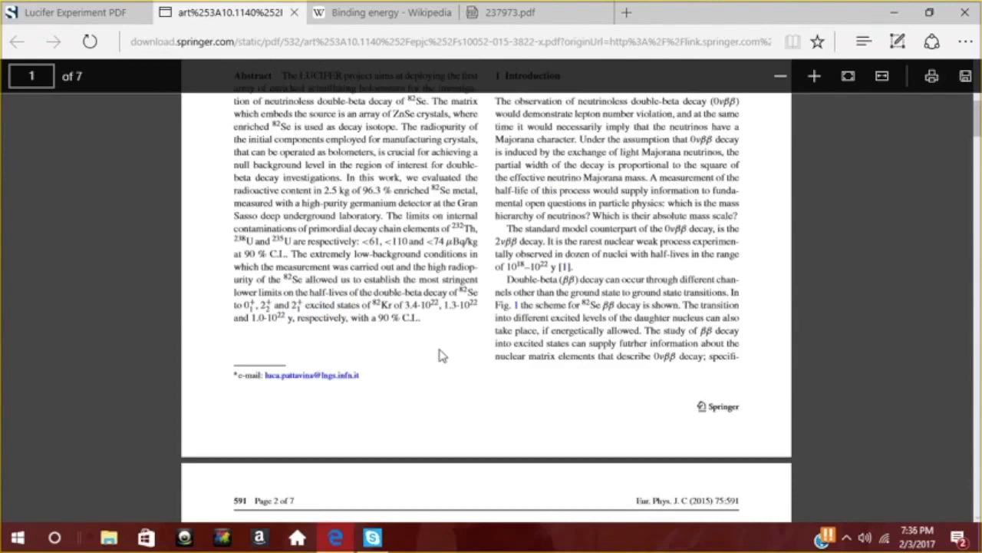
pyautogui.moveTo(448, 352)
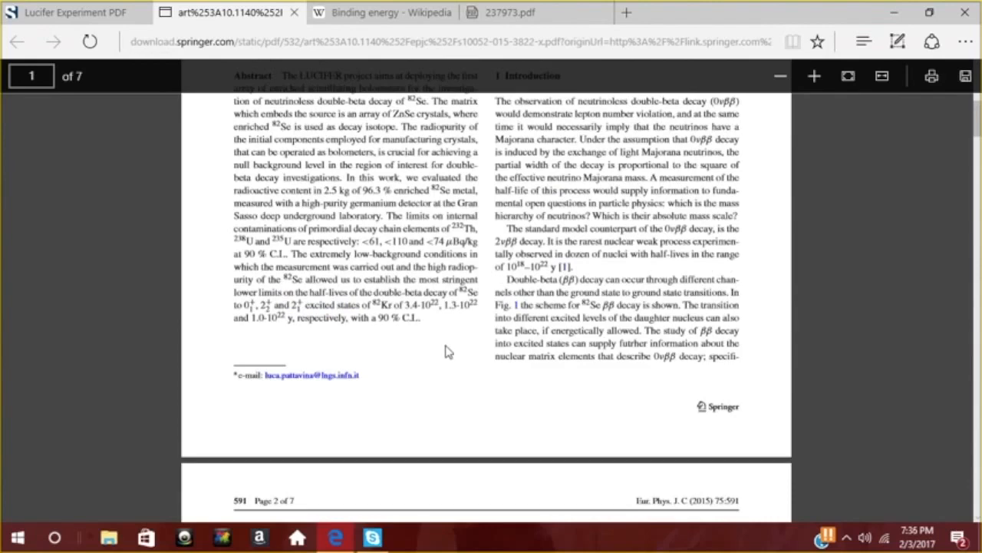
pyautogui.scroll(-3)
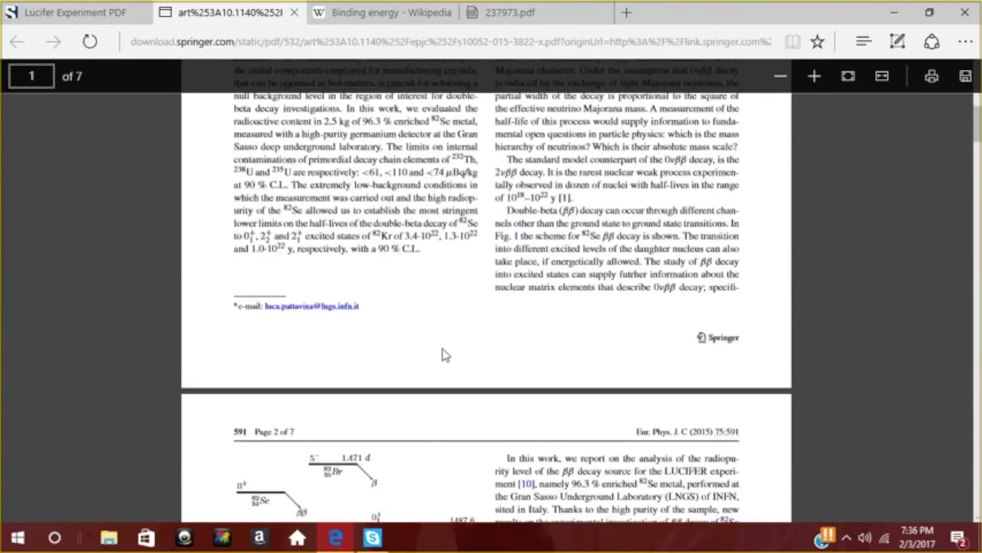
pyautogui.scroll(-3)
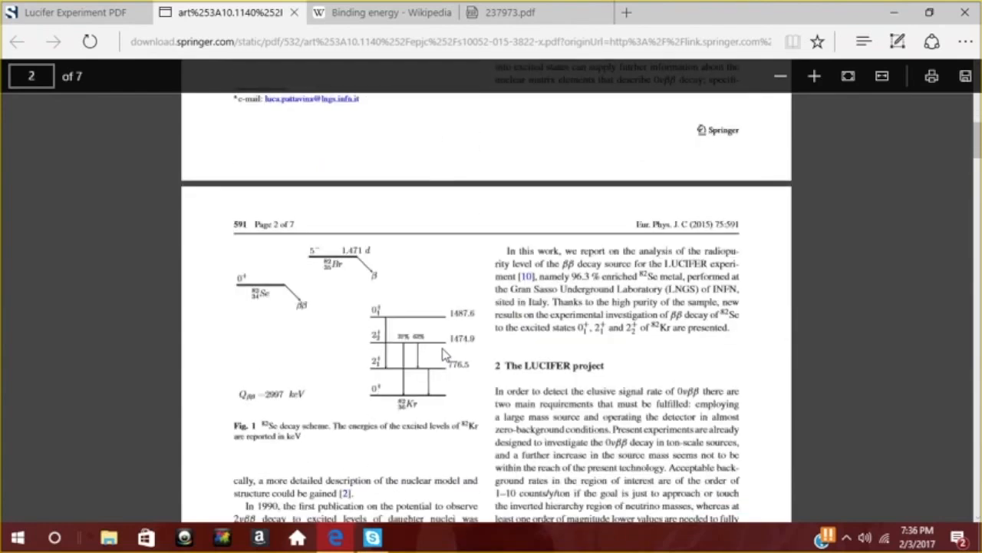
pyautogui.scroll(-3)
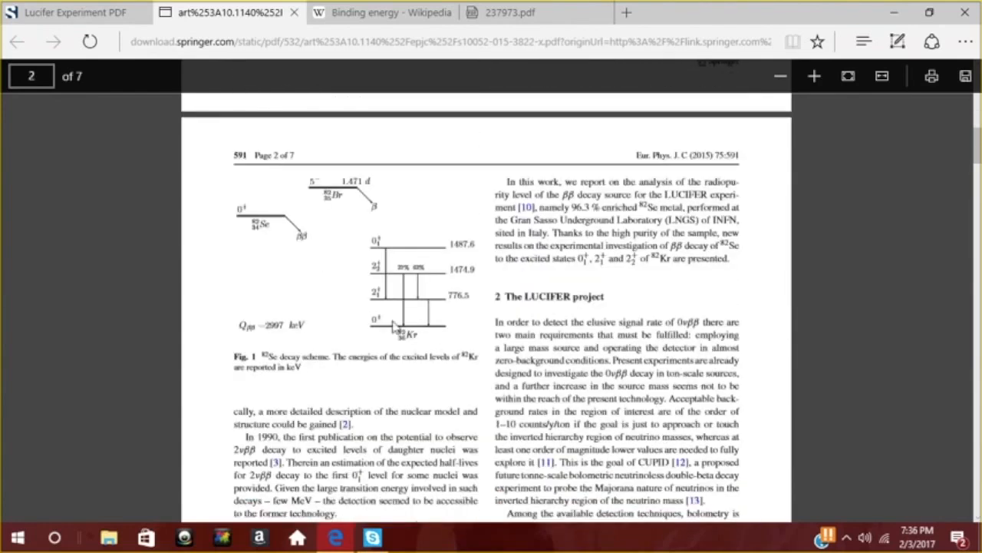
pyautogui.moveTo(390, 398)
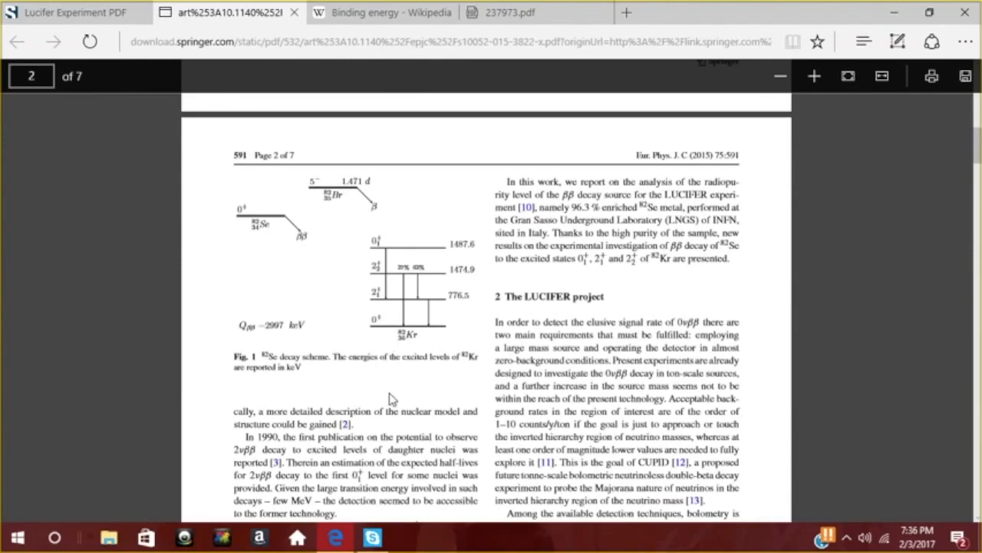
pyautogui.moveTo(391, 352)
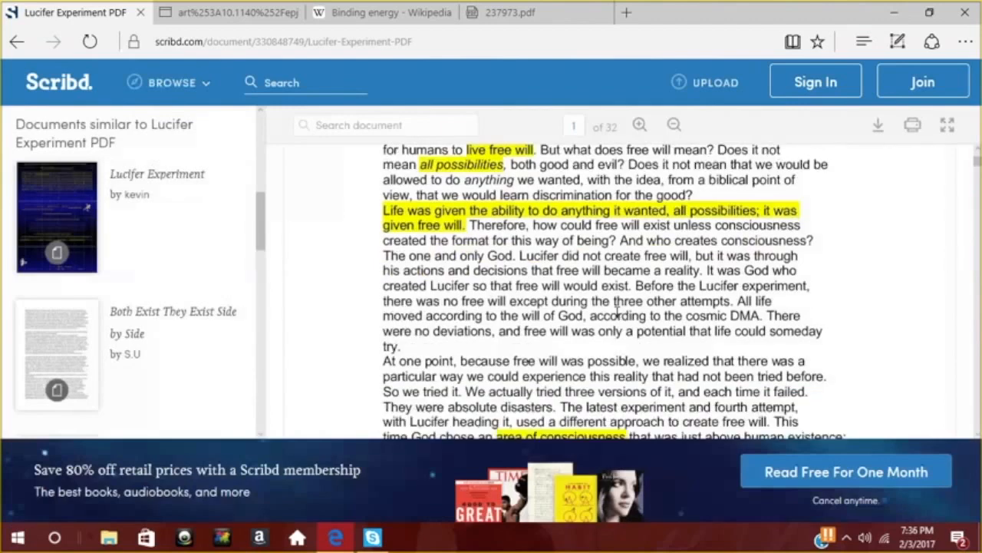
pyautogui.scroll(-3)
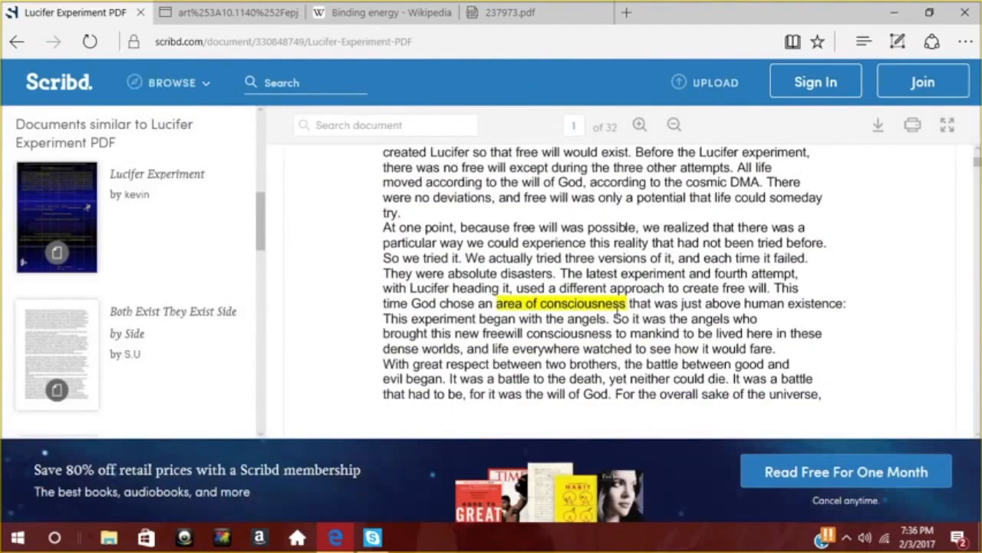
pyautogui.moveTo(628, 322)
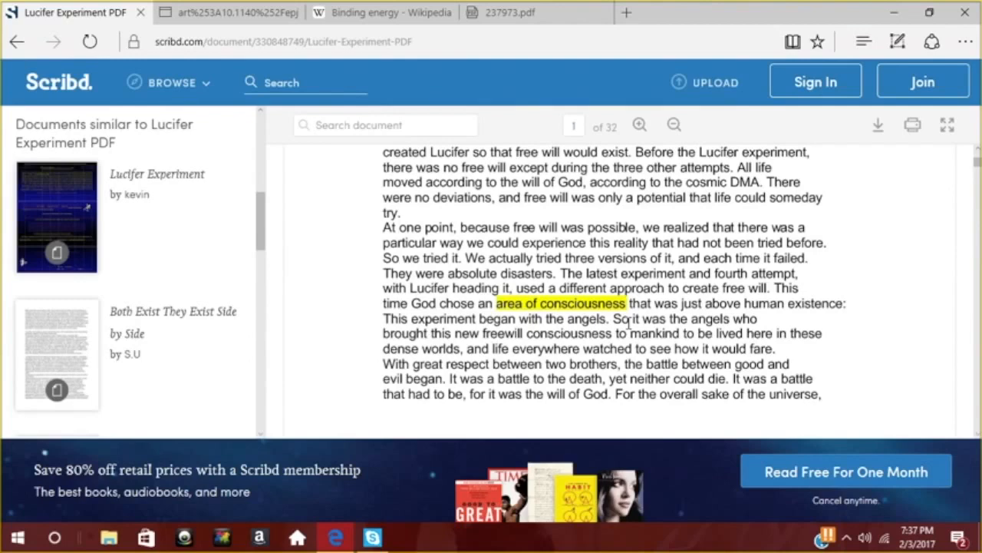
pyautogui.moveTo(321, 230)
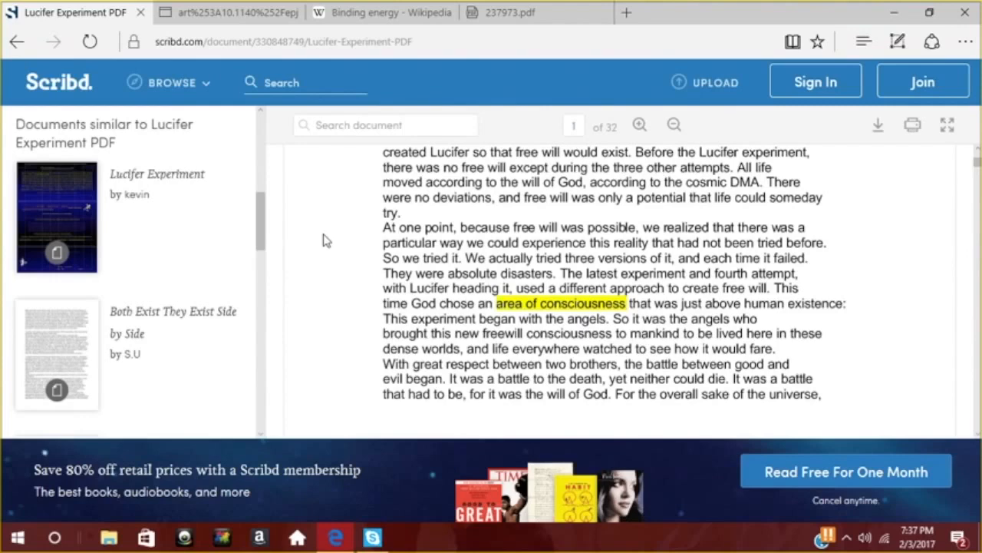
pyautogui.moveTo(325, 243)
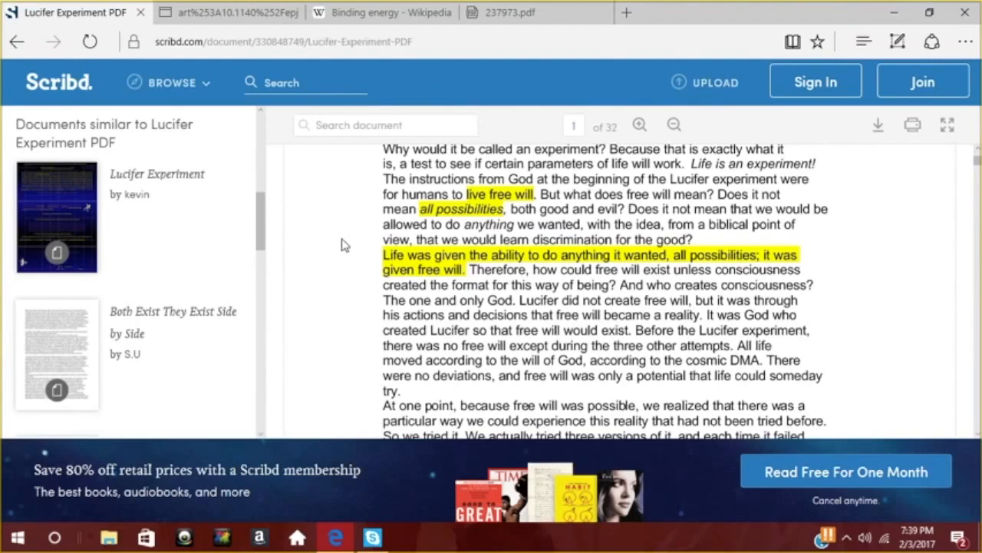
pyautogui.moveTo(346, 249)
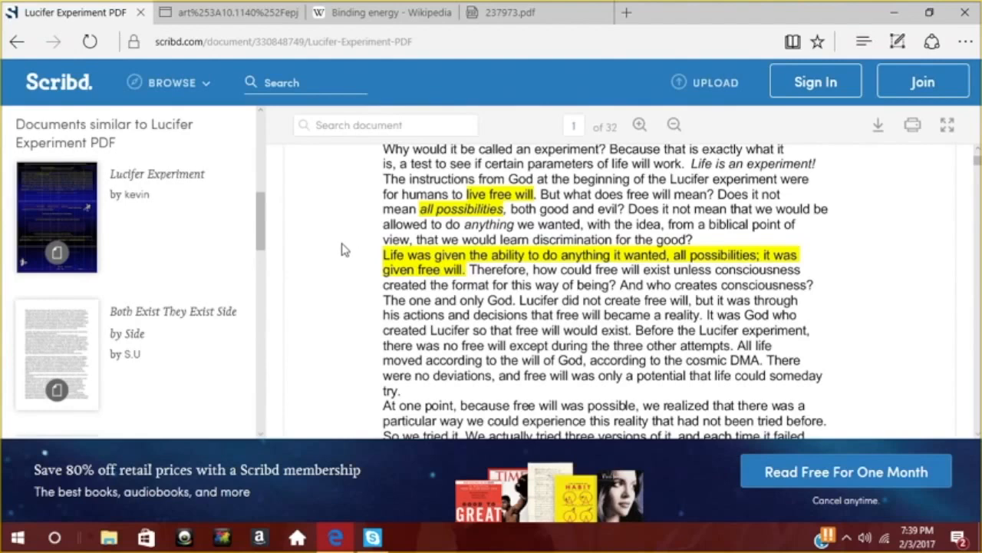
pyautogui.moveTo(356, 279)
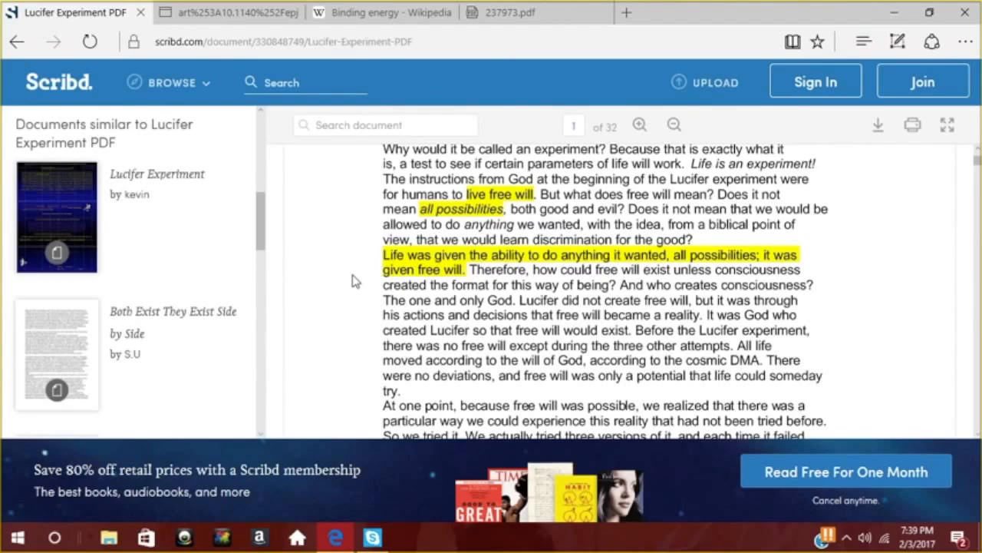
pyautogui.moveTo(347, 284)
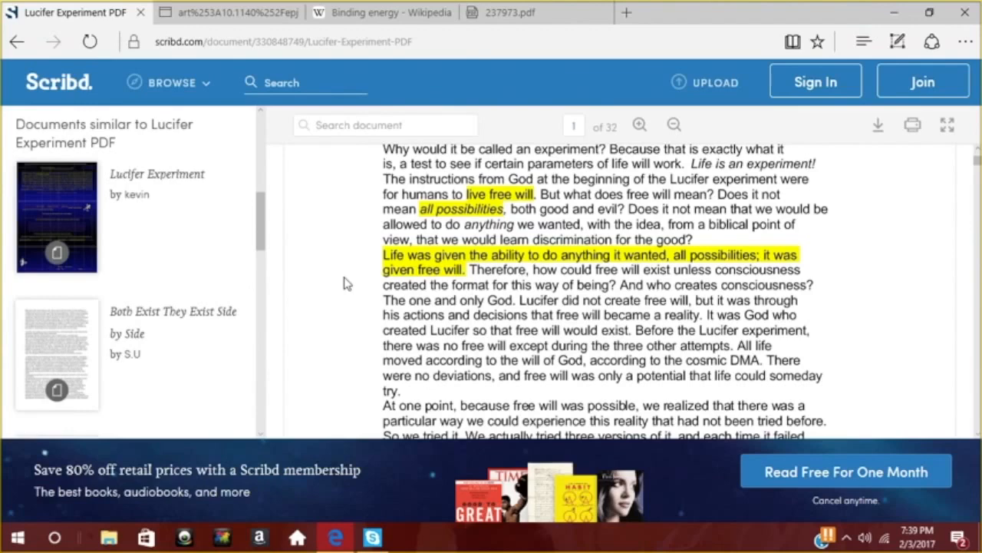
pyautogui.moveTo(365, 255)
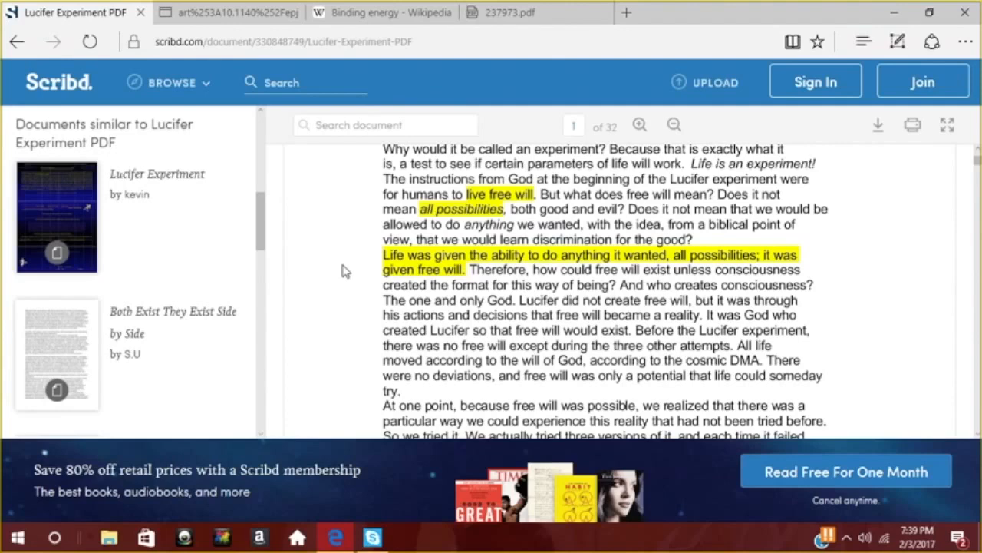
# Step: Read further in the Scribd Lucifer Experiment document, then return to the Springer LUCIFER paper
pyautogui.scroll(-3)
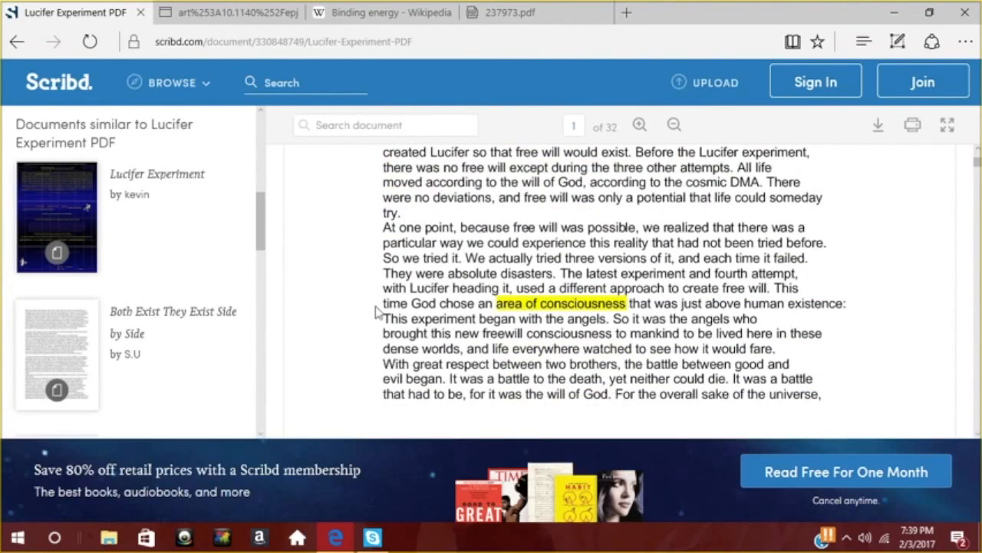
pyautogui.moveTo(510, 362)
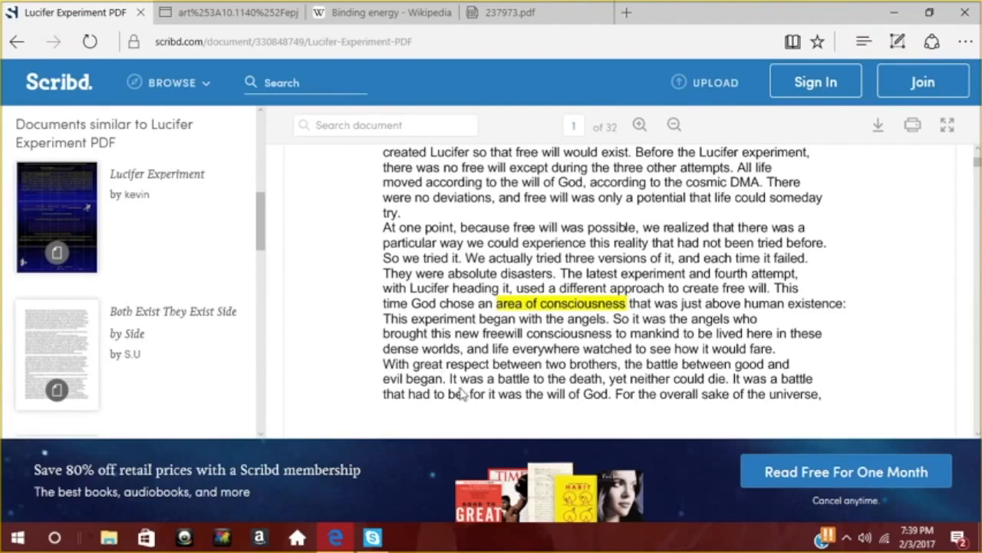
pyautogui.moveTo(372, 340)
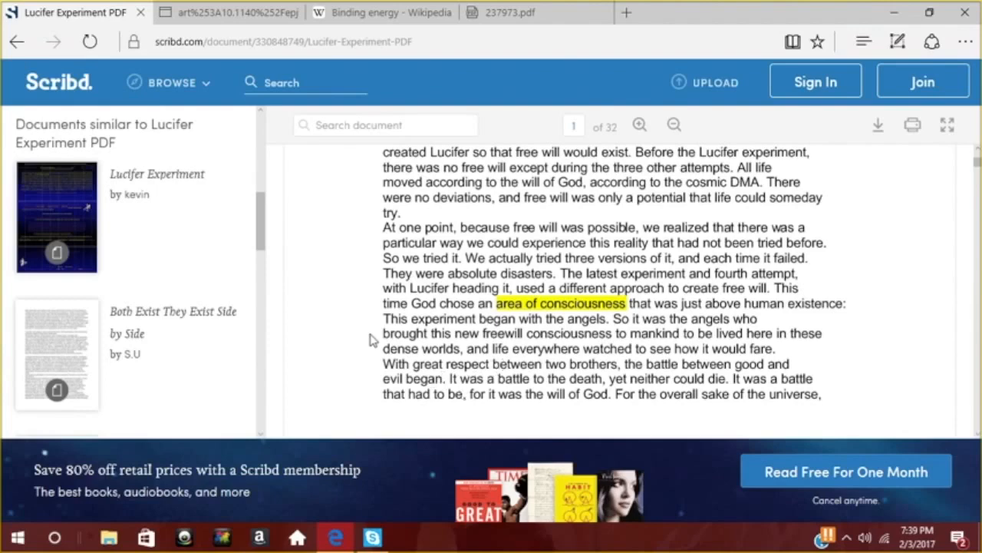
pyautogui.moveTo(422, 338)
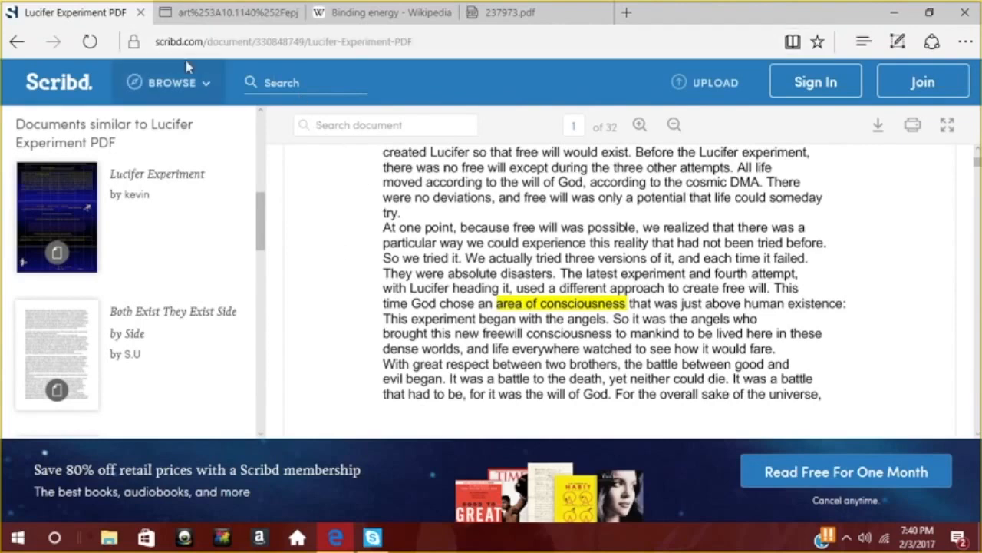
pyautogui.click(168, 83)
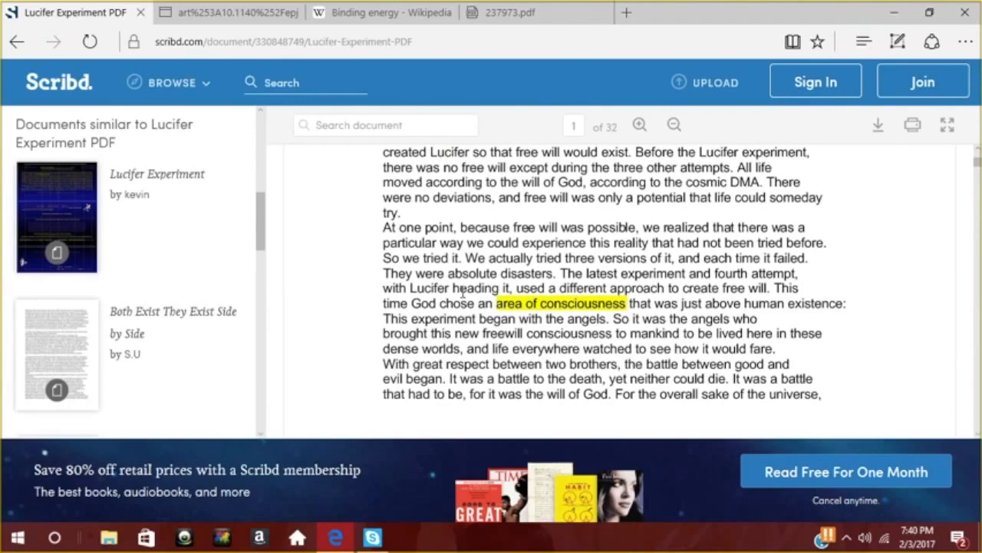
pyautogui.scroll(-3)
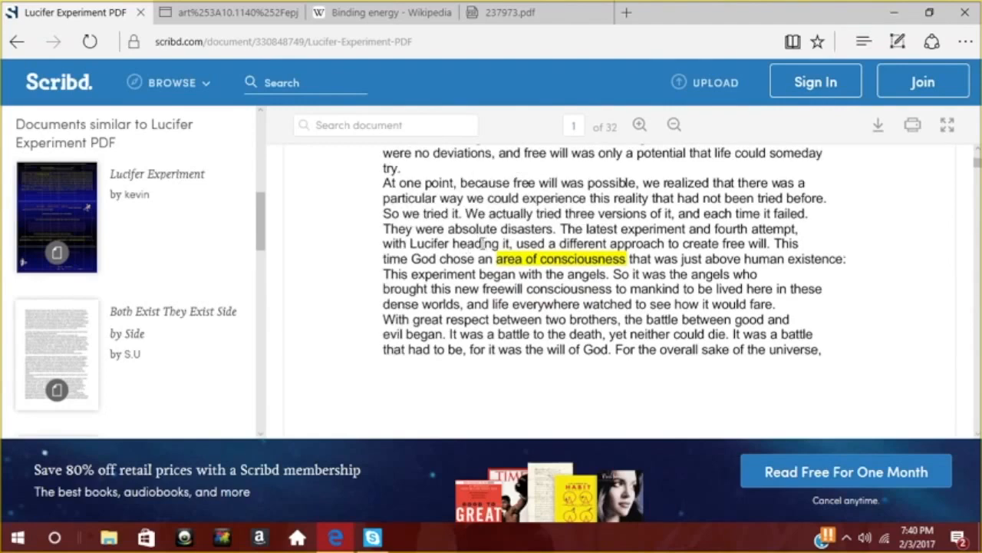
pyautogui.click(230, 12)
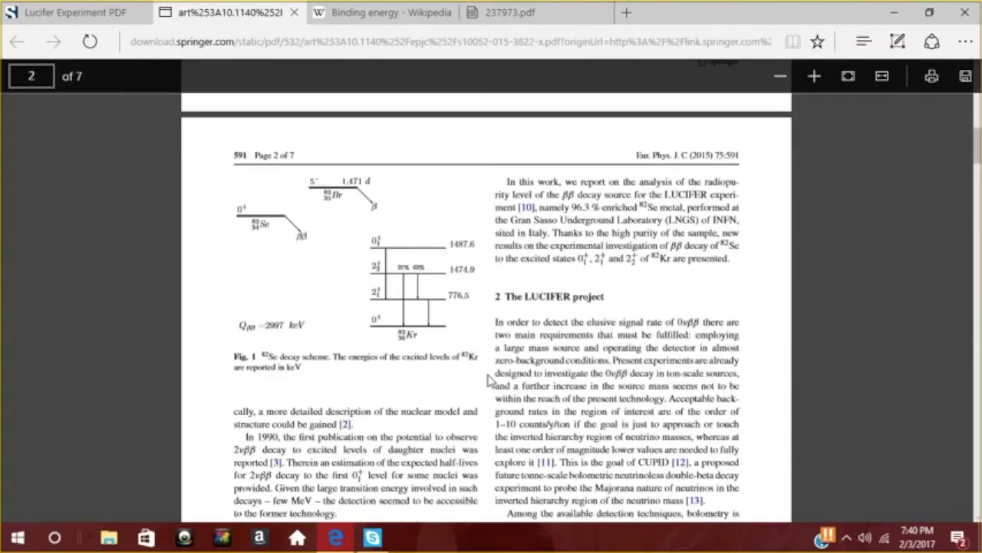
# Step: Read the rest of page 2 onto page 3's background sources and Chemical impurities heading
pyautogui.scroll(-3)
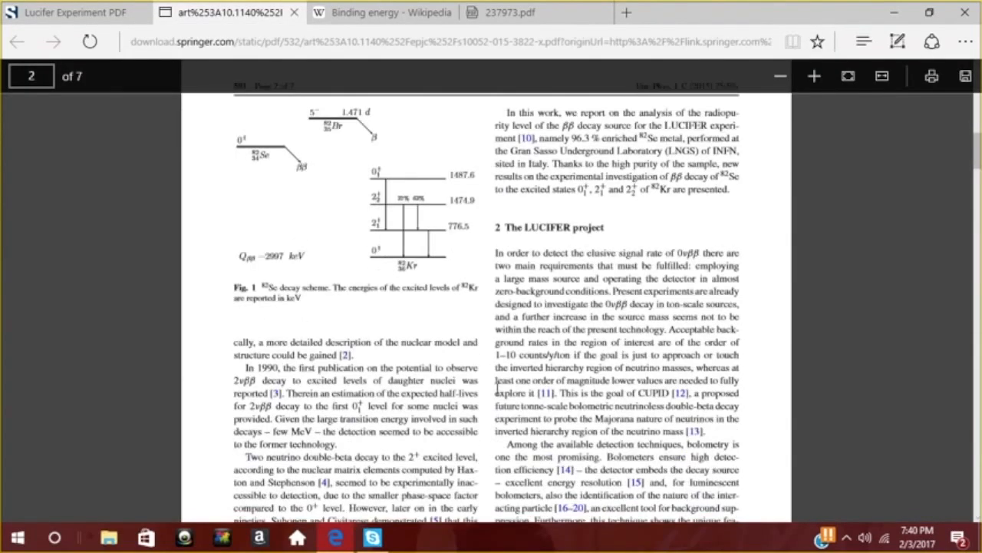
pyautogui.scroll(-3)
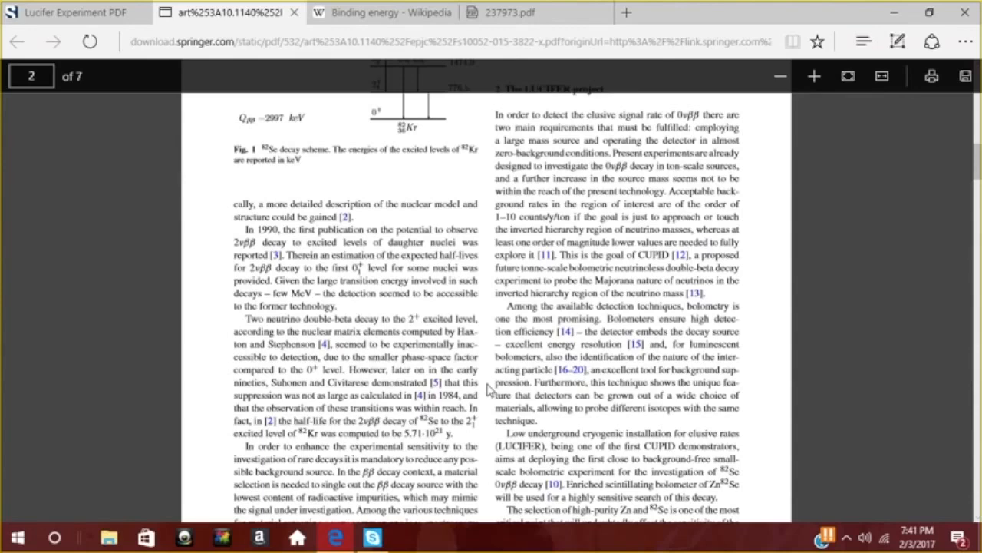
pyautogui.moveTo(491, 390)
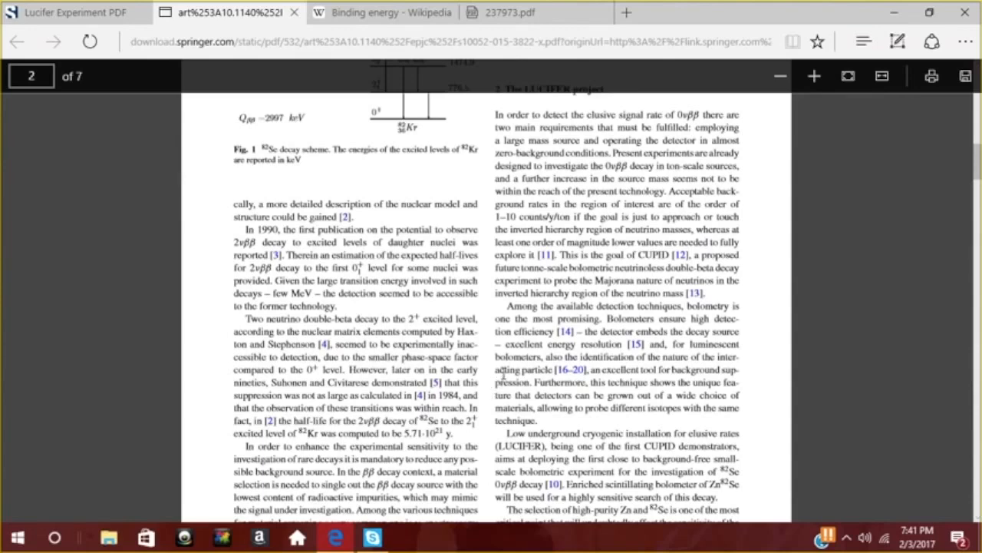
pyautogui.moveTo(504, 373)
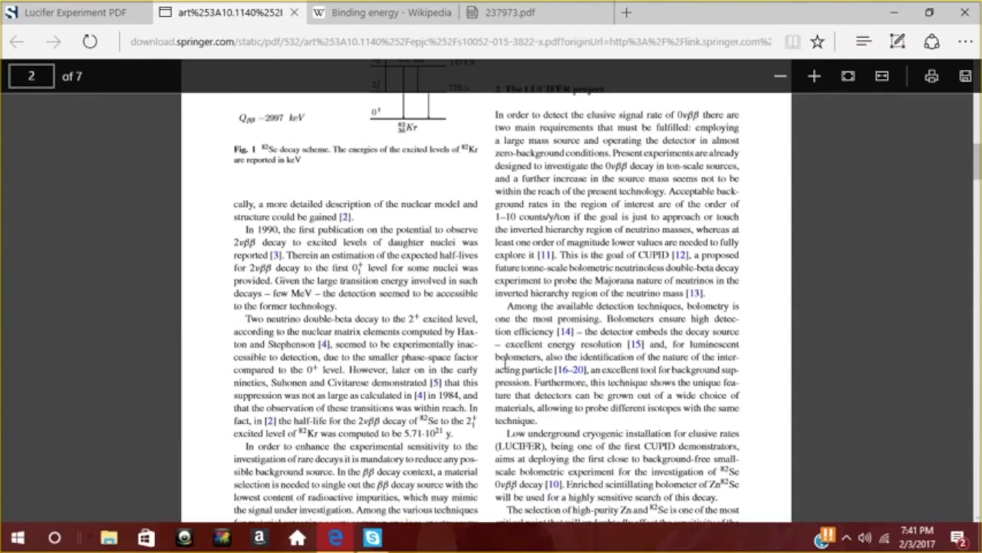
pyautogui.moveTo(506, 361)
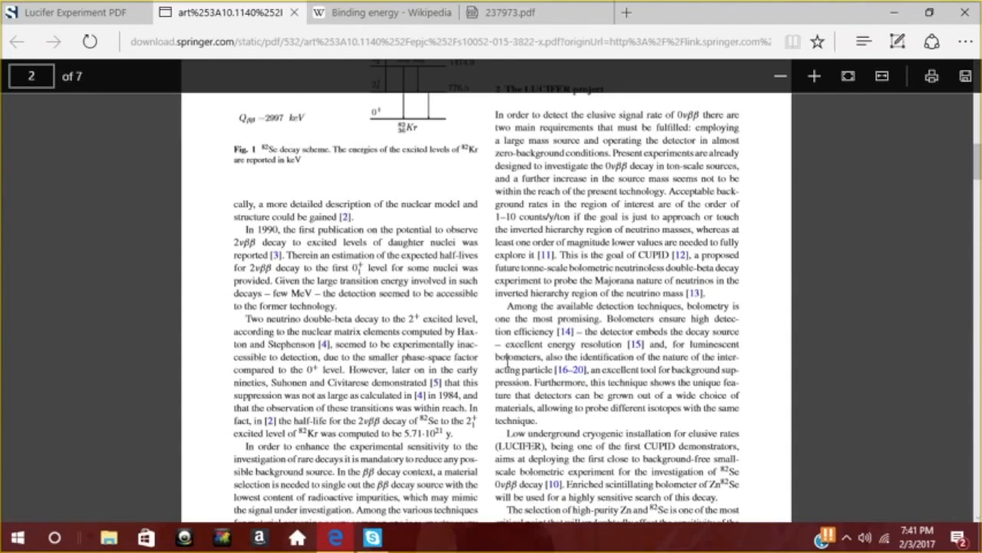
pyautogui.scroll(-3)
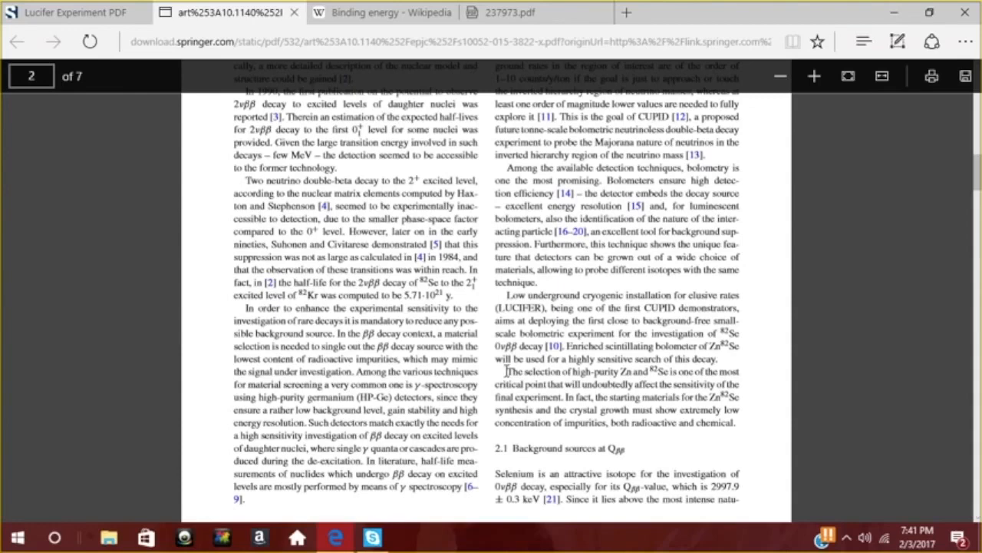
pyautogui.scroll(-3)
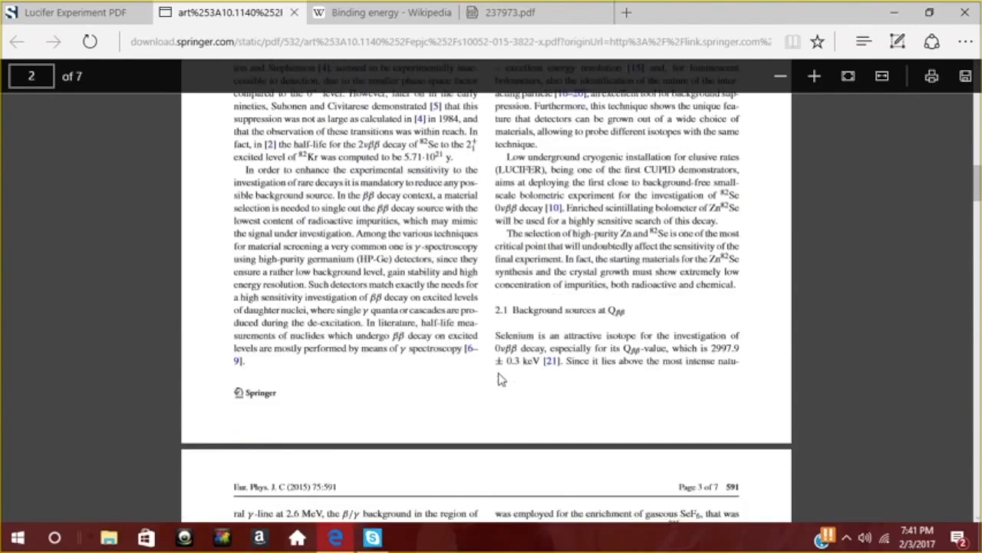
pyautogui.scroll(-3)
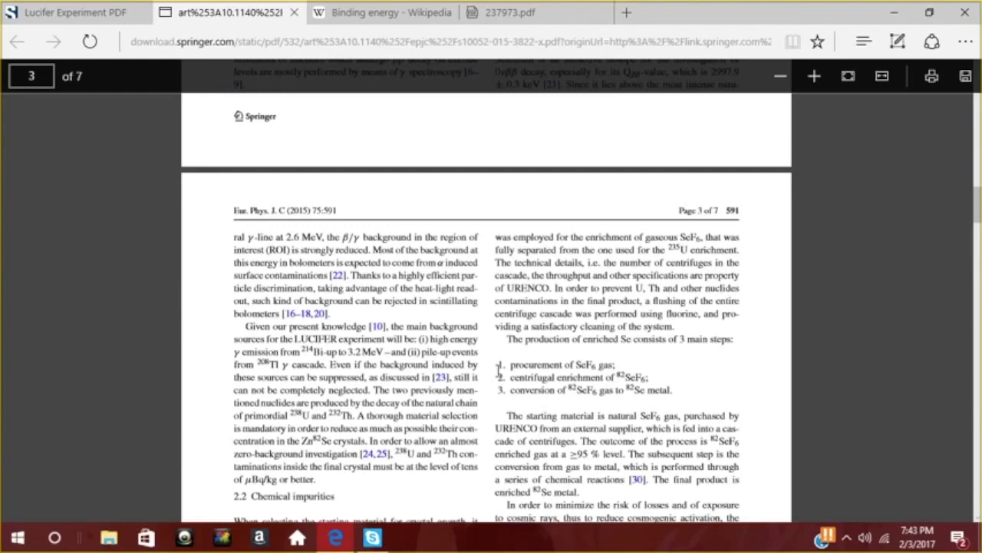
pyautogui.moveTo(366, 156)
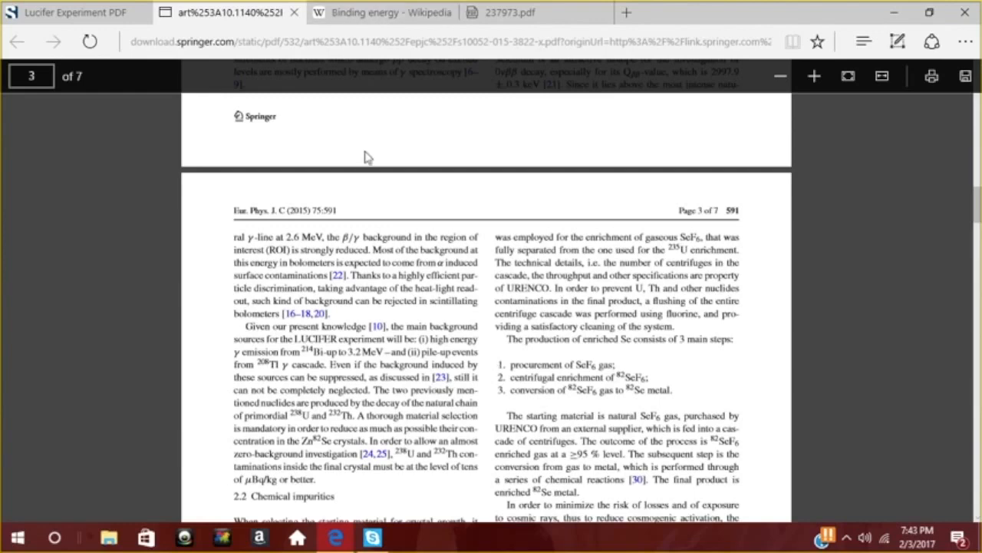
# Step: Read page 3 through Chemical impurities to the Selenium enrichment paragraph introducing Table 1
pyautogui.scroll(-3)
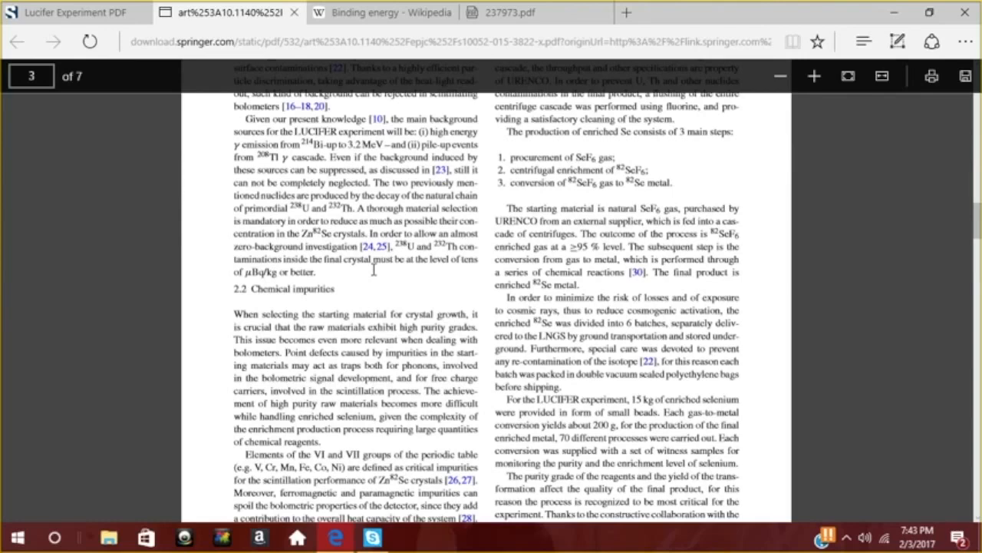
pyautogui.scroll(-3)
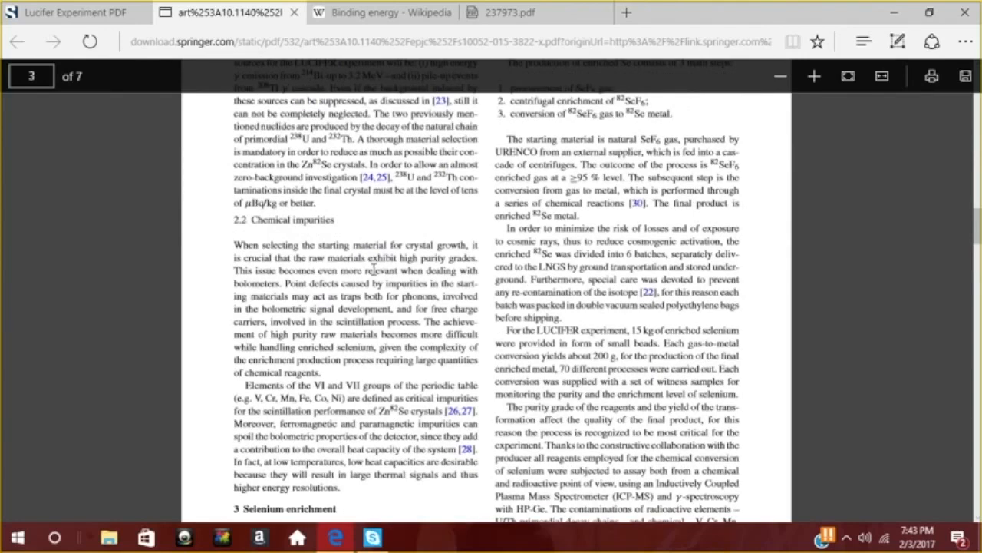
pyautogui.scroll(-3)
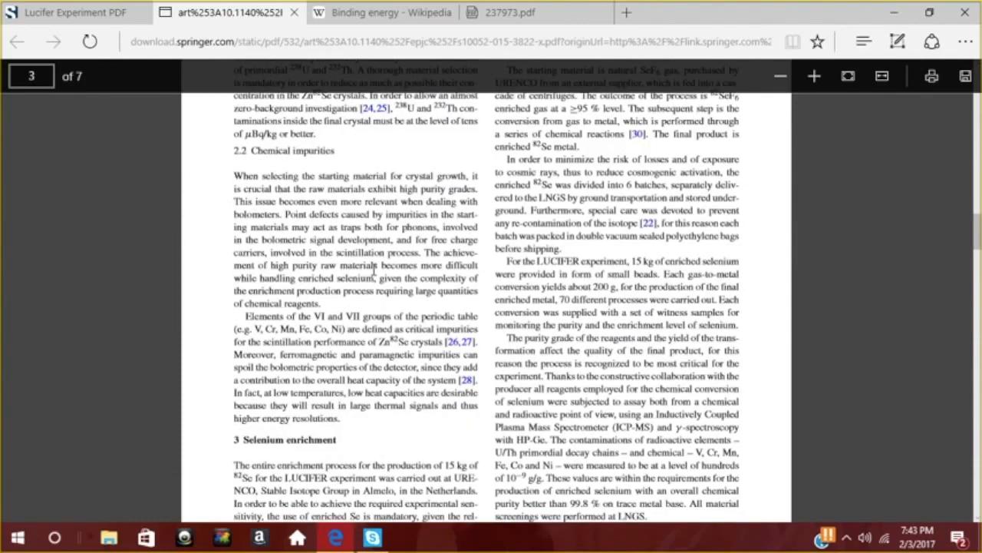
pyautogui.scroll(-3)
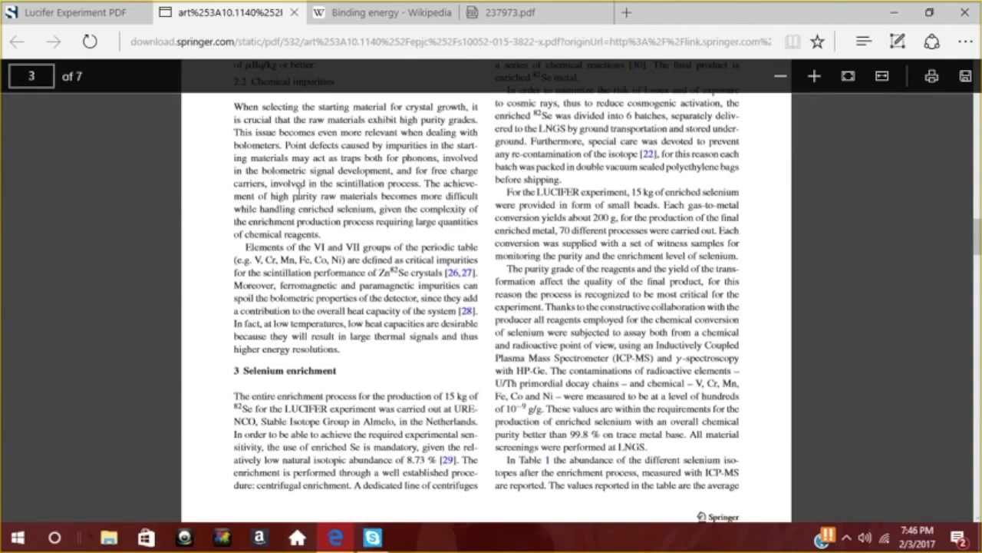
pyautogui.moveTo(214, 256)
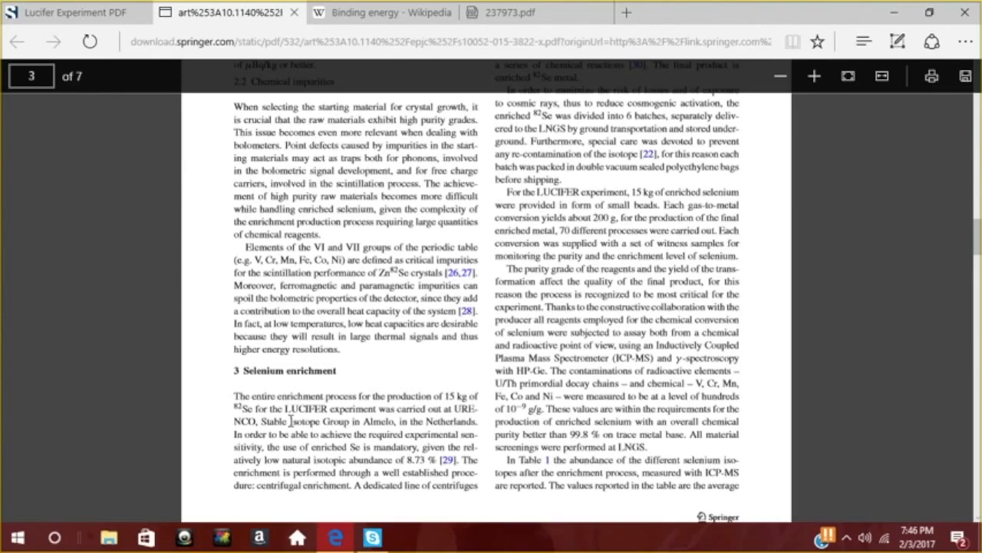
# Step: Read past Tables 1–2 onto page 4's Chemical and radiopurity assay and the Fig. 2 gamma spectrum
pyautogui.scroll(-3)
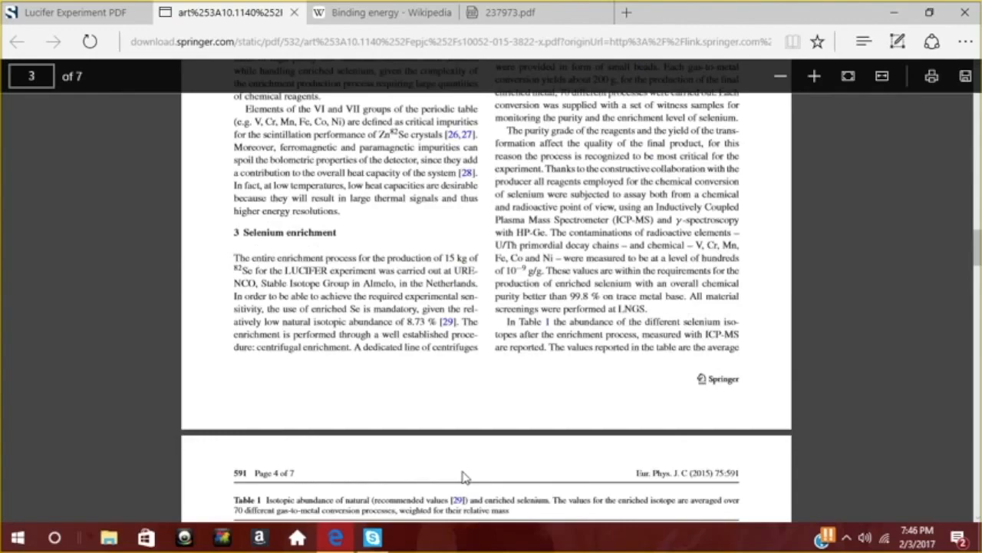
pyautogui.scroll(-3)
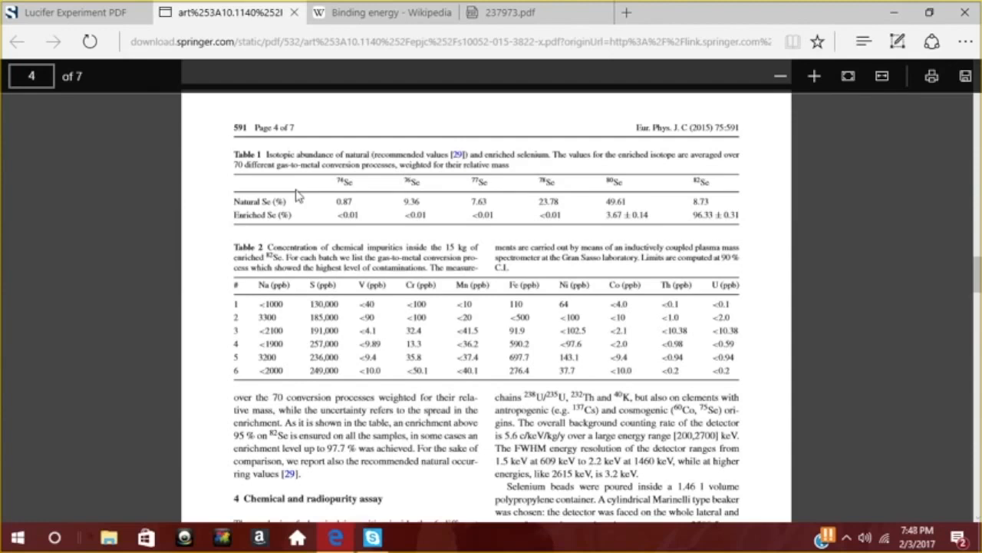
pyautogui.scroll(-3)
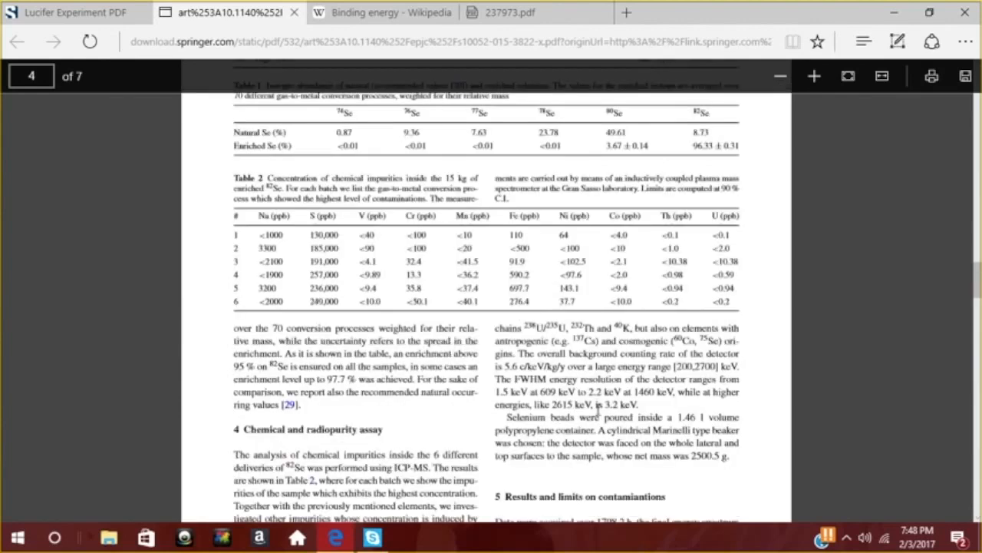
pyautogui.scroll(-3)
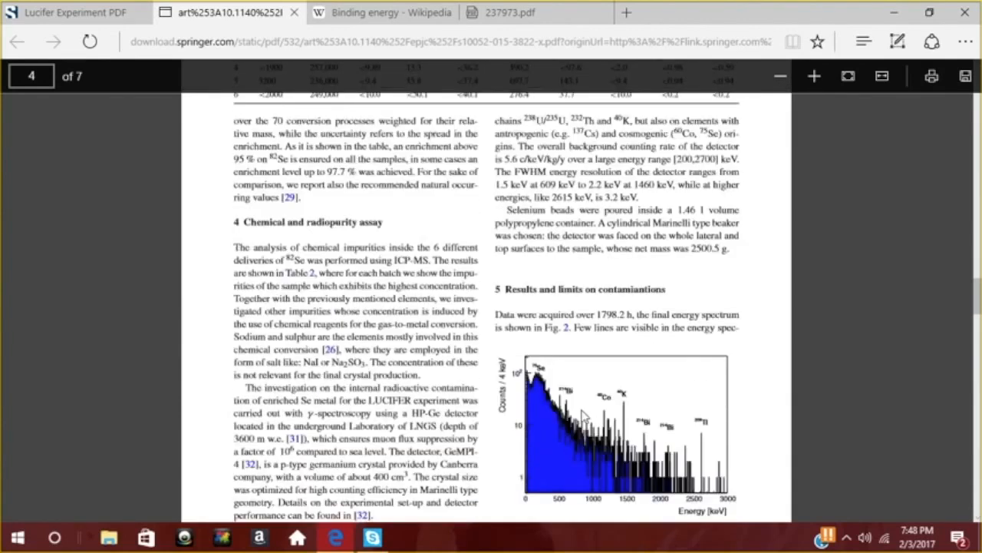
pyautogui.scroll(-3)
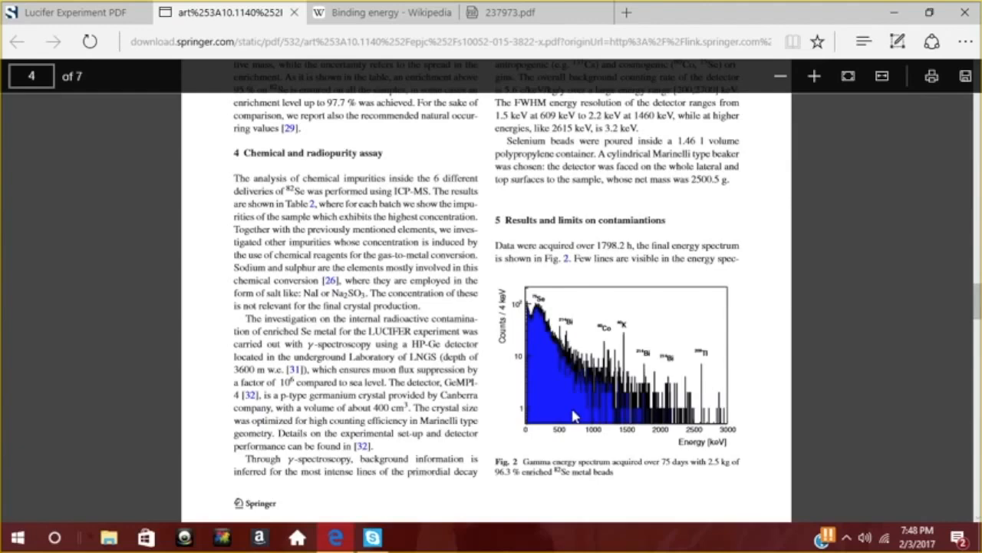
pyautogui.moveTo(574, 417)
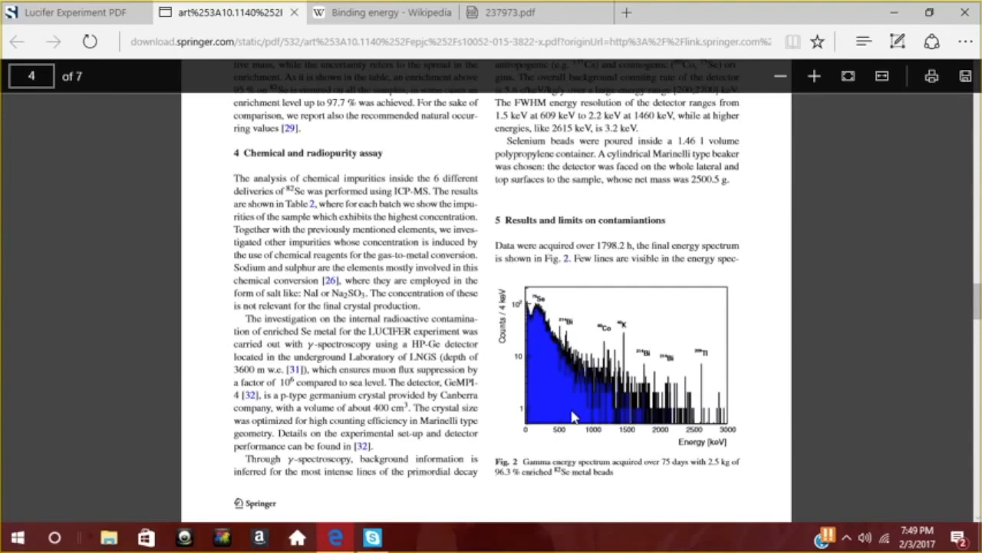
# Step: Continue from page 4's contamination results onto page 5 with Tables 3–4 and the 82Se section
pyautogui.scroll(-3)
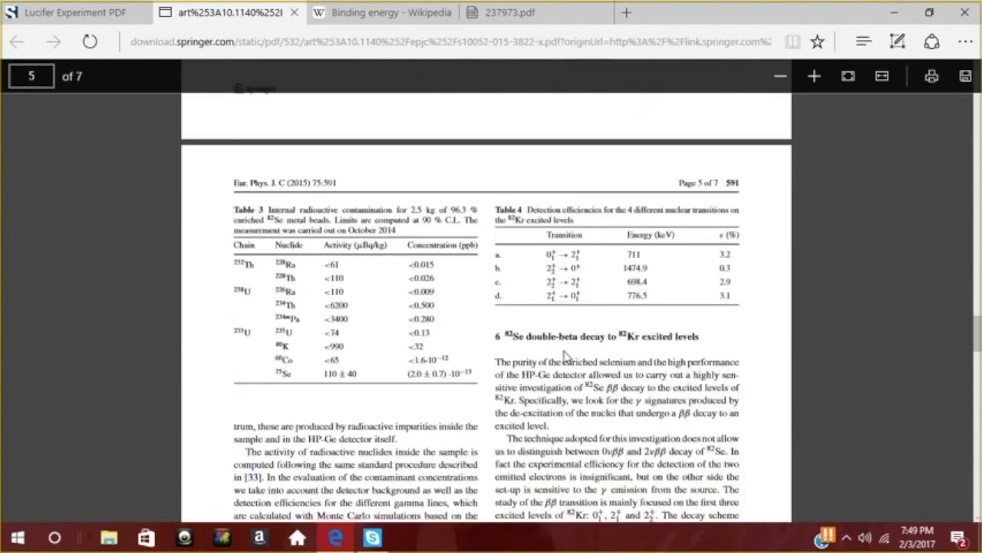
# Step: Read page 5 down to the decay-scheme equations and the 75Se contamination discussion
pyautogui.scroll(-3)
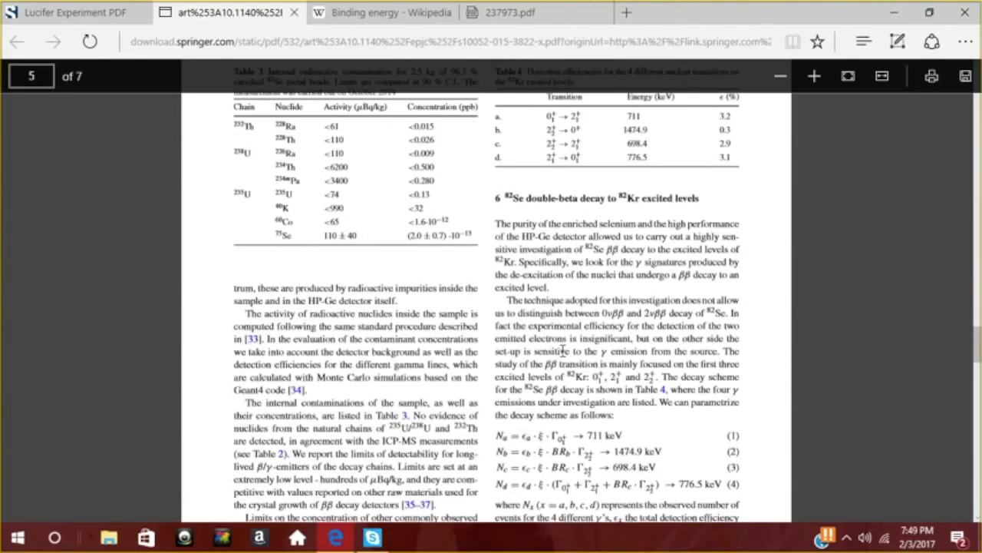
pyautogui.scroll(-3)
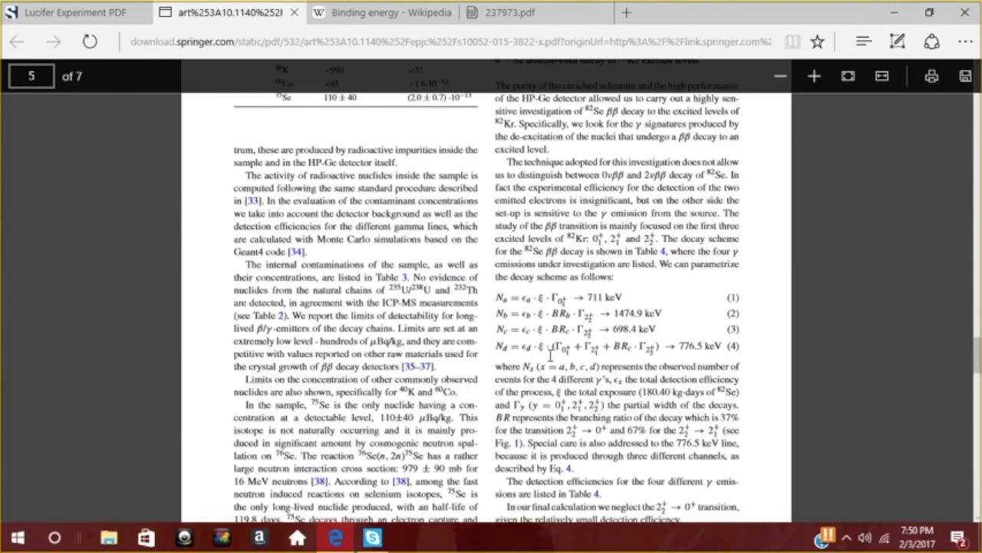
pyautogui.moveTo(497, 172)
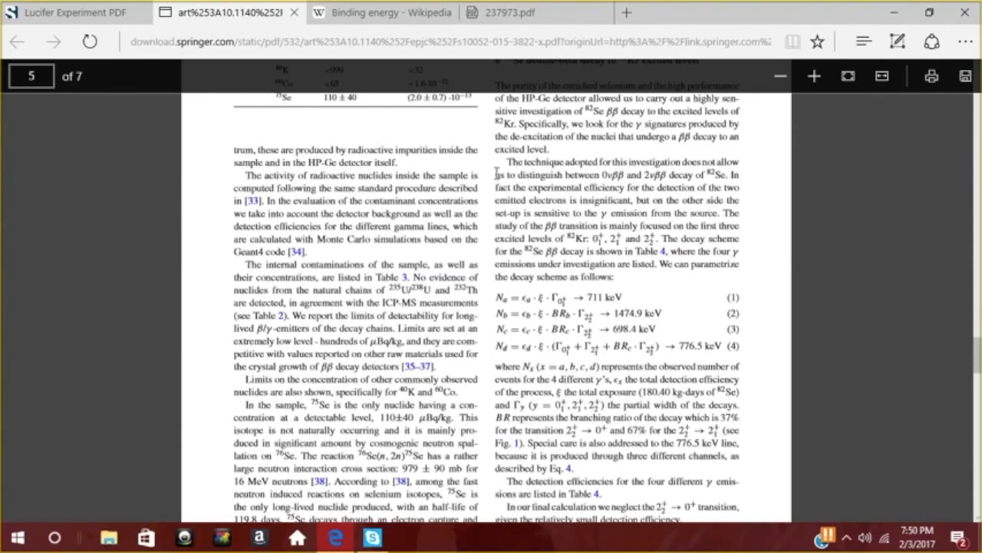
pyautogui.moveTo(69, 12)
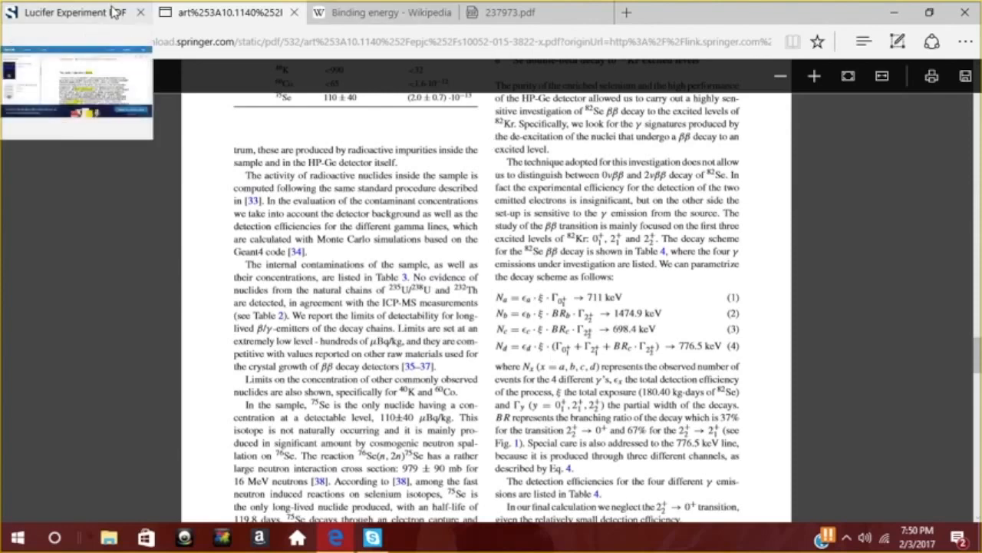
pyautogui.click(69, 12)
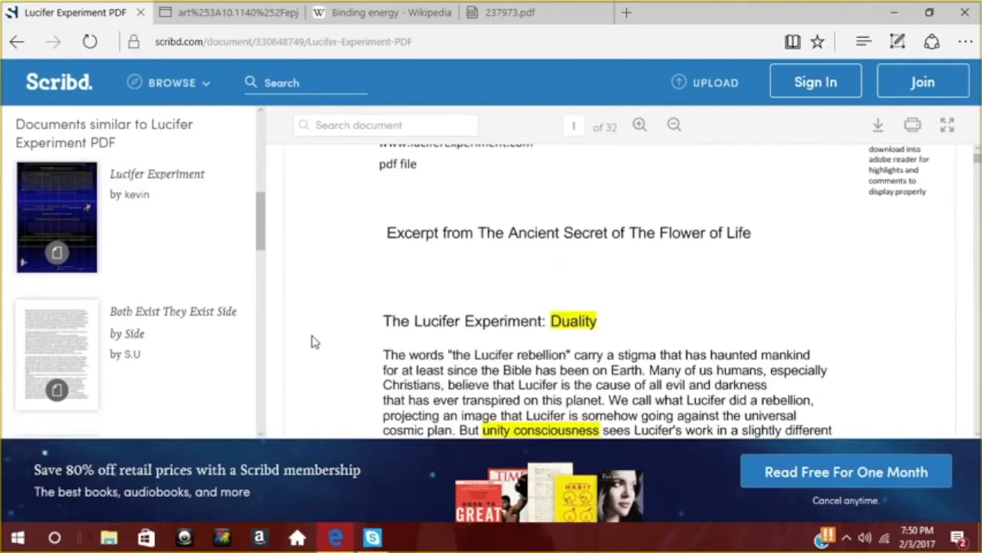
pyautogui.scroll(-3)
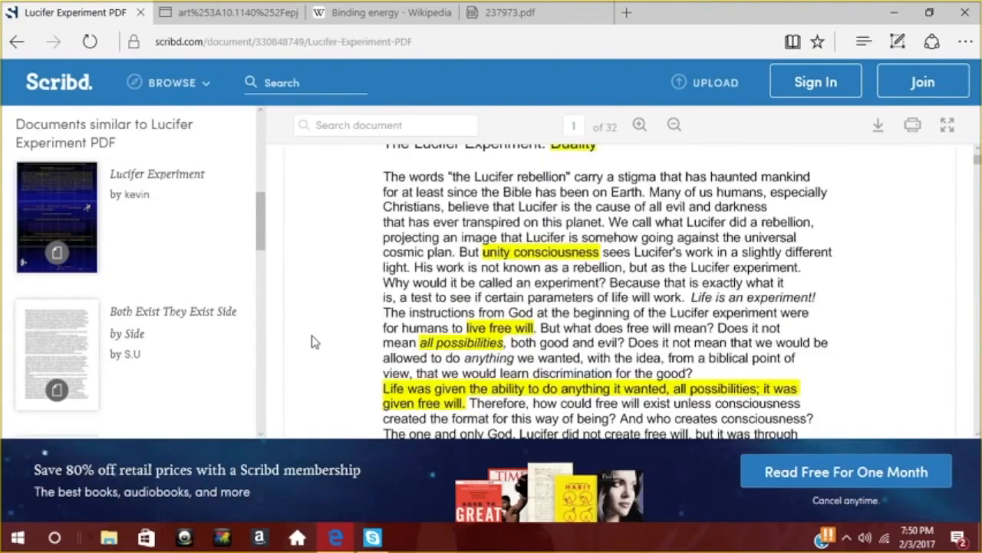
pyautogui.scroll(-3)
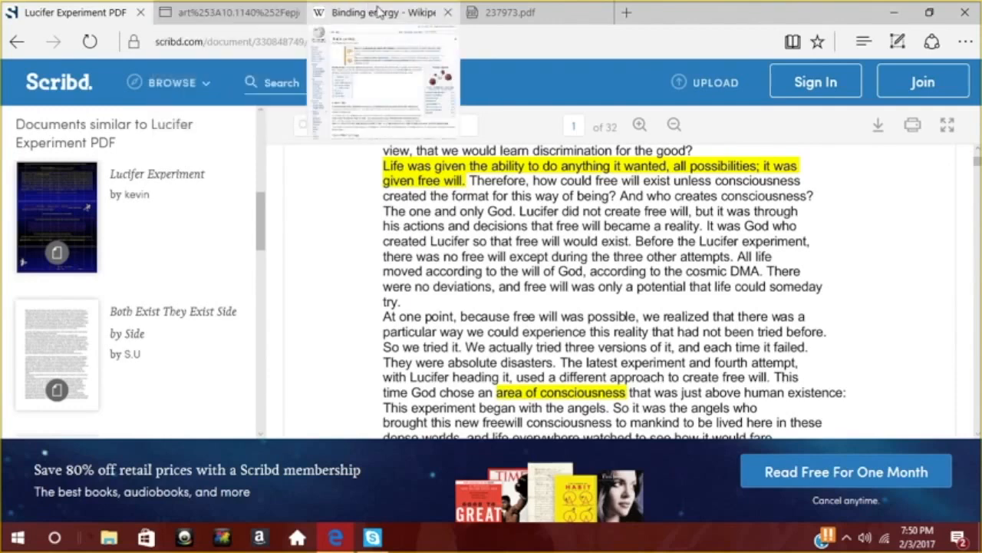
pyautogui.click(230, 12)
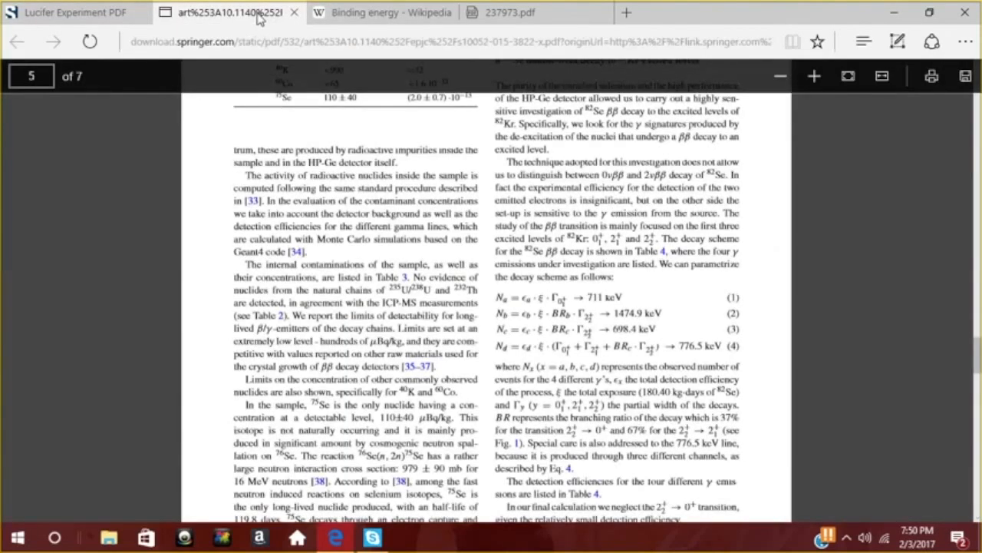